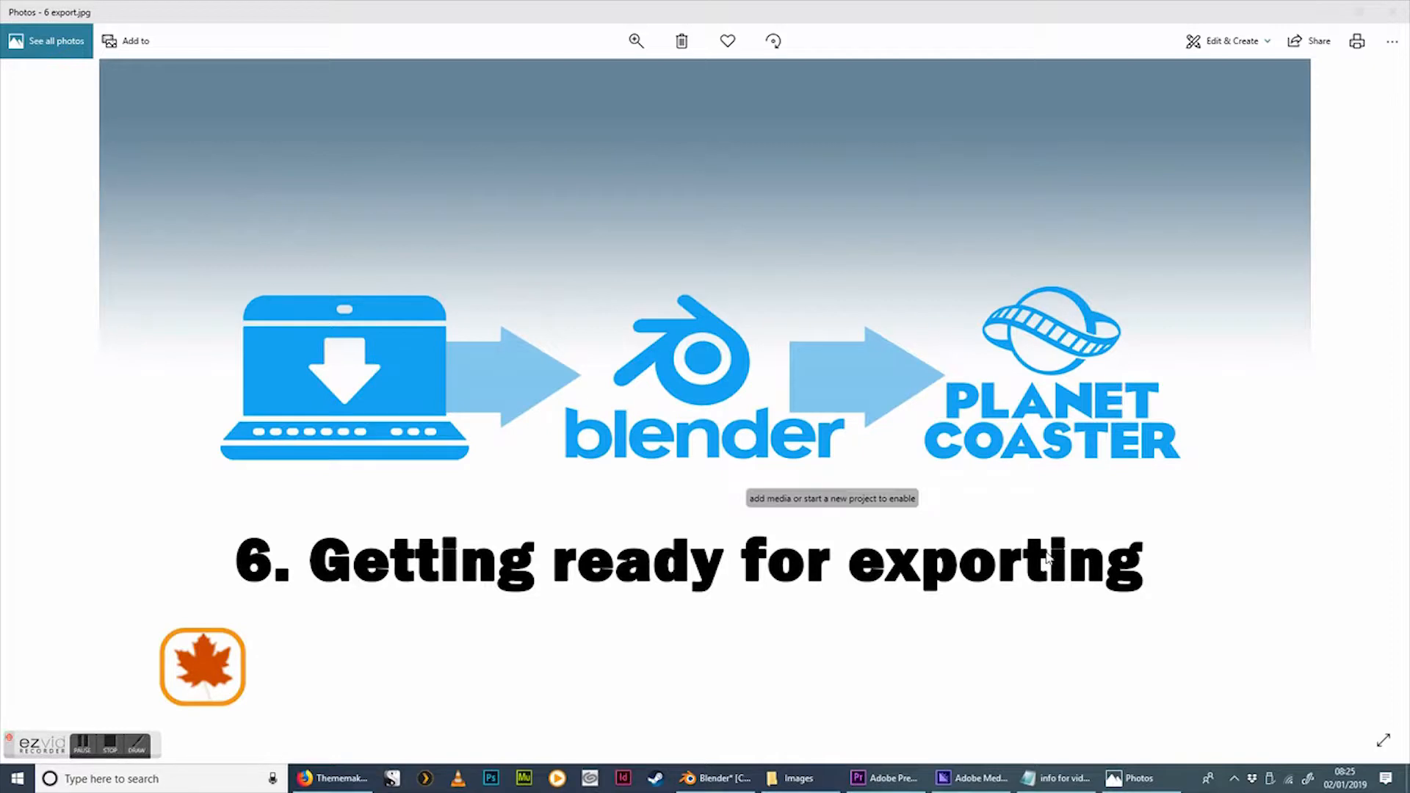
pyautogui.moveTo(1086, 527)
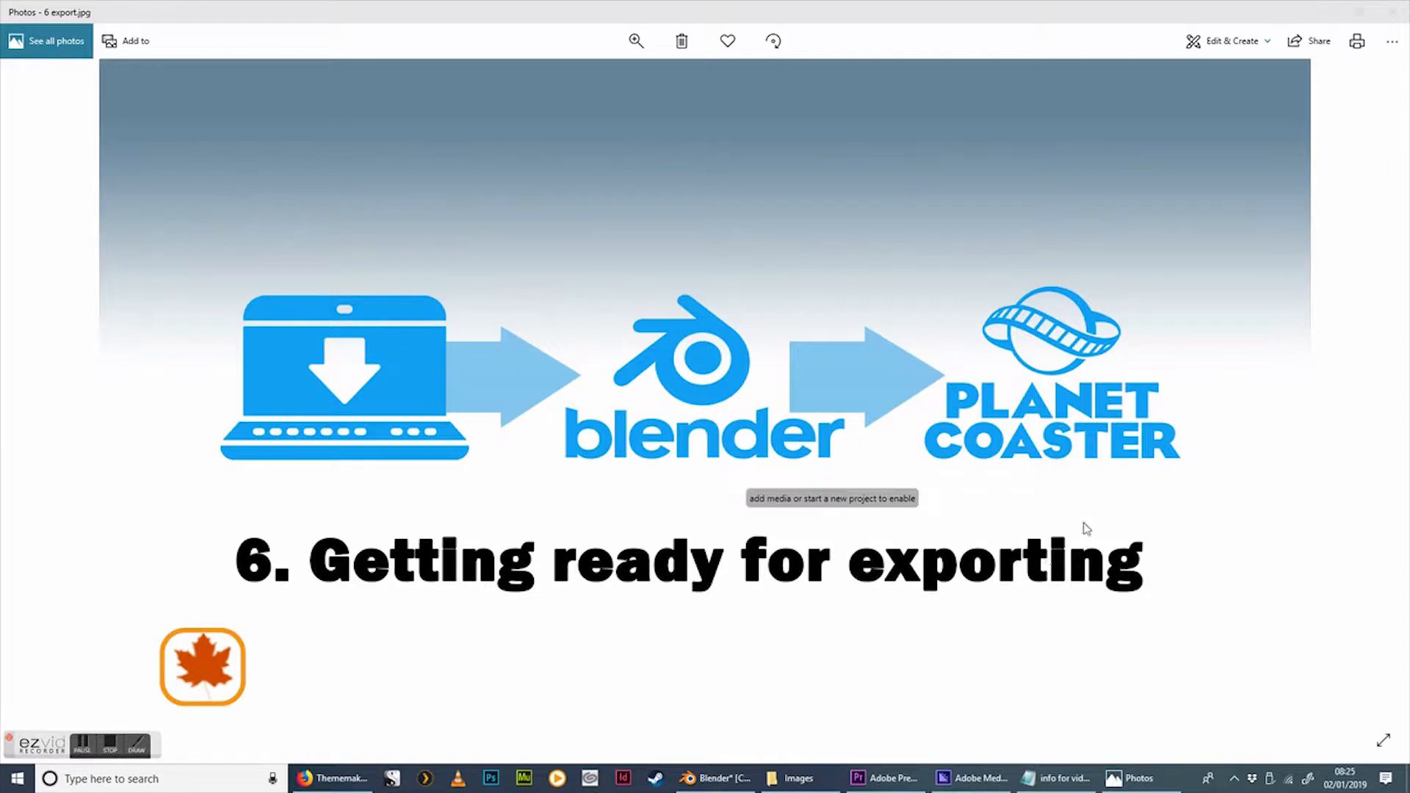
# In the Scene properties, pick the Centimeters unit preset so unit scale reads 0.01
pyautogui.click(716, 778)
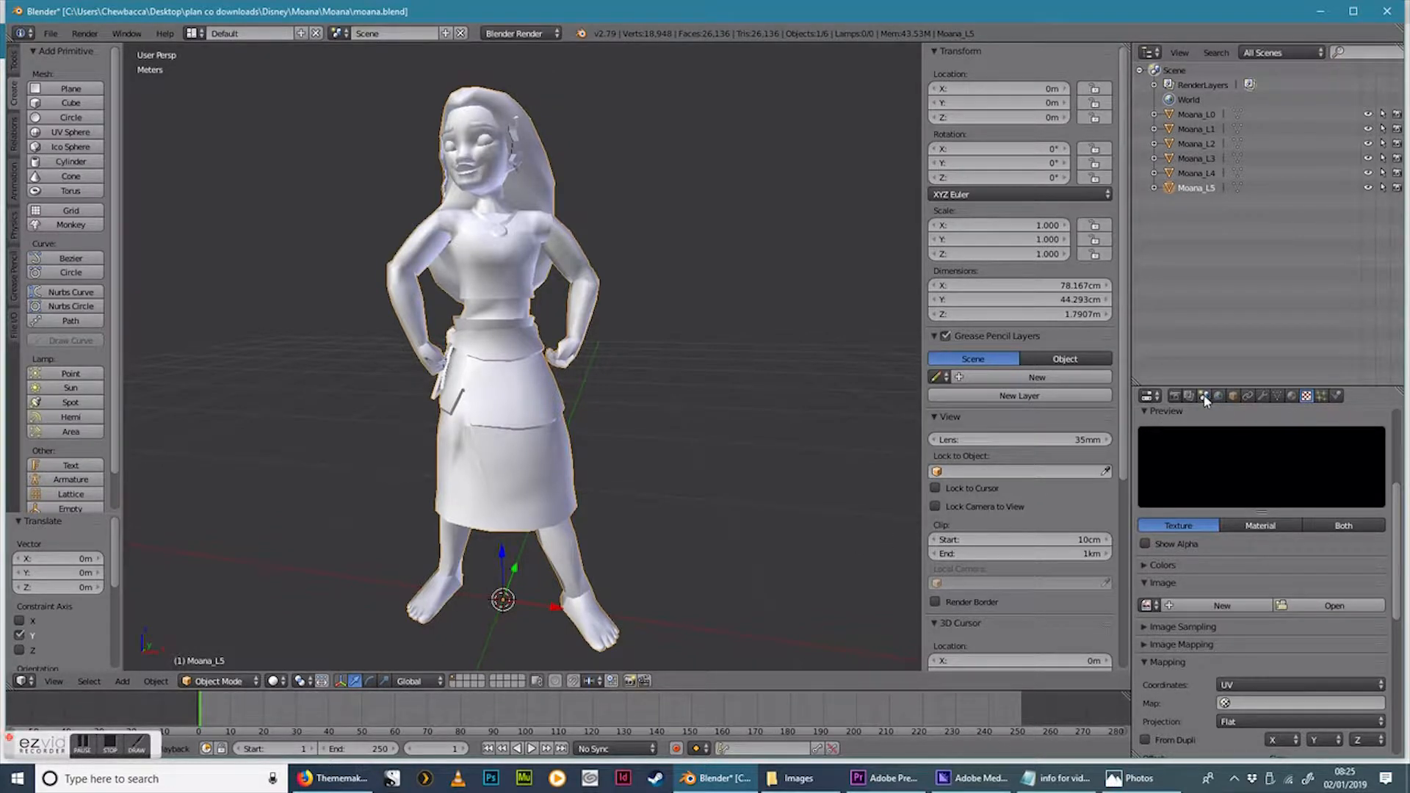
pyautogui.moveTo(1204, 395)
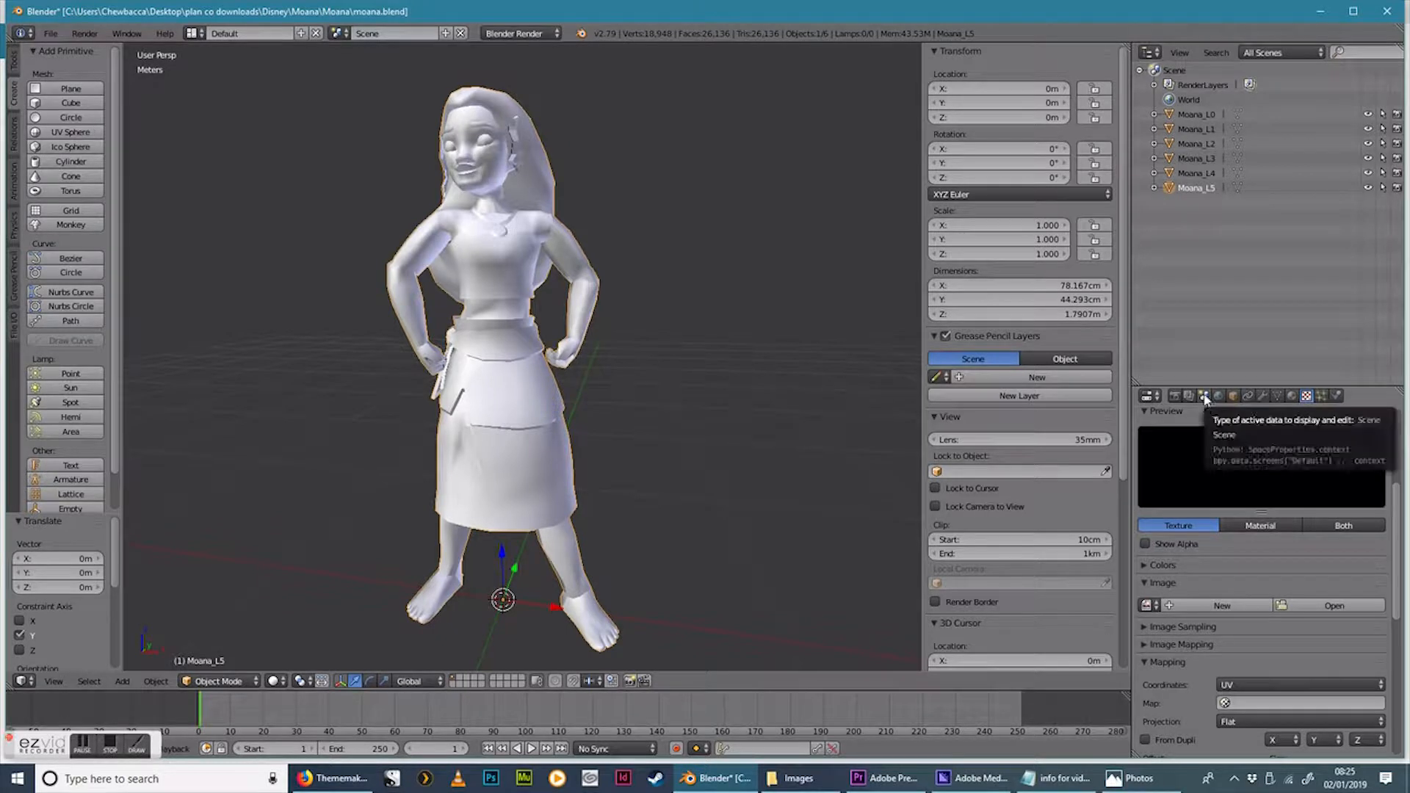
pyautogui.click(1203, 395)
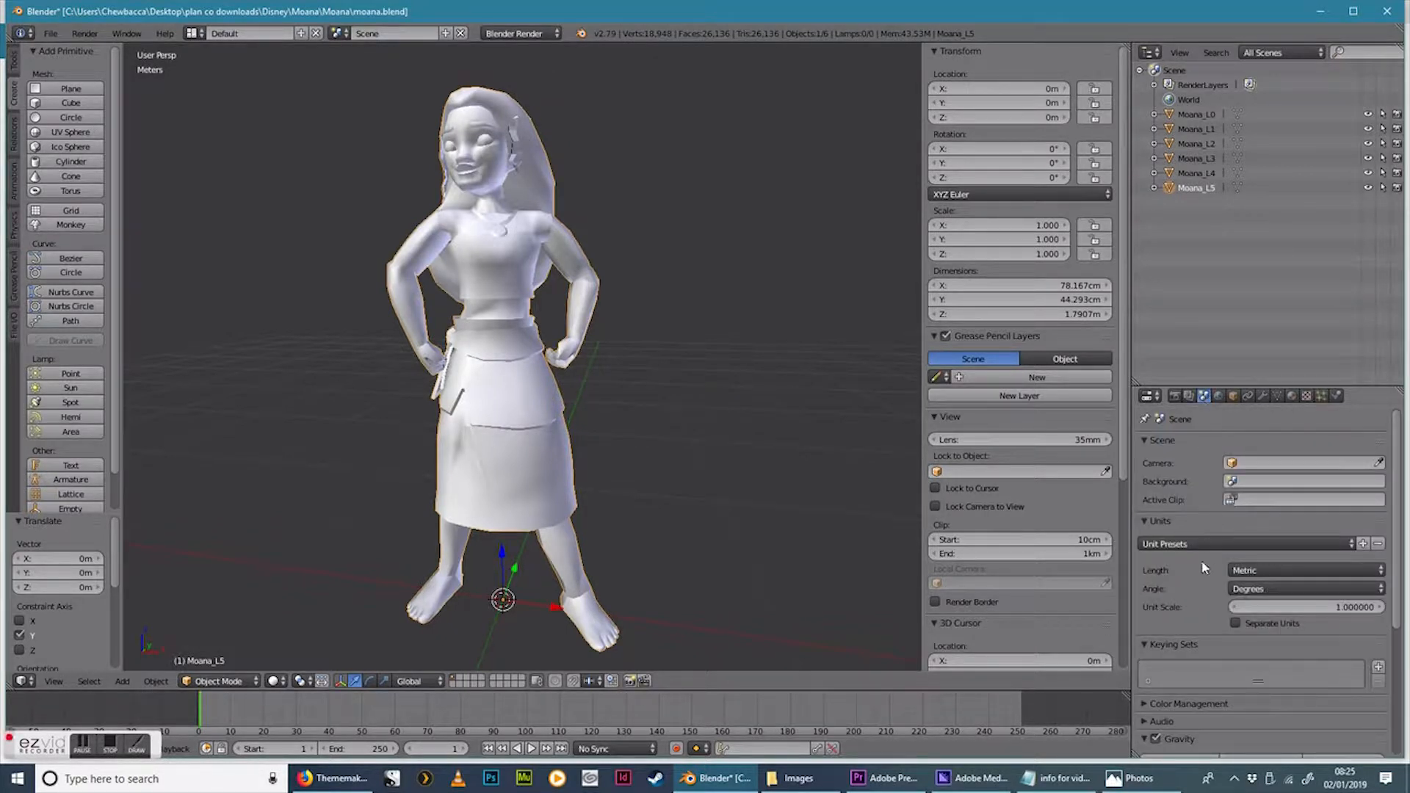
pyautogui.click(1250, 544)
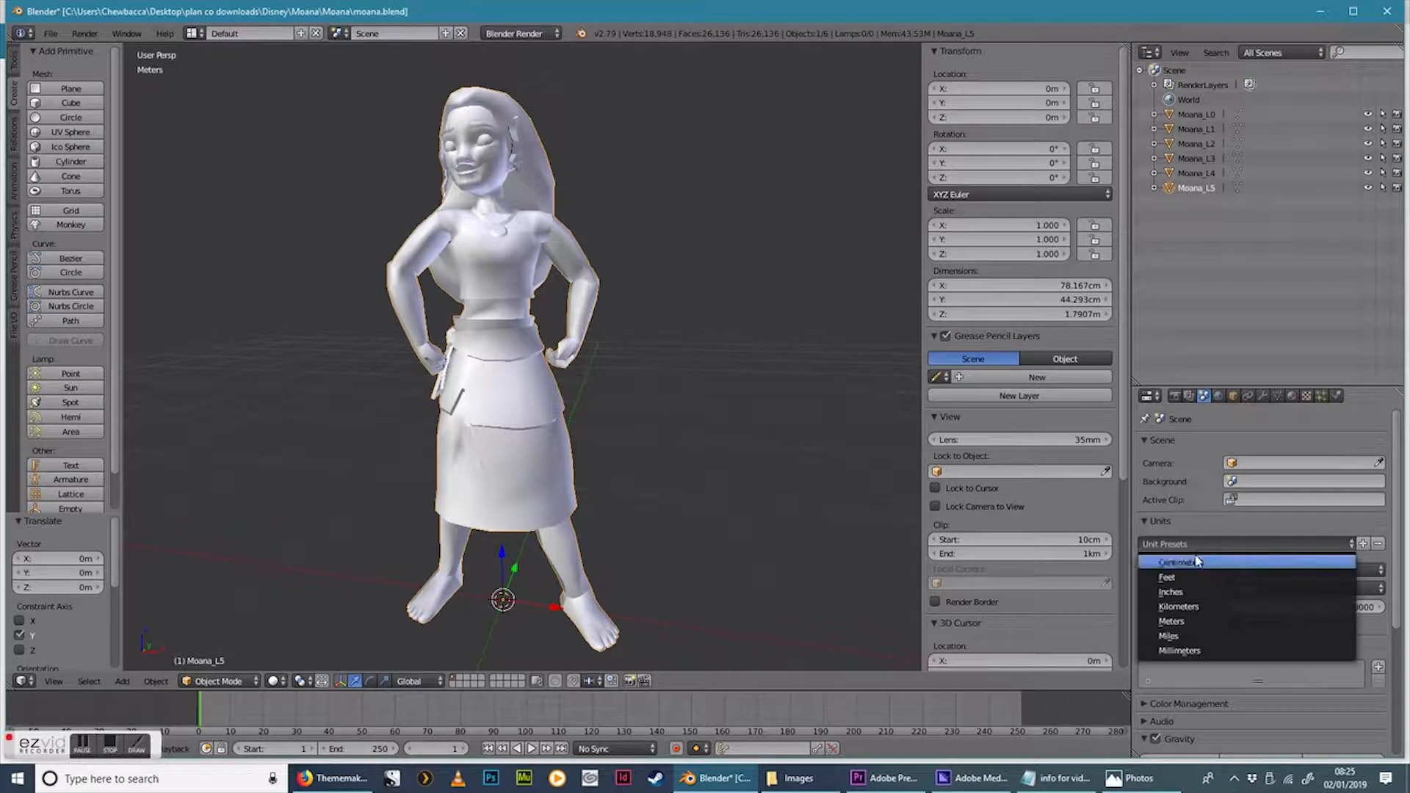
pyautogui.click(1176, 562)
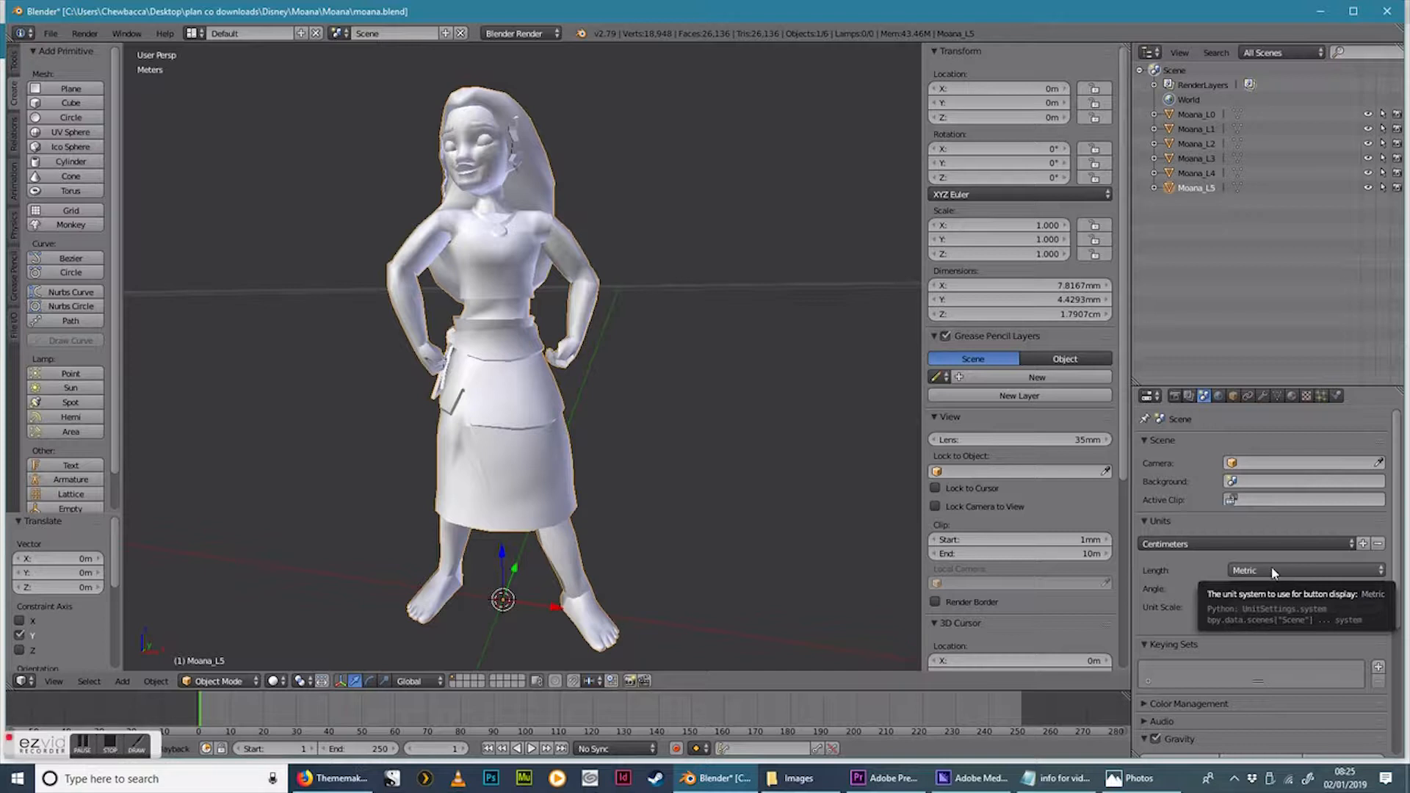
pyautogui.moveTo(1151, 291)
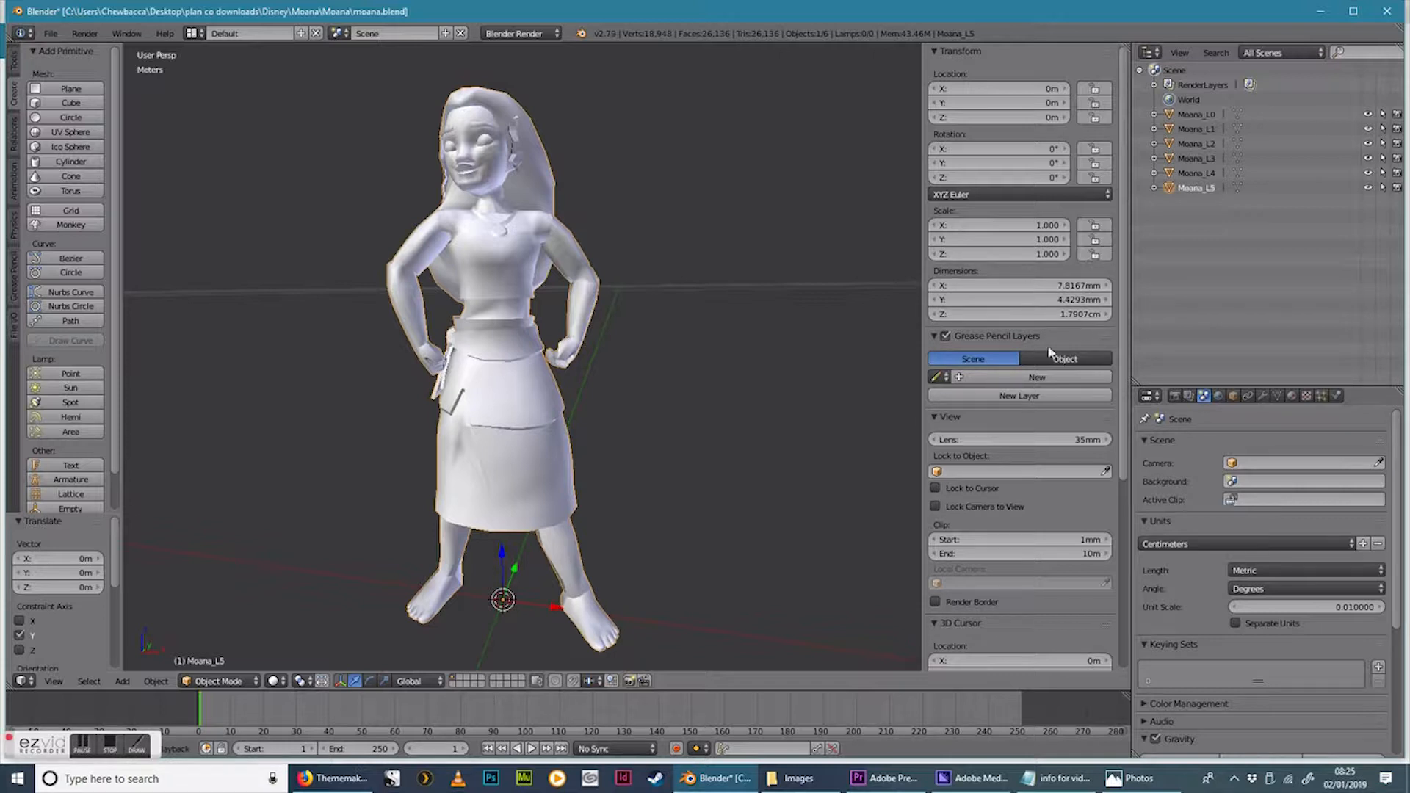
pyautogui.moveTo(1076, 261)
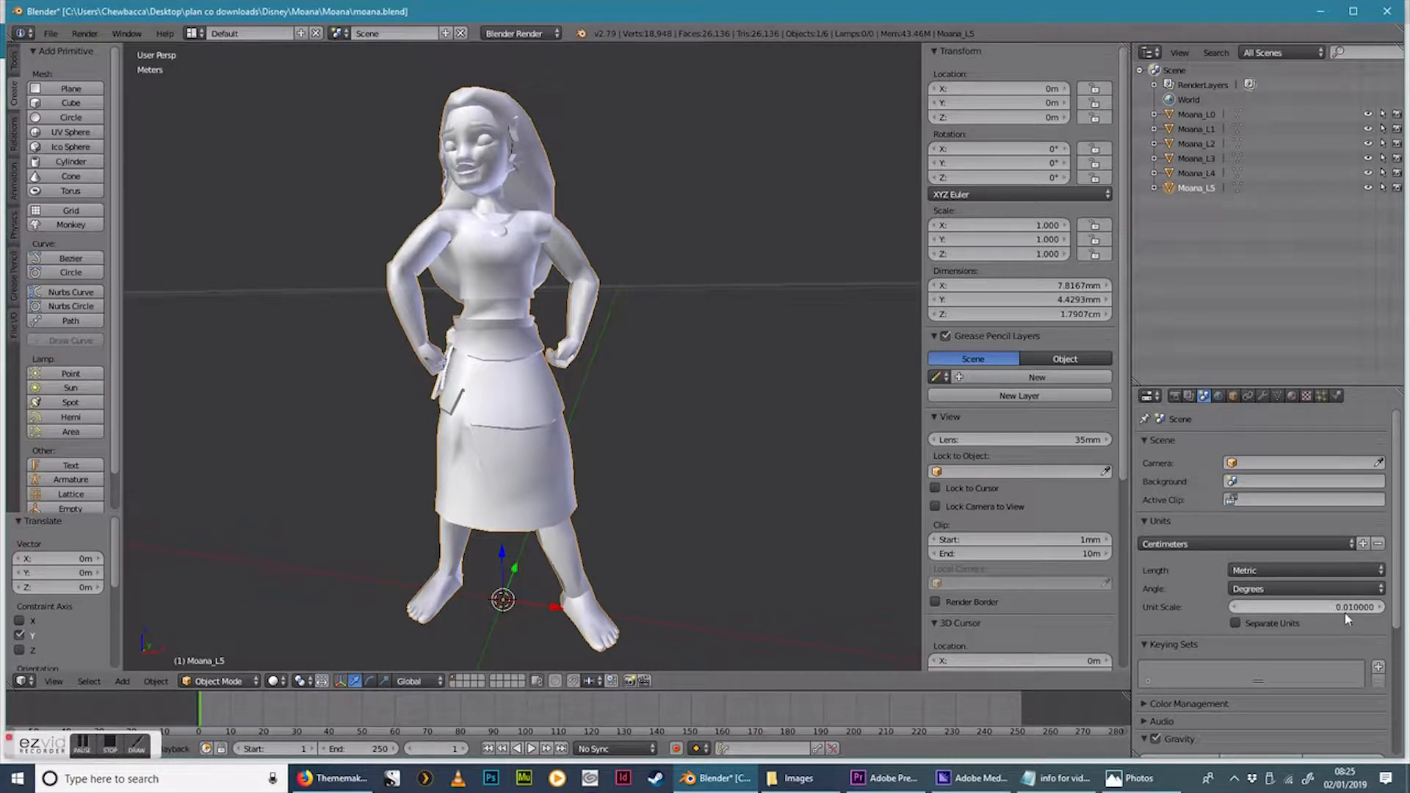
pyautogui.moveTo(1348, 606)
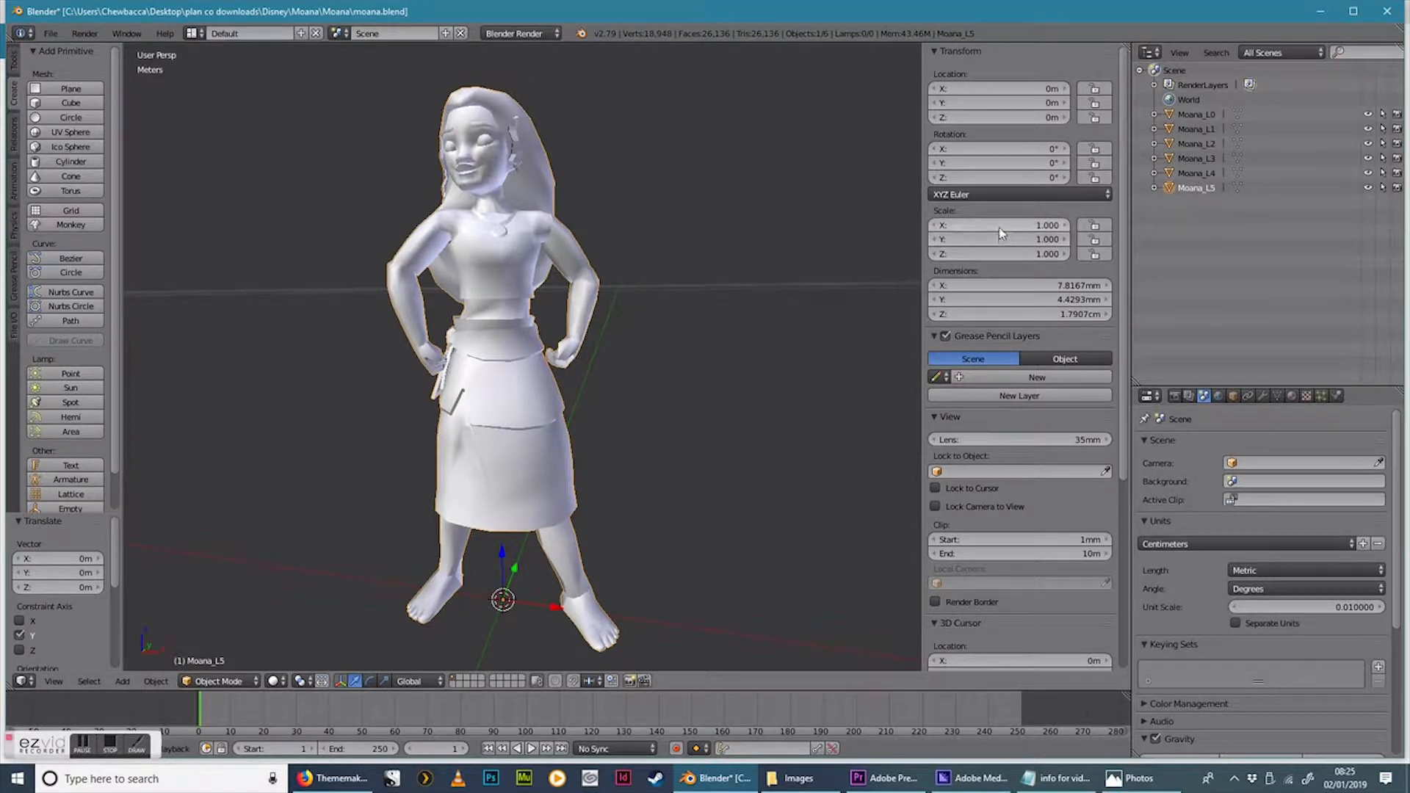
# Select Moana_L0 and Shift-add the other Moana meshes in the Outliner, entering 100 as the X scale
pyautogui.click(999, 225)
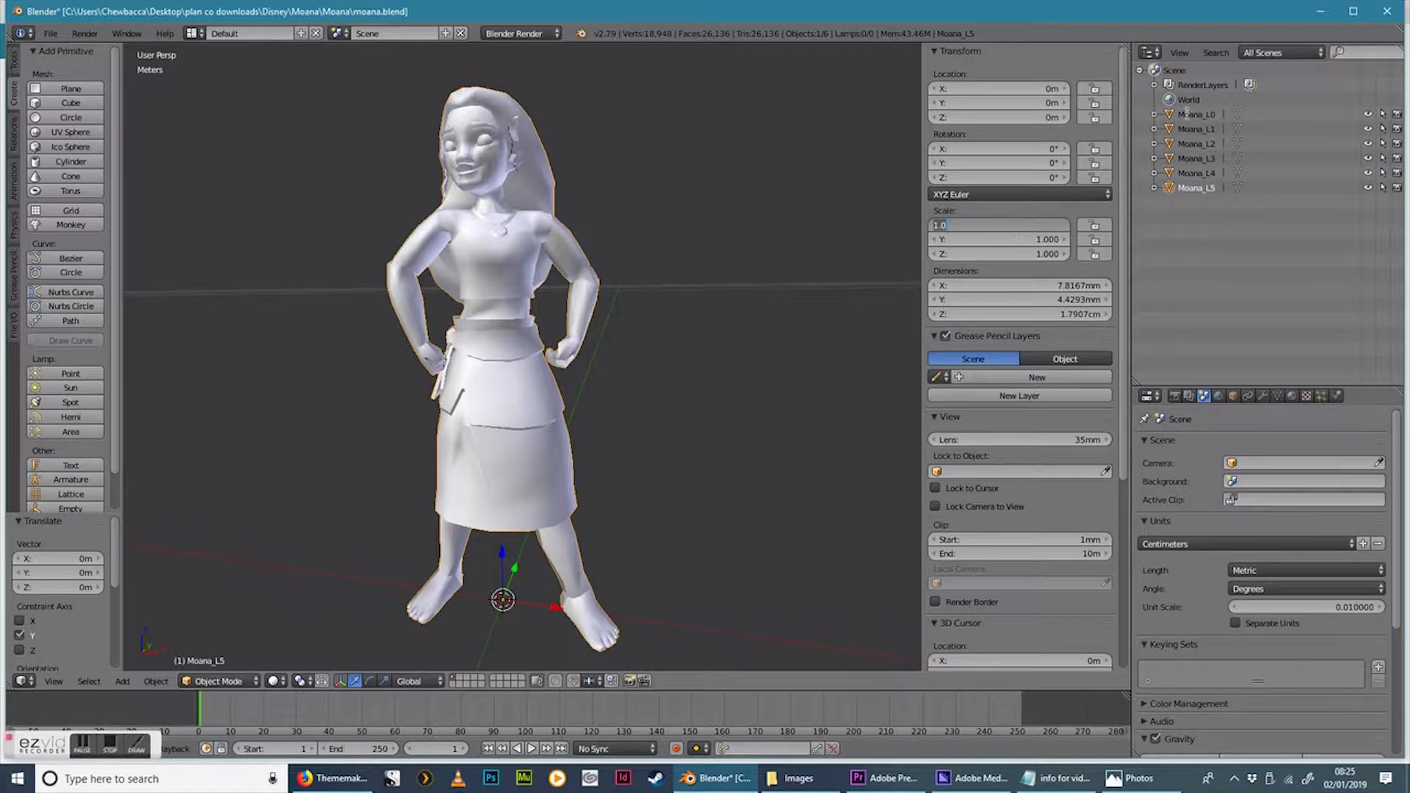
pyautogui.click(1196, 114)
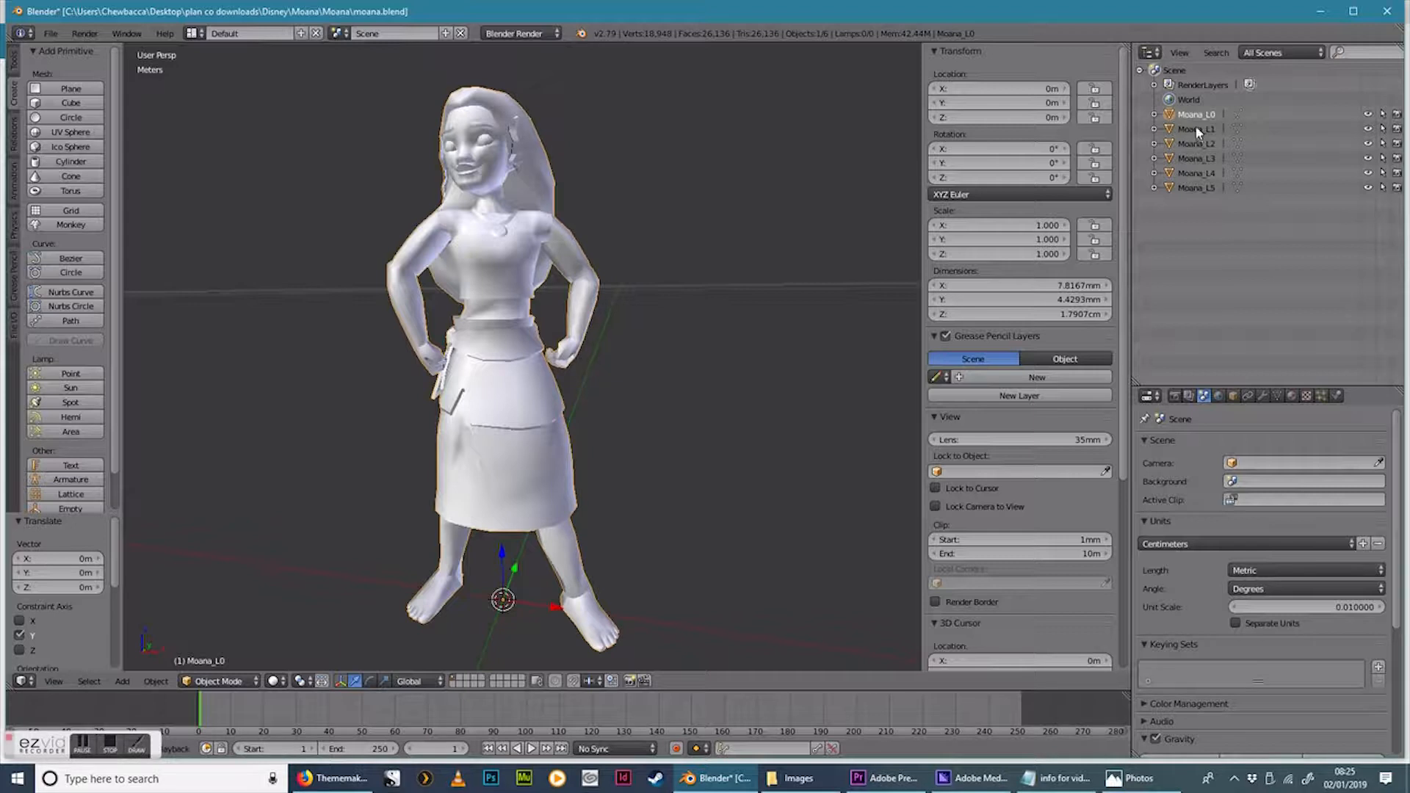
pyautogui.click(1196, 130)
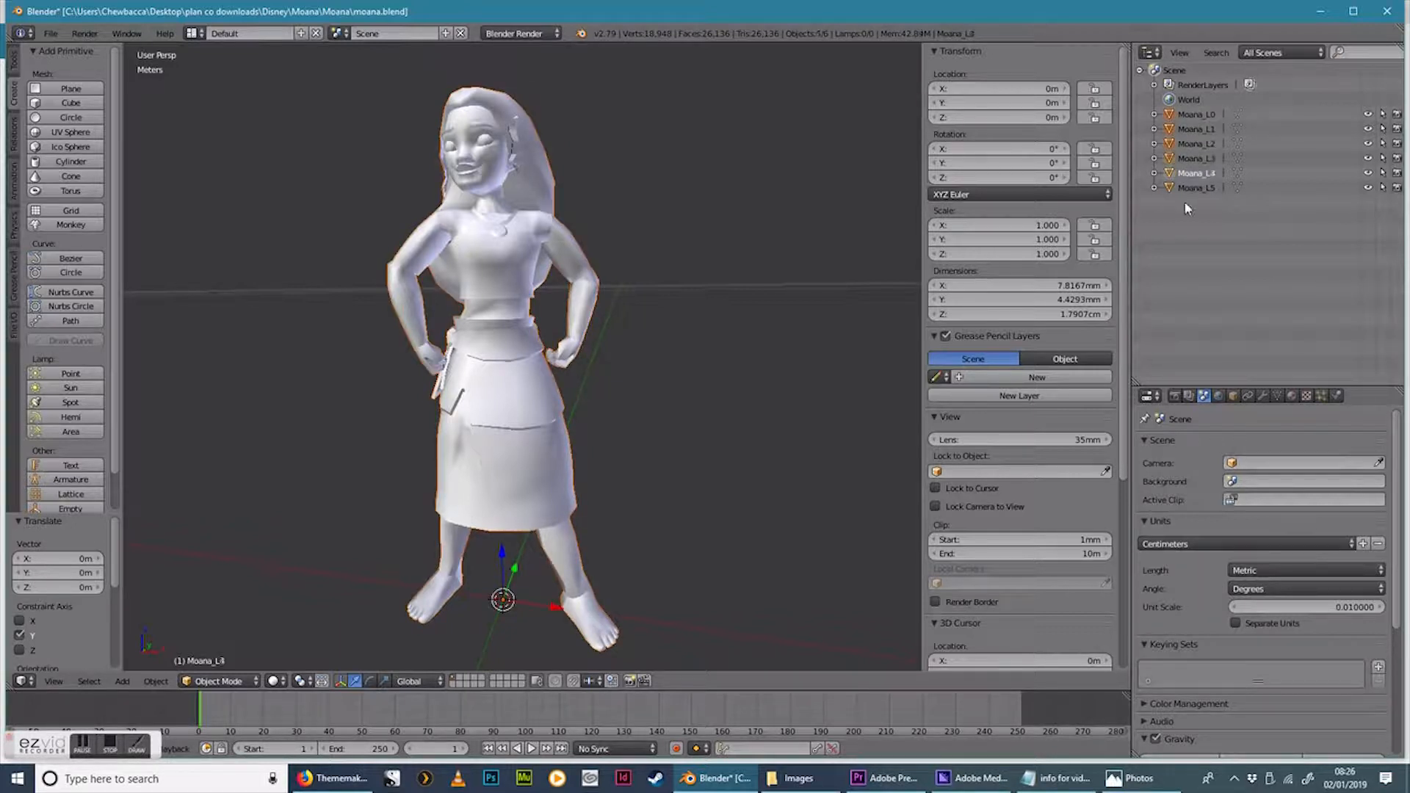
pyautogui.click(1196, 186)
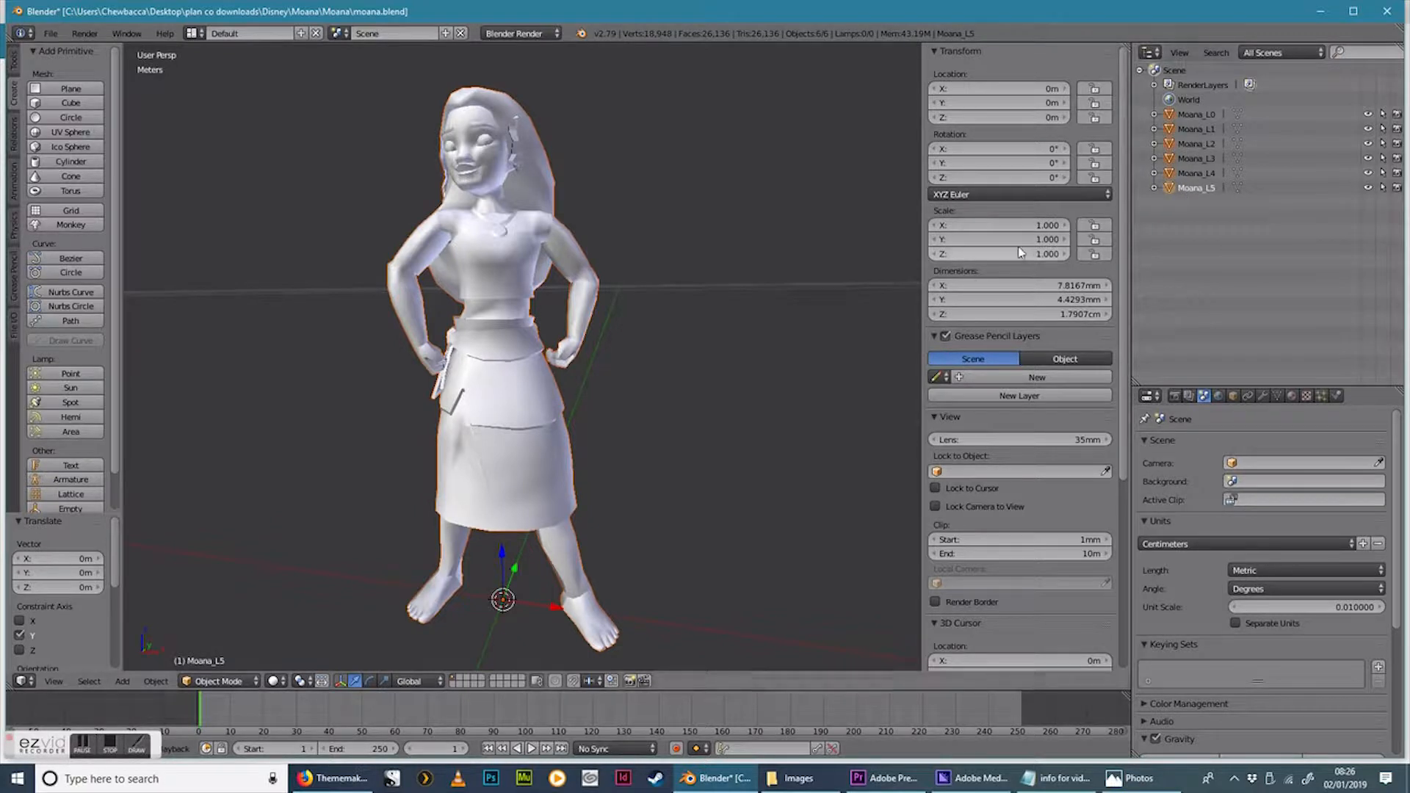
pyautogui.click(999, 226)
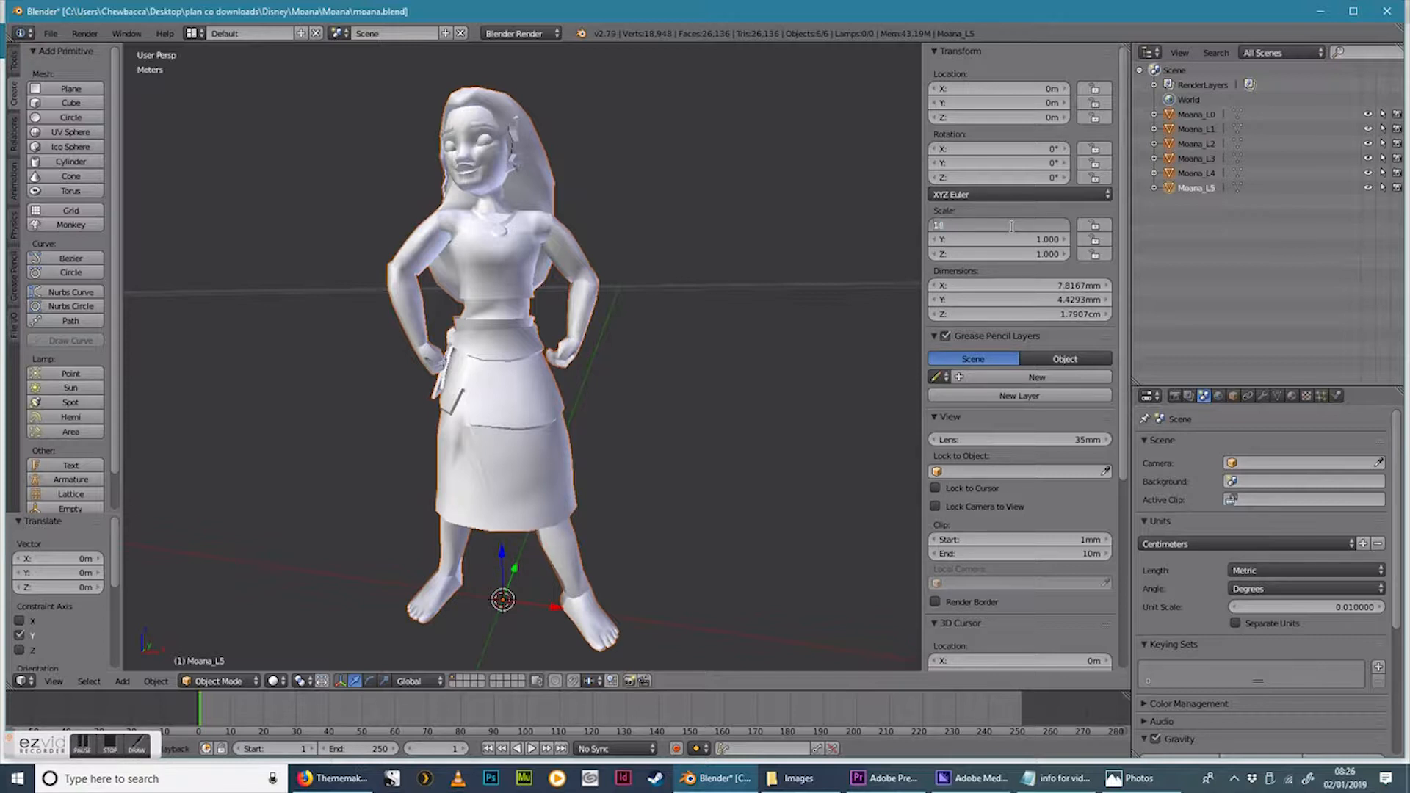
pyautogui.write('100')
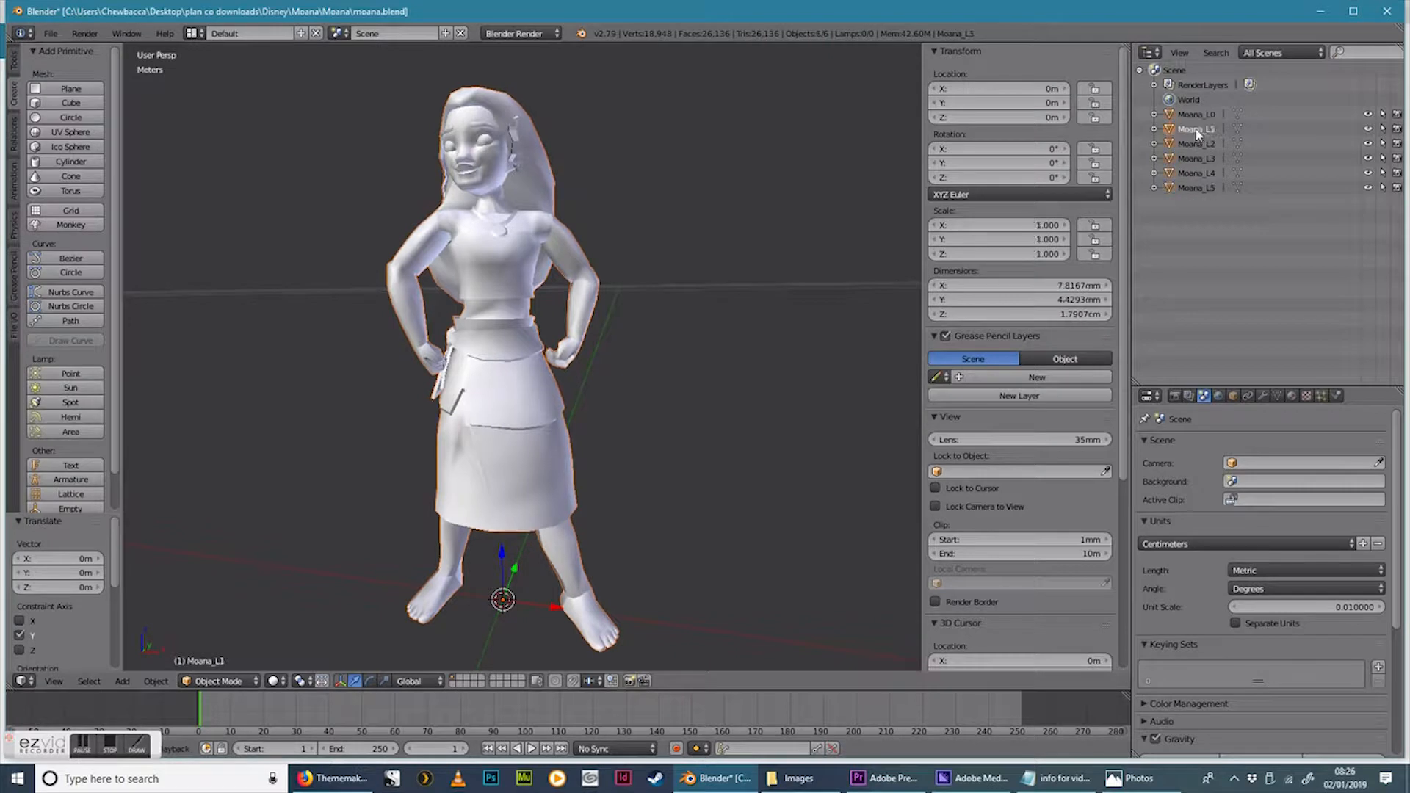
# Delete the extra Moana detail-level meshes from the Outliner so only Moana_L0 stays
pyautogui.rightClick(1196, 129)
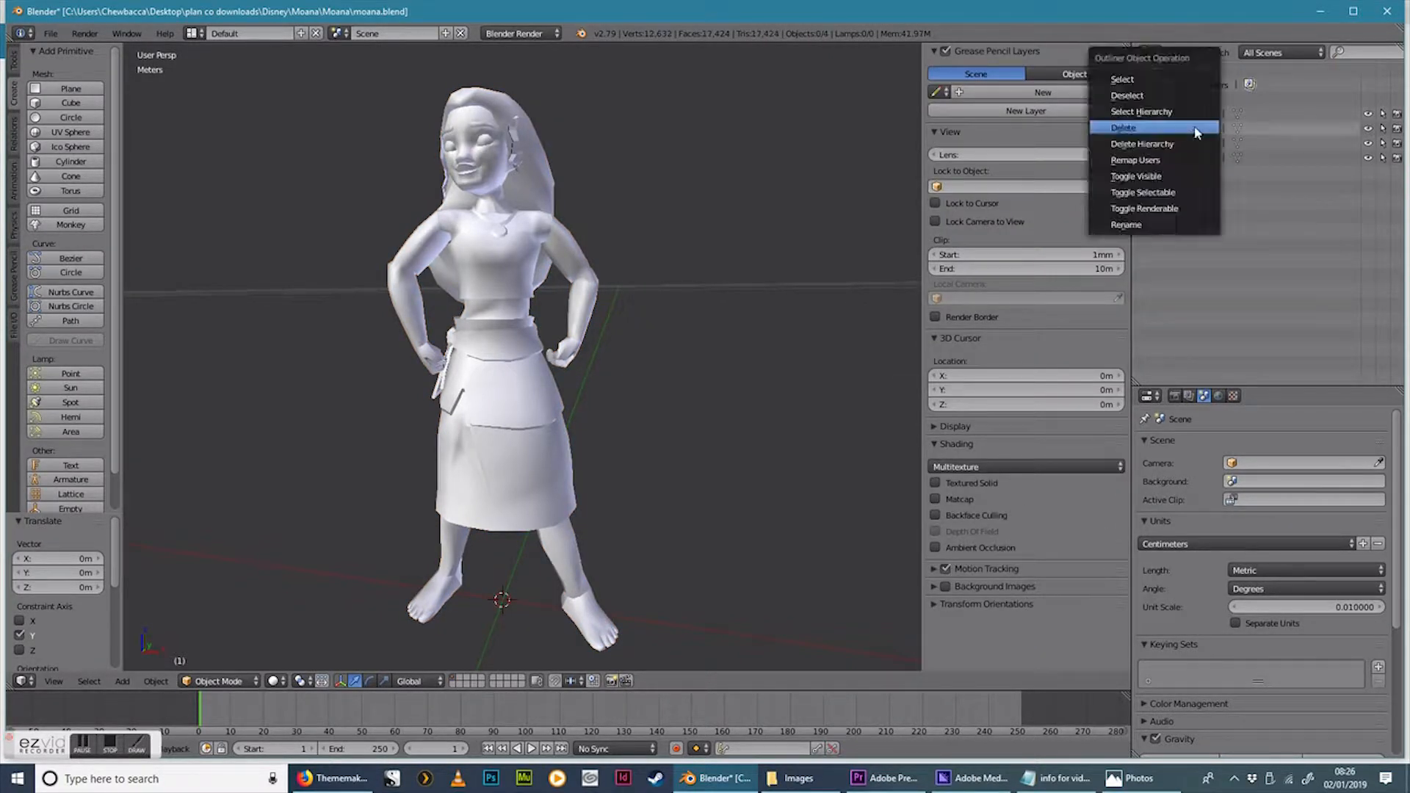
pyautogui.click(1122, 126)
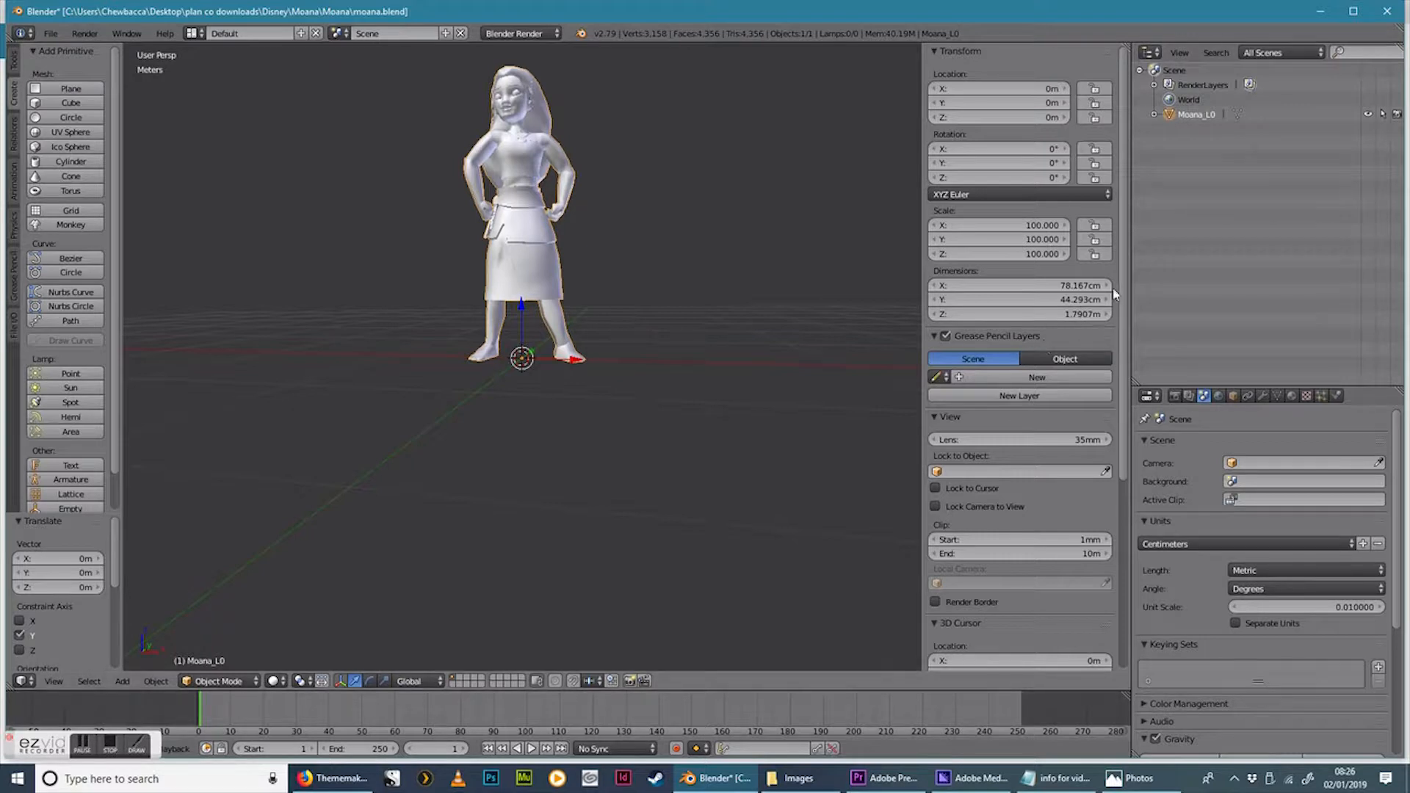
pyautogui.moveTo(1084, 334)
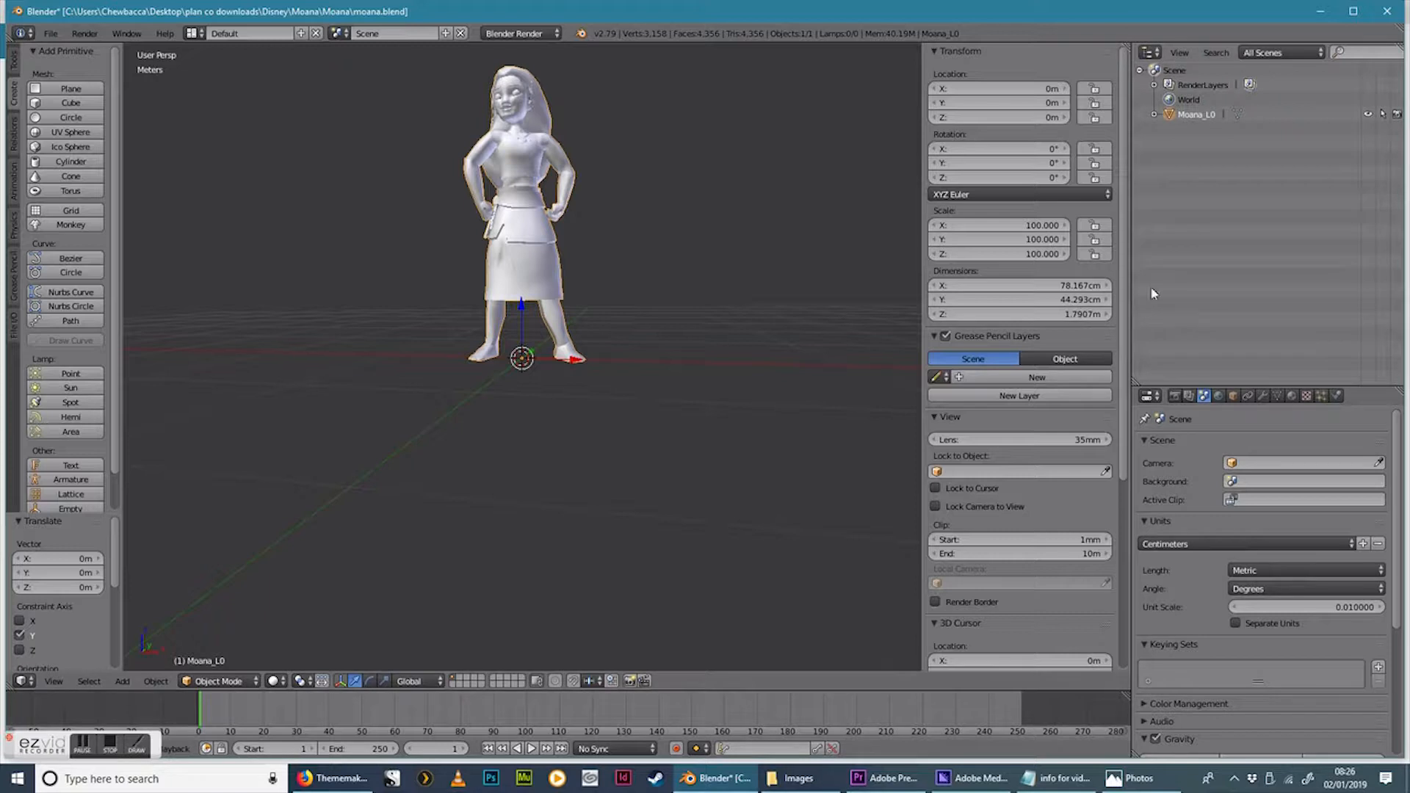
pyautogui.moveTo(728, 178)
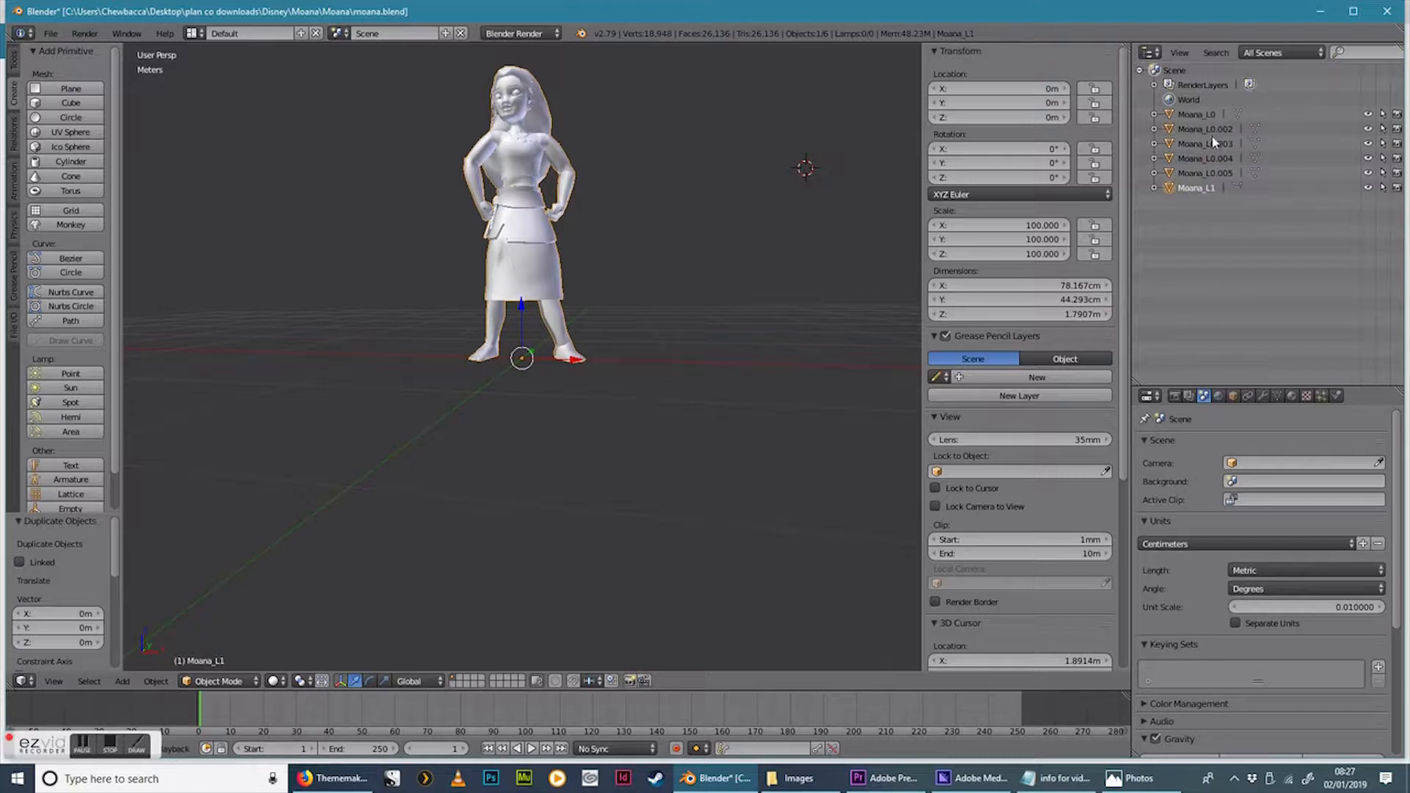
# Pick a duplicated copy of Moana_L0 in the Outliner to rename it as a Moana_L level
pyautogui.click(1204, 129)
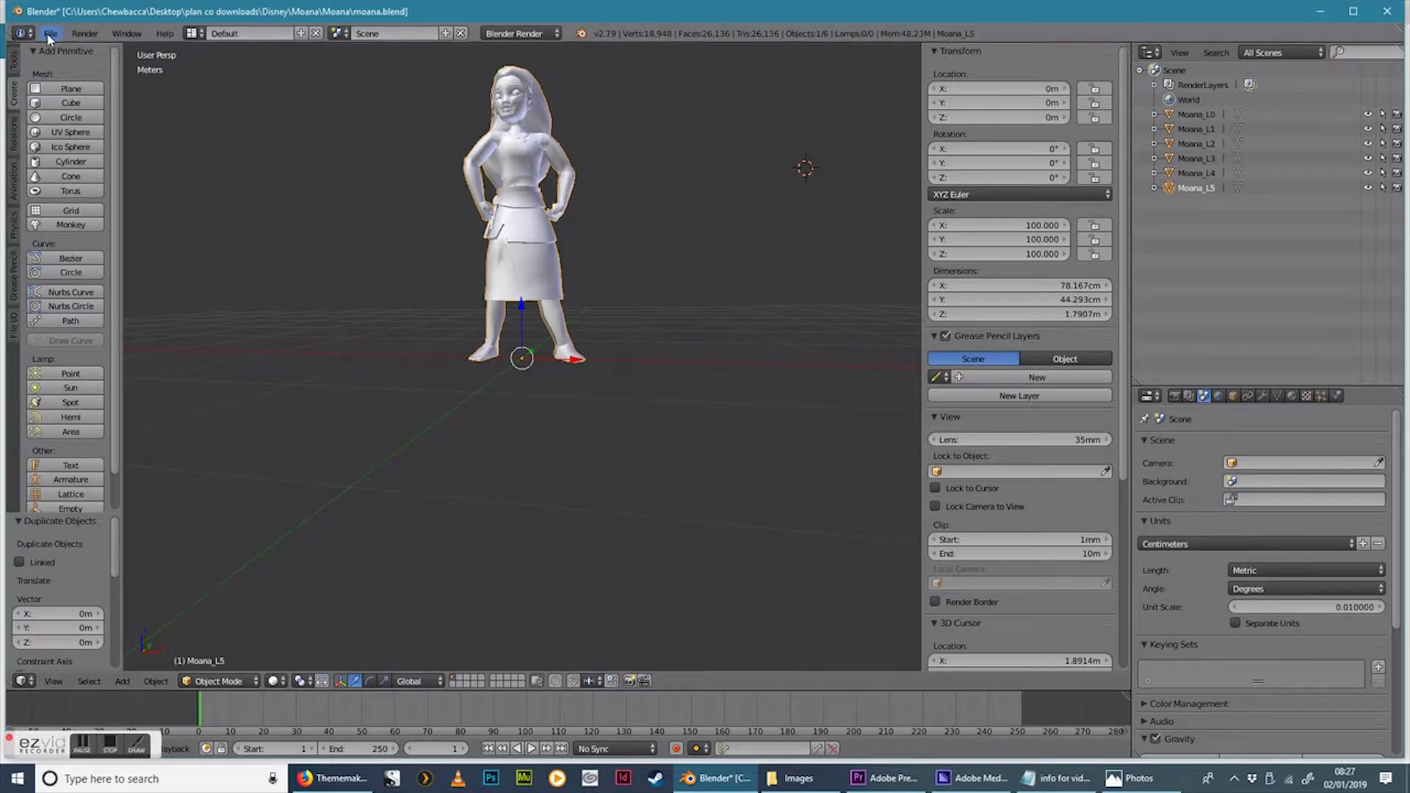
# Save the Moana project and start a File > Export > FBX to moana.fbx, bringing up the Images folder
pyautogui.click(50, 34)
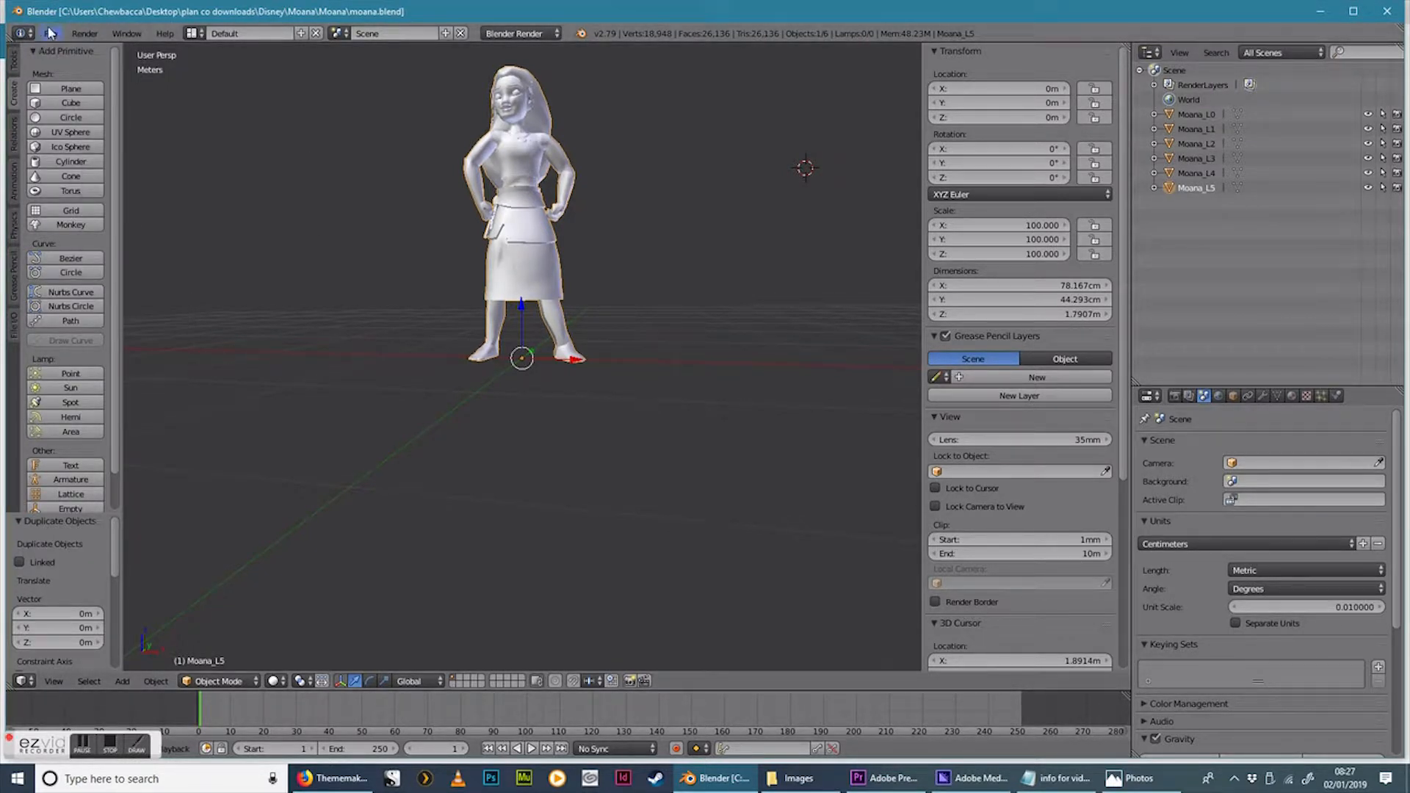
pyautogui.click(48, 34)
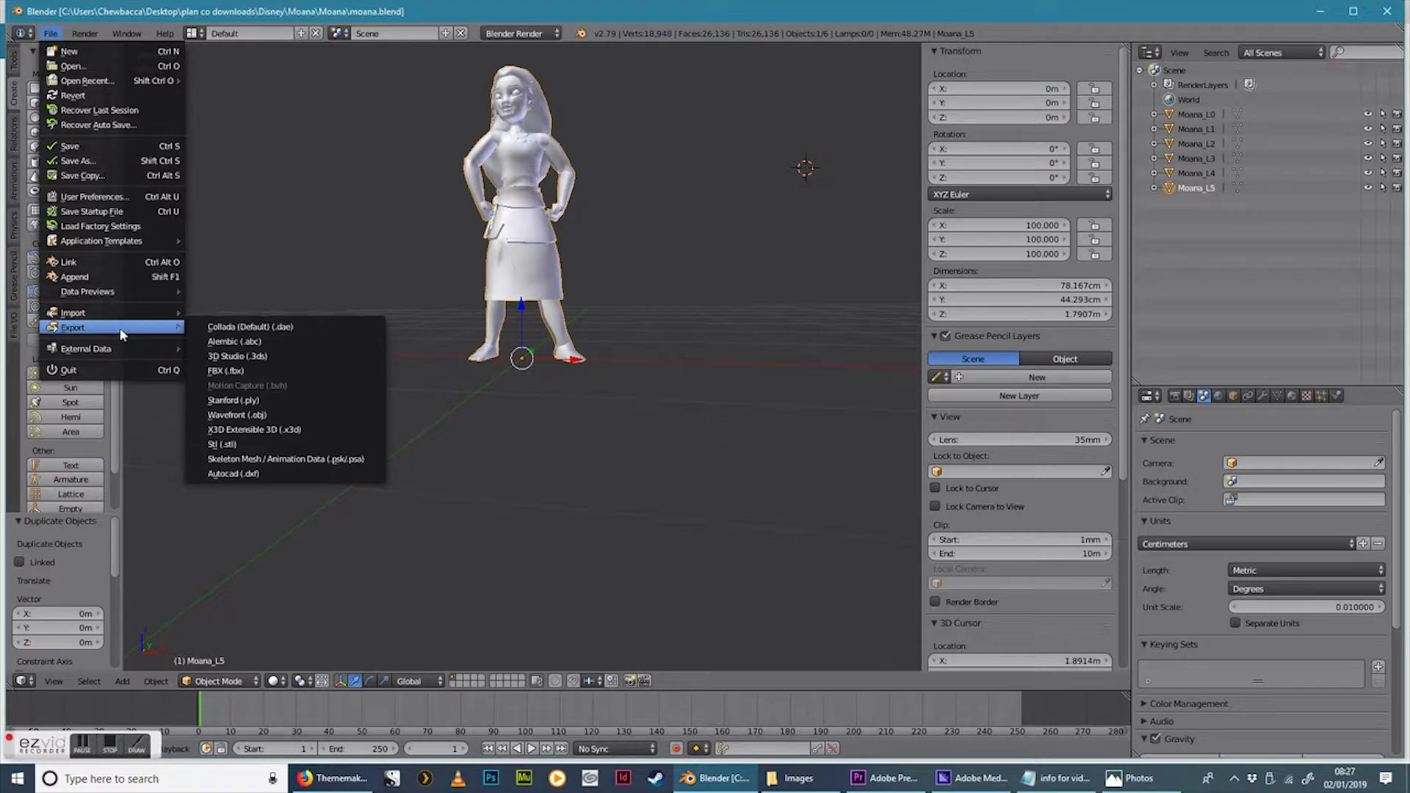
pyautogui.click(226, 370)
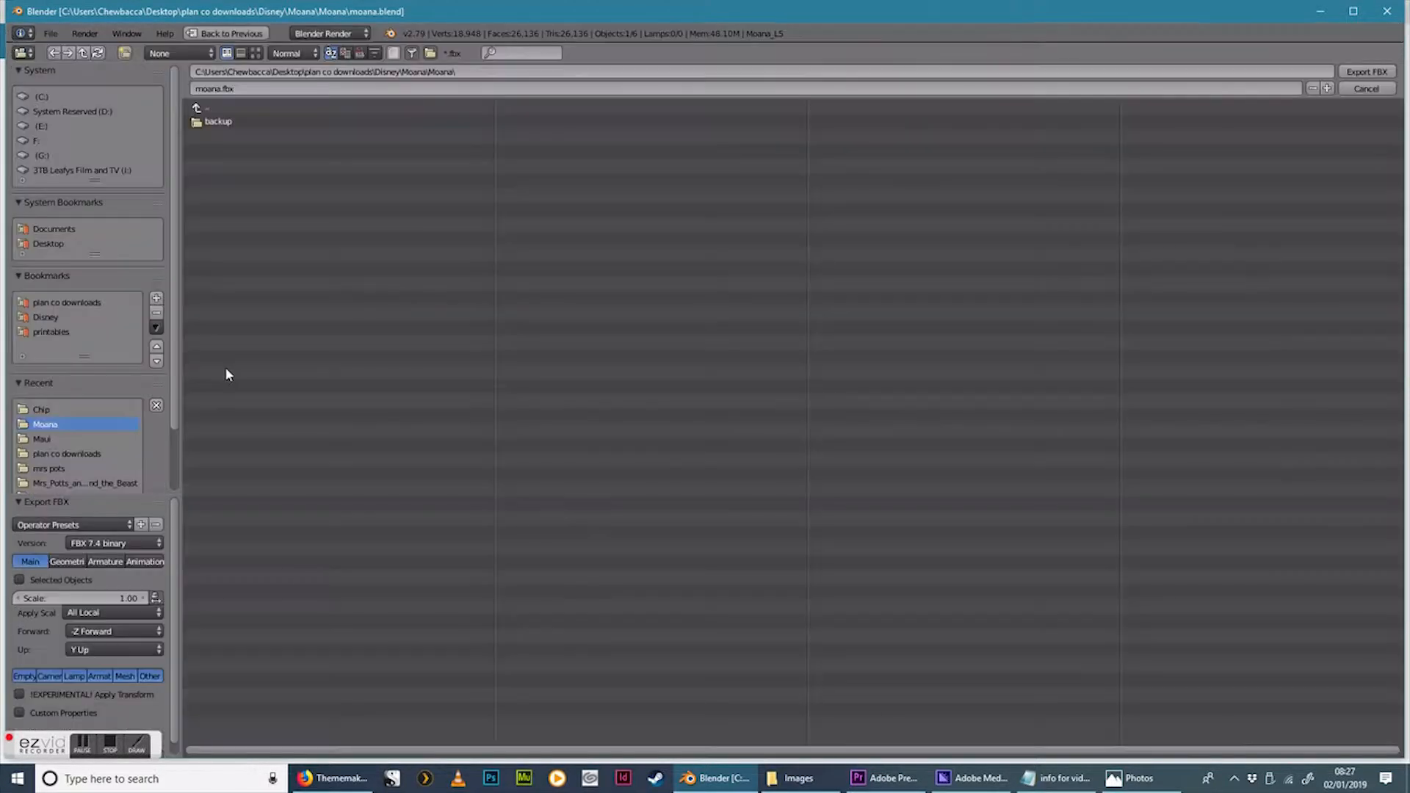
pyautogui.moveTo(186, 395)
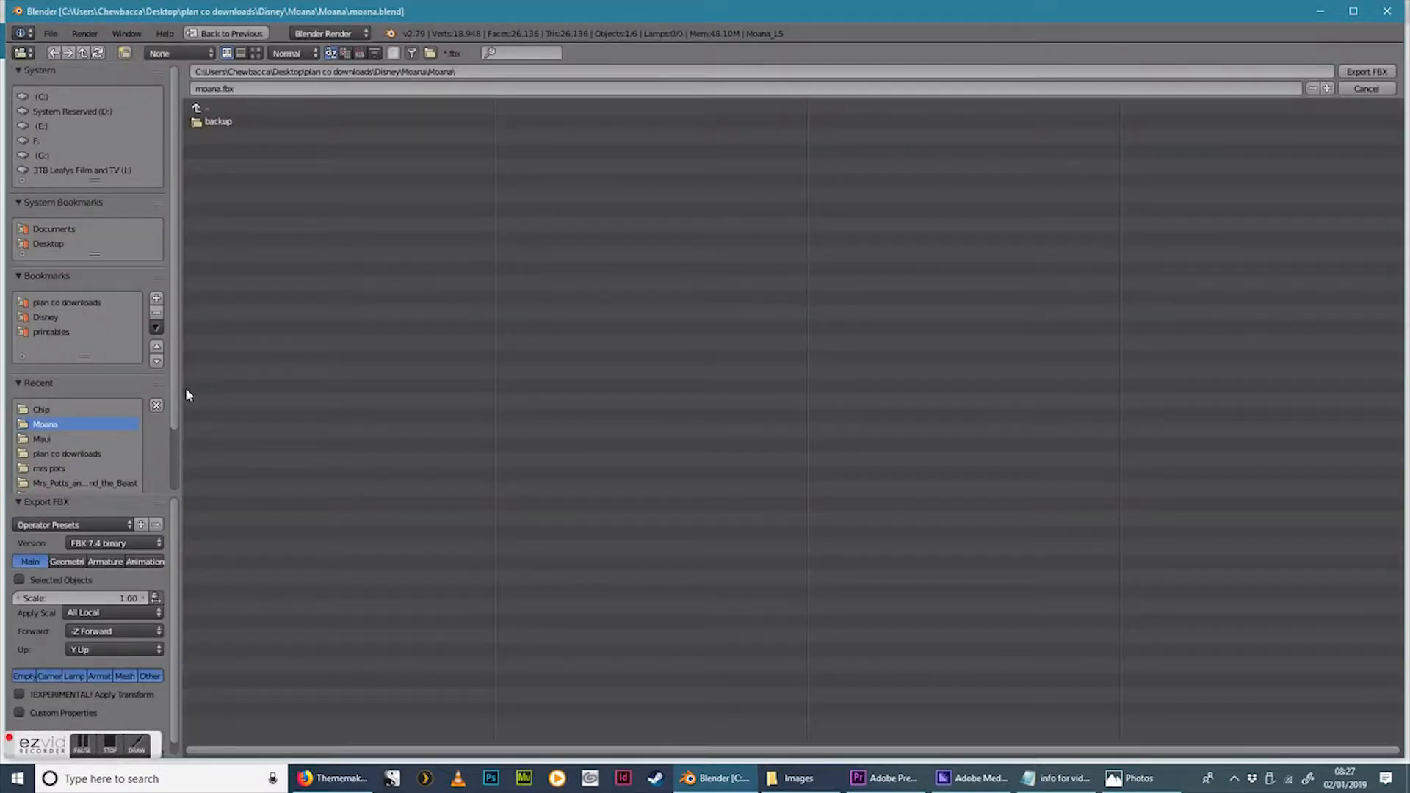
pyautogui.moveTo(70, 400)
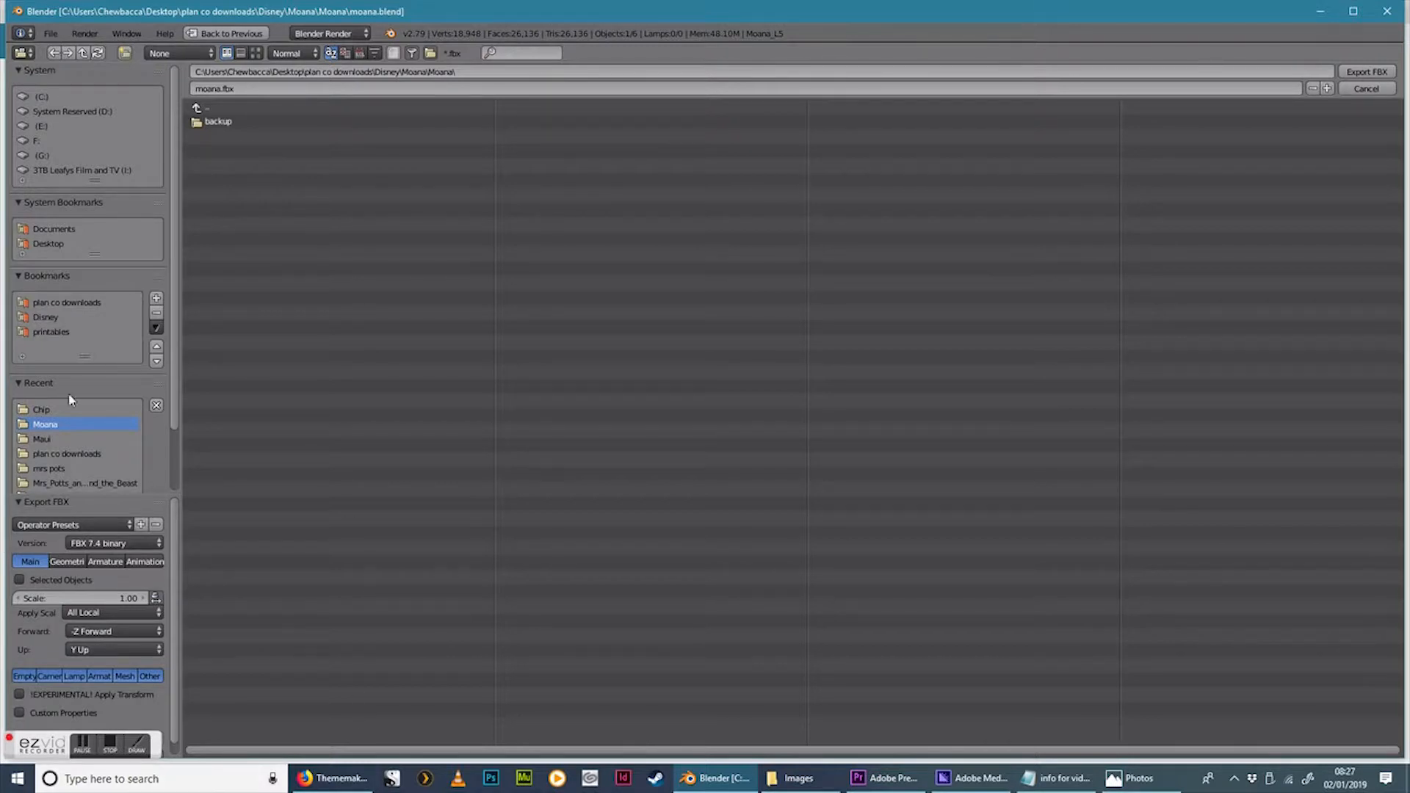
pyautogui.moveTo(126, 683)
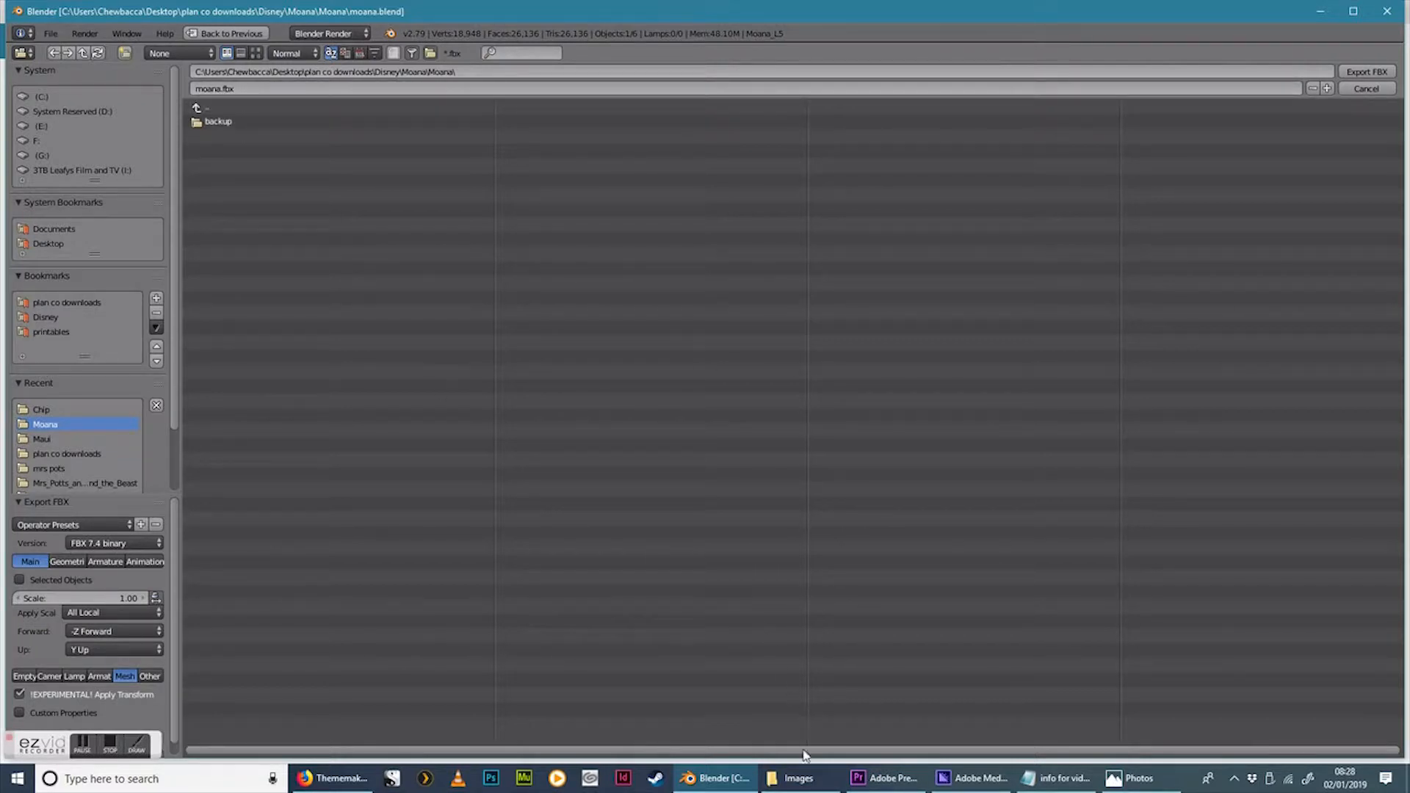
pyautogui.click(794, 778)
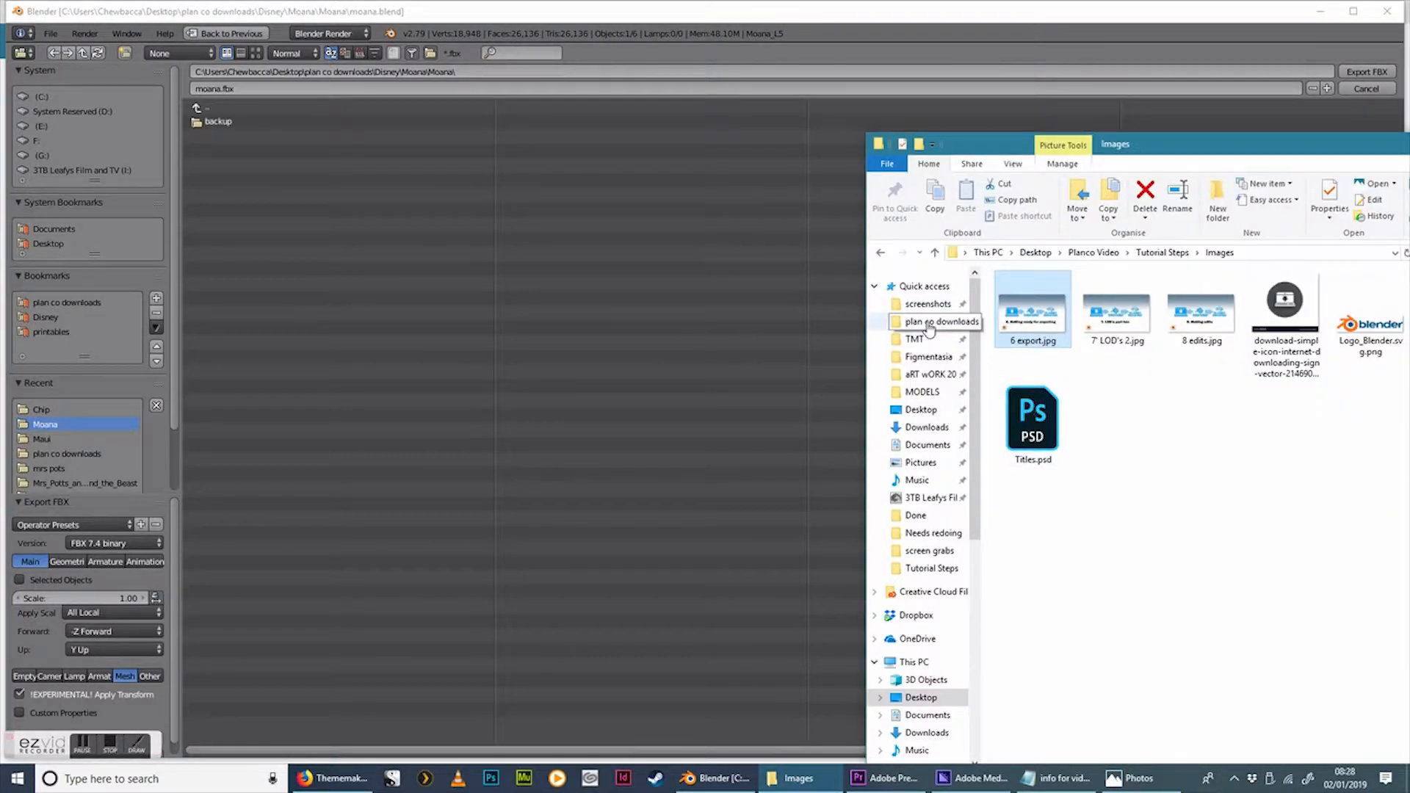
# Browse from plan co downloads into Disney\Moana\Moana to see the texture images, then put Explorer away
pyautogui.click(940, 322)
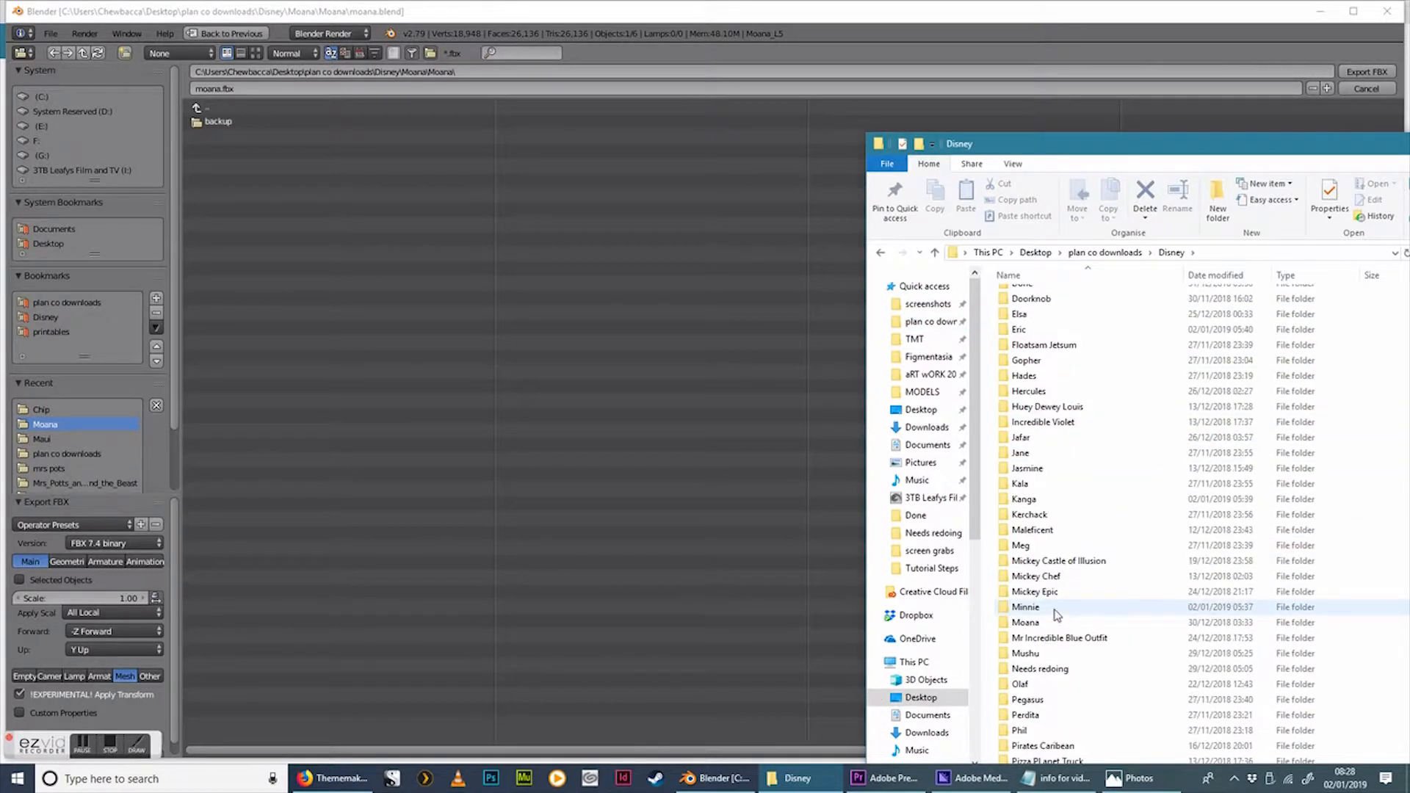
pyautogui.doubleClick(1025, 622)
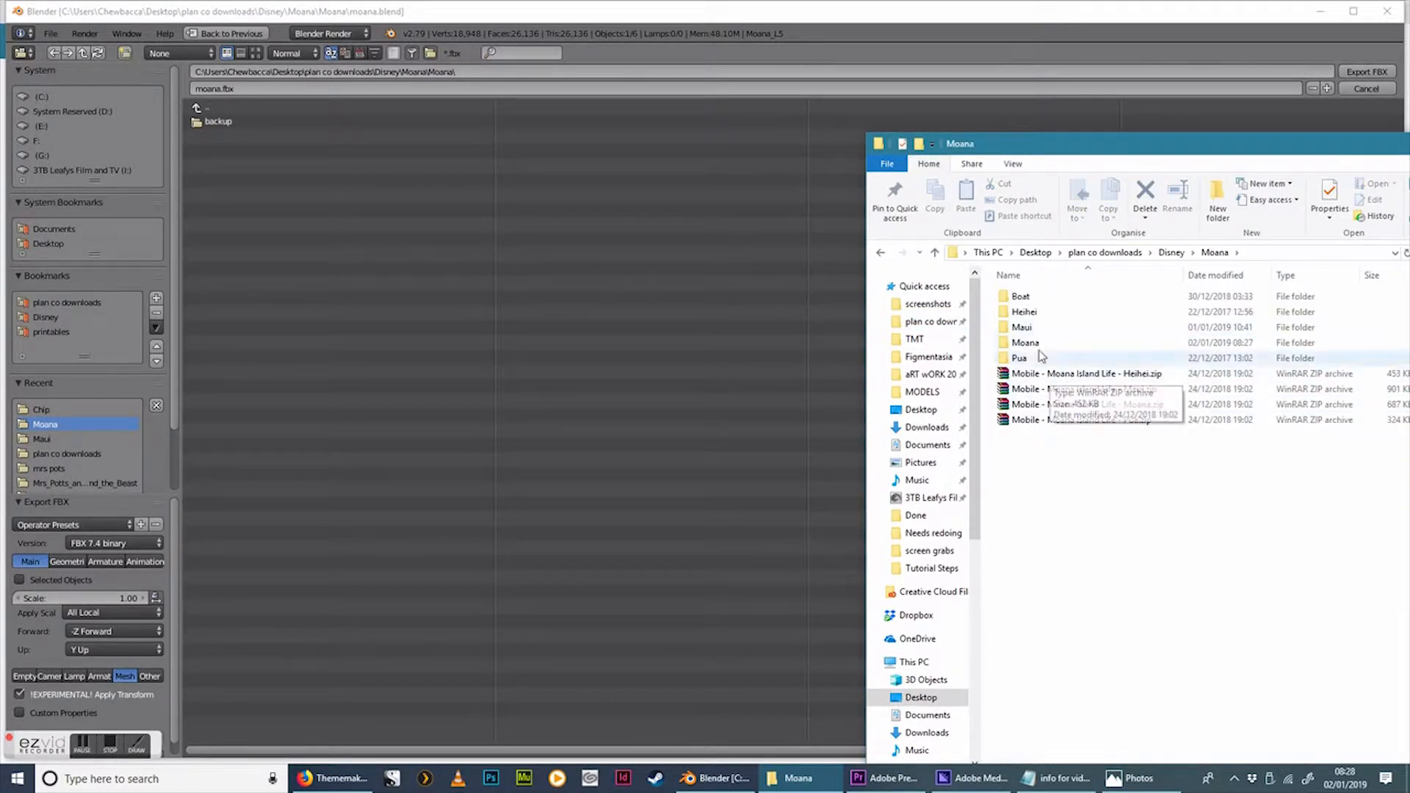
pyautogui.doubleClick(1025, 342)
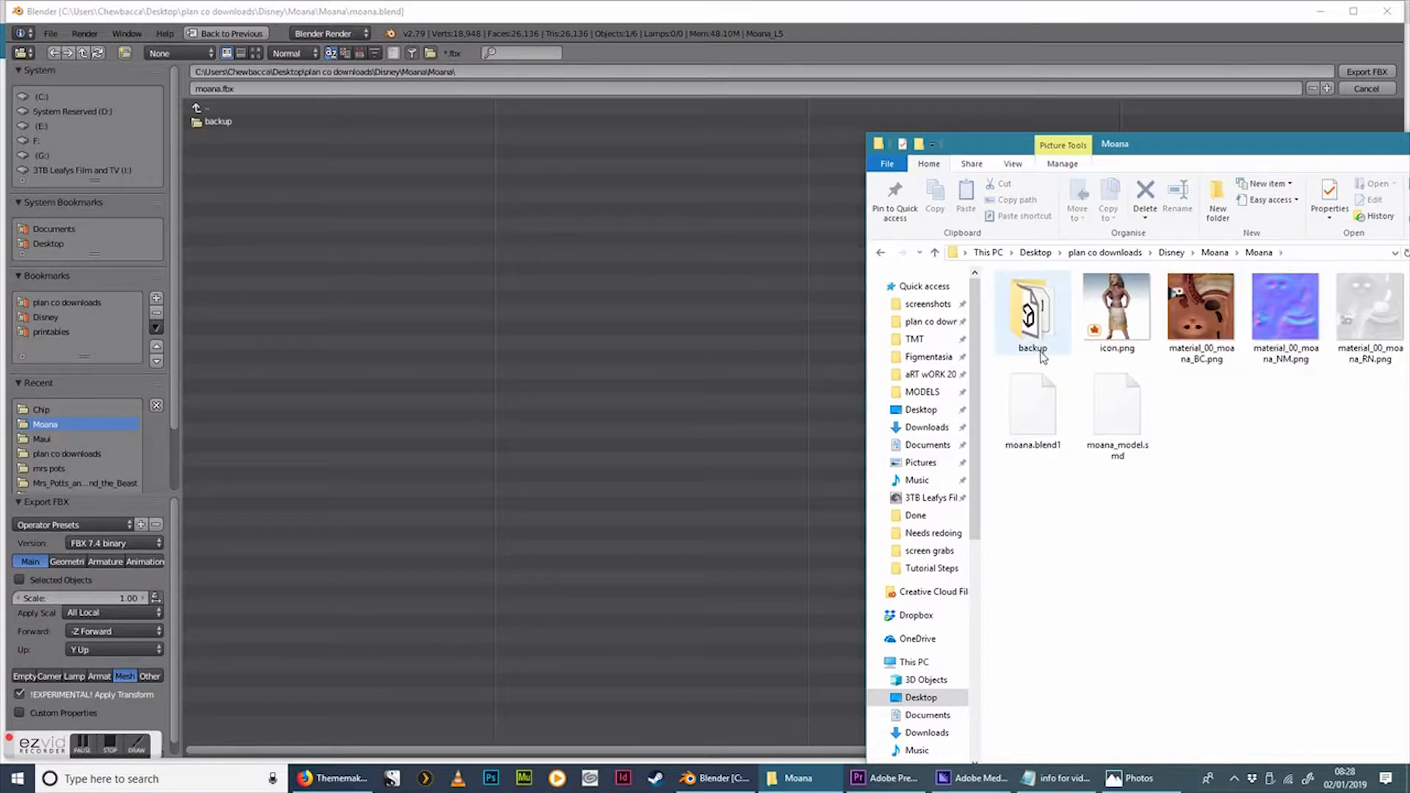
pyautogui.click(1199, 306)
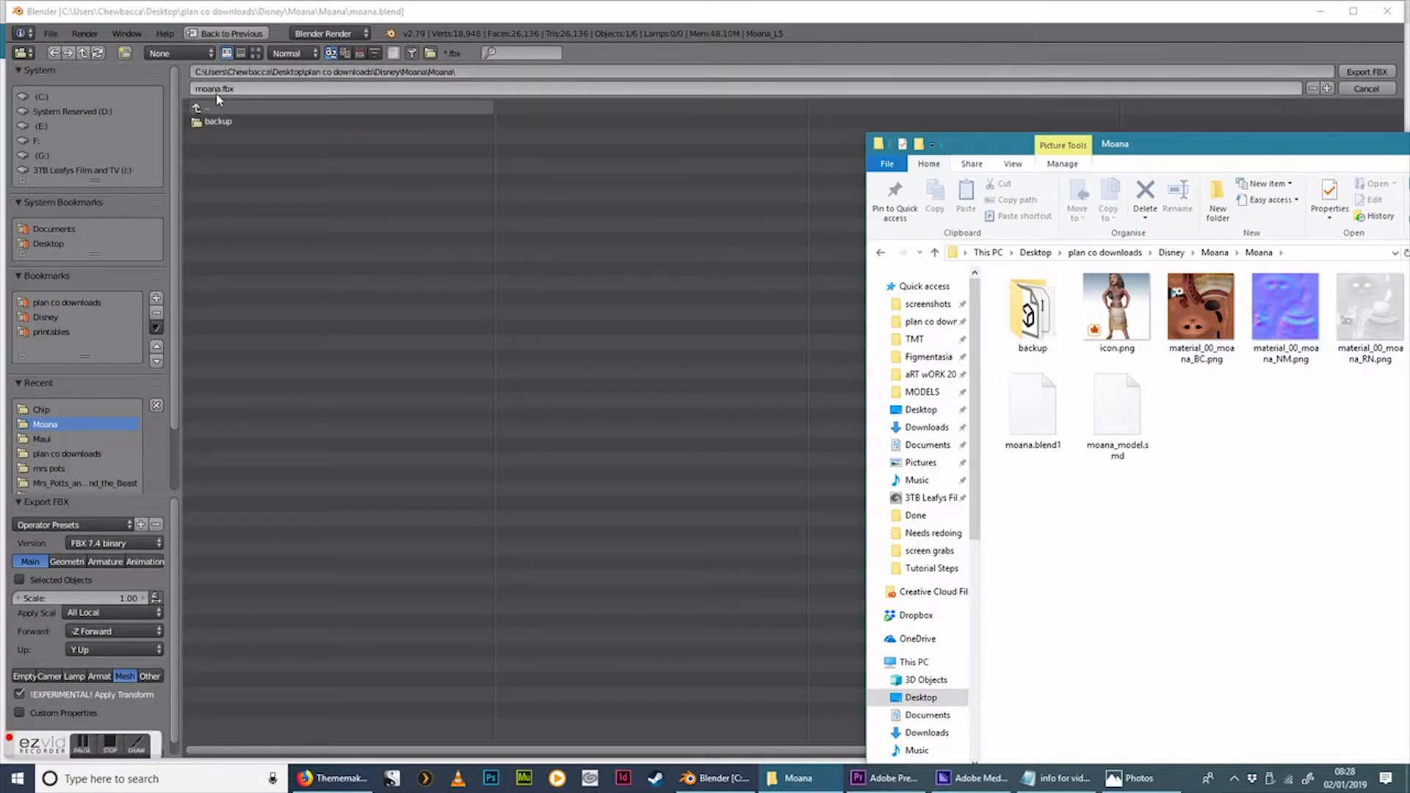
pyautogui.moveTo(211, 101)
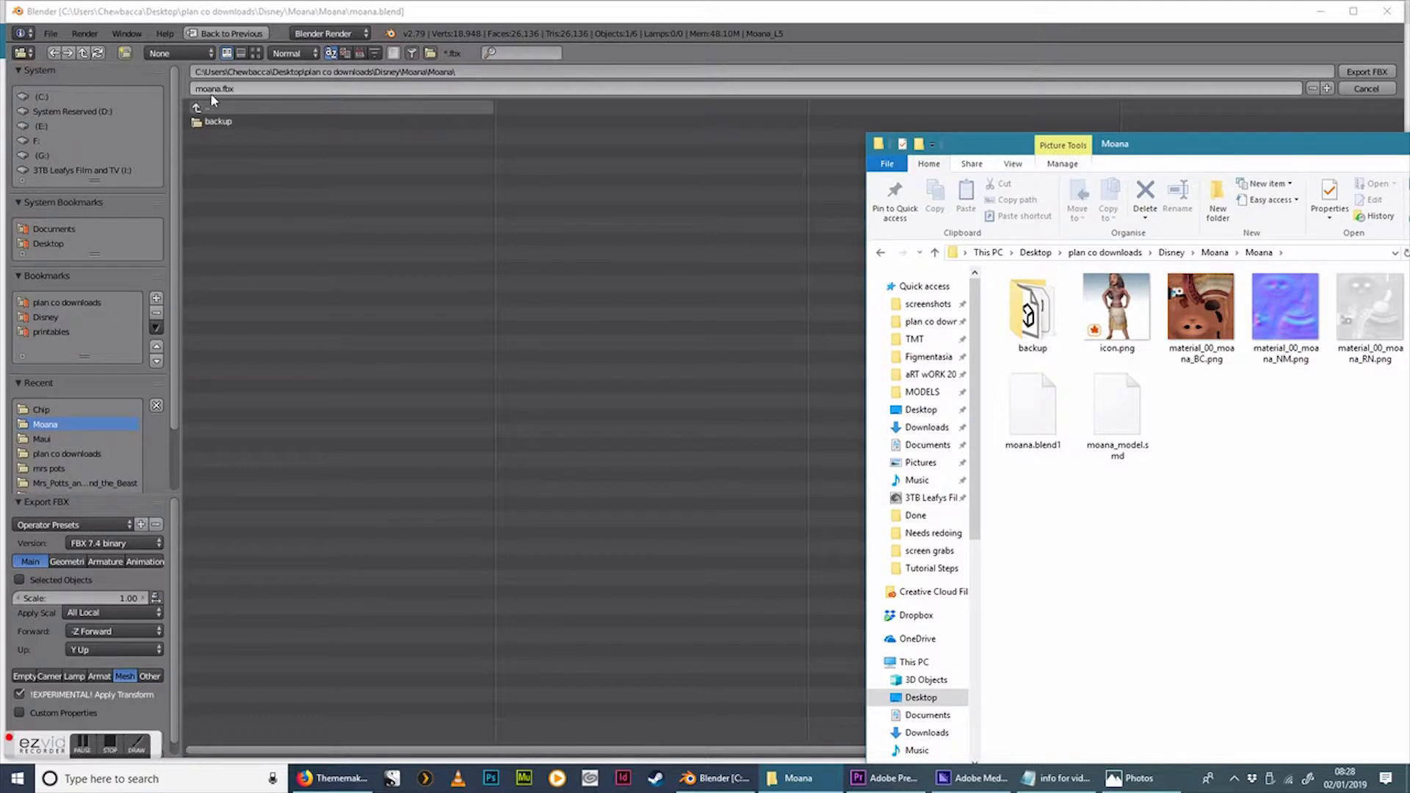
pyautogui.moveTo(1257, 35)
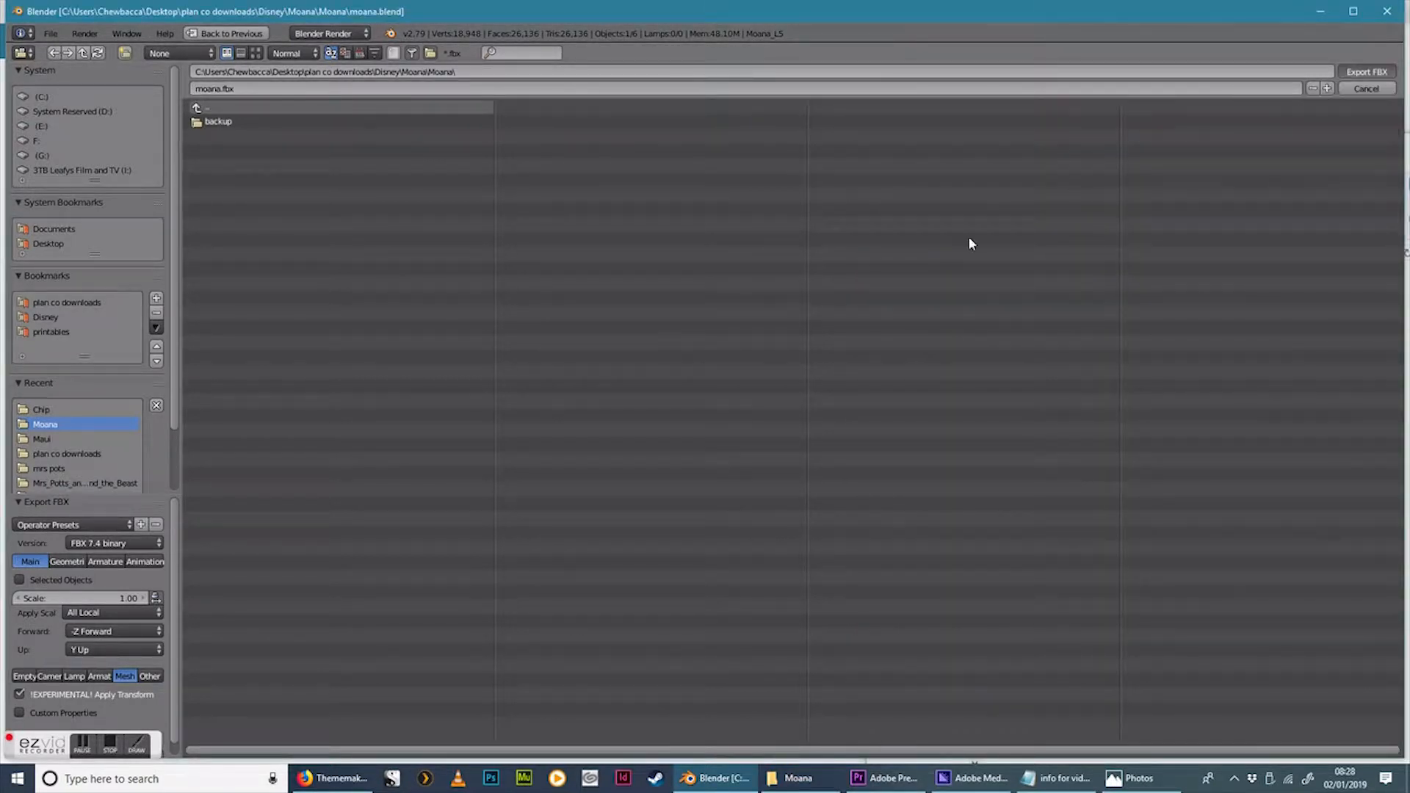
# Leave the export file browser and return to the 3D viewport with the six Moana objects
pyautogui.click(1364, 88)
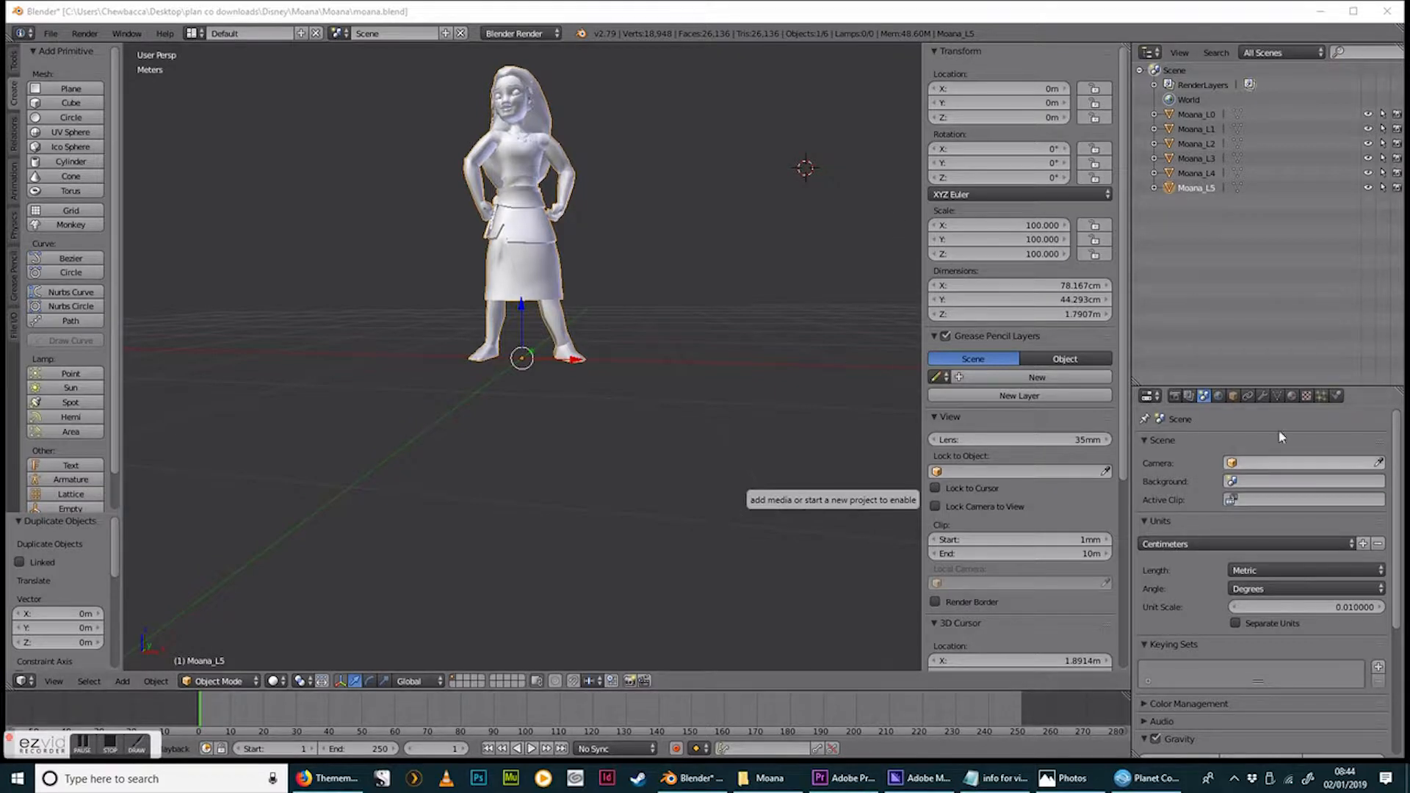
pyautogui.moveTo(1184, 267)
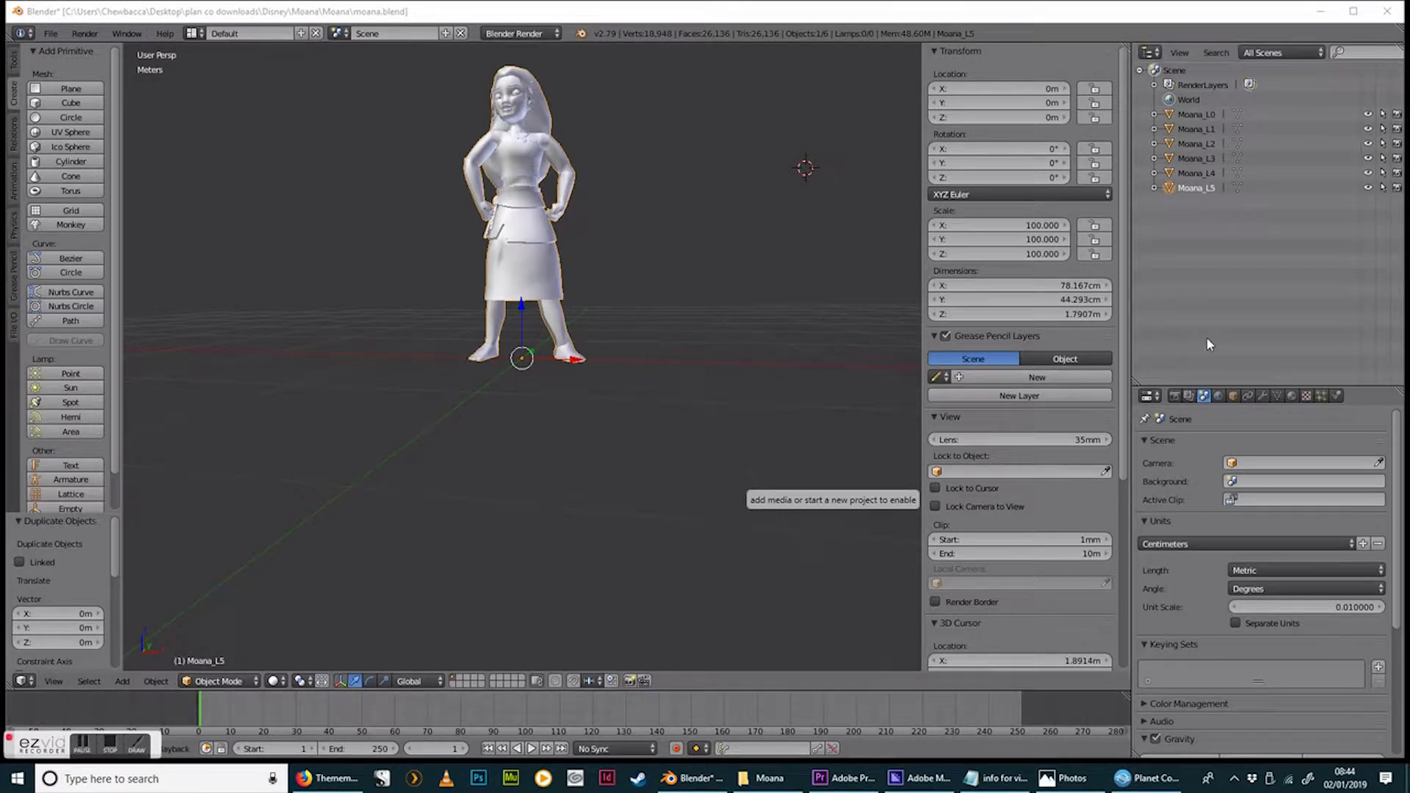
pyautogui.moveTo(1085, 532)
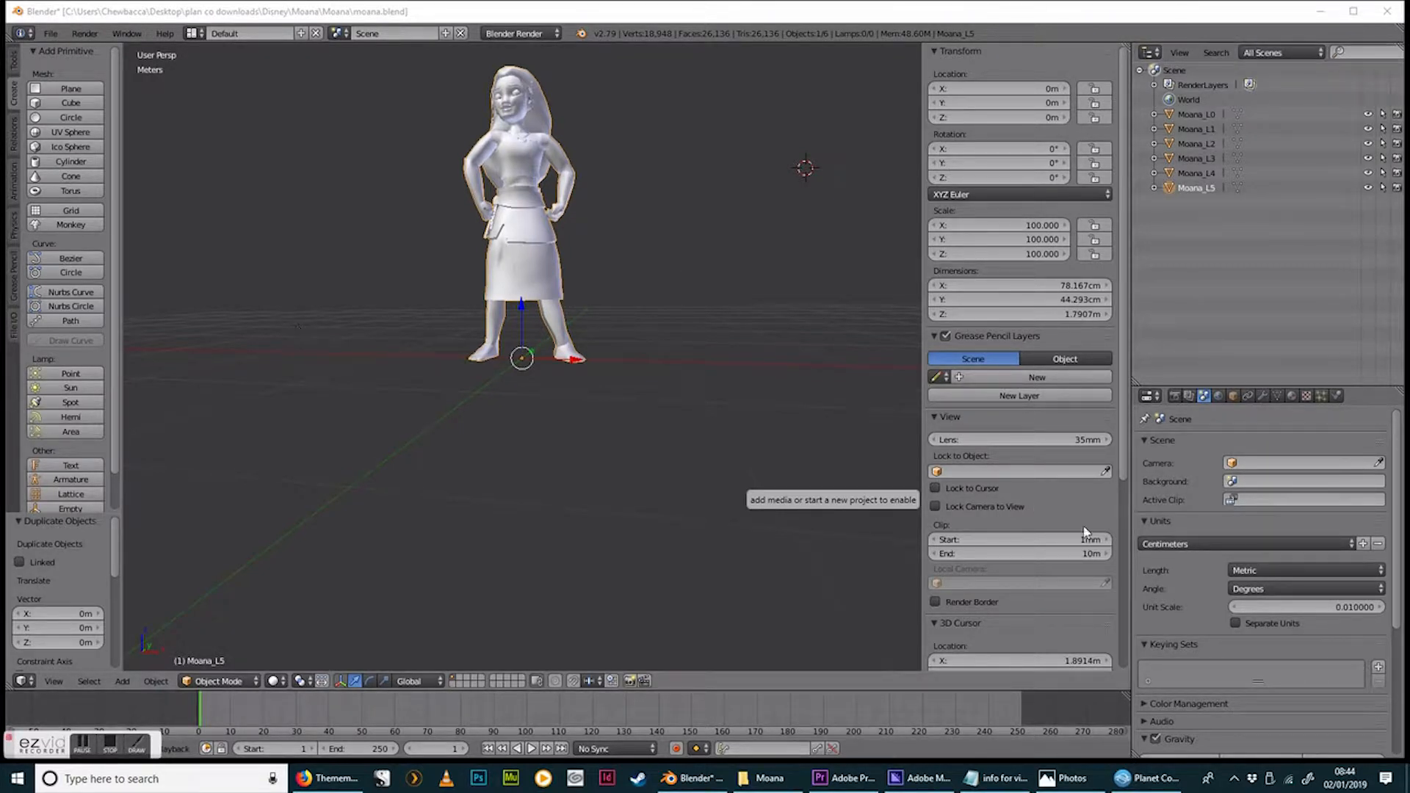
pyautogui.moveTo(1003, 235)
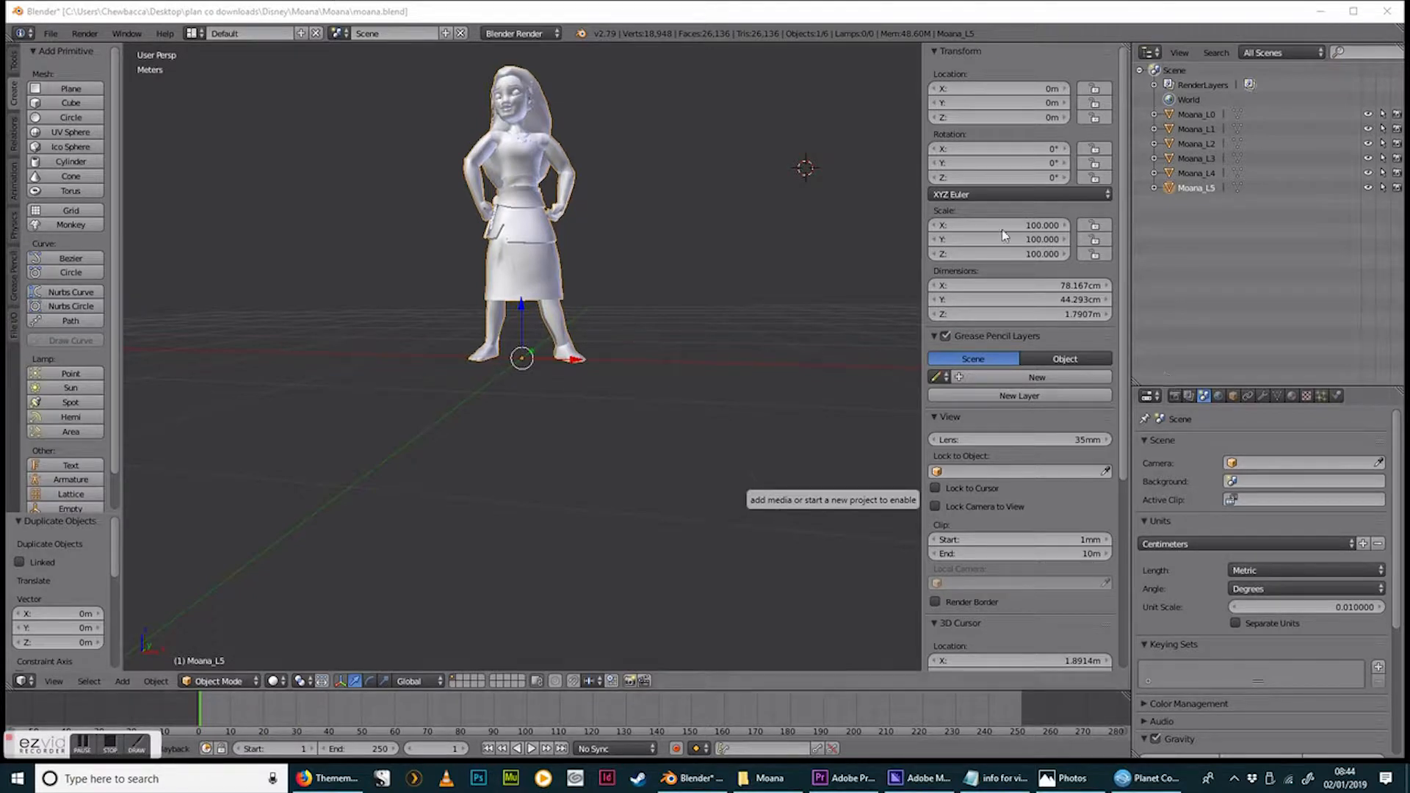
pyautogui.moveTo(1339, 626)
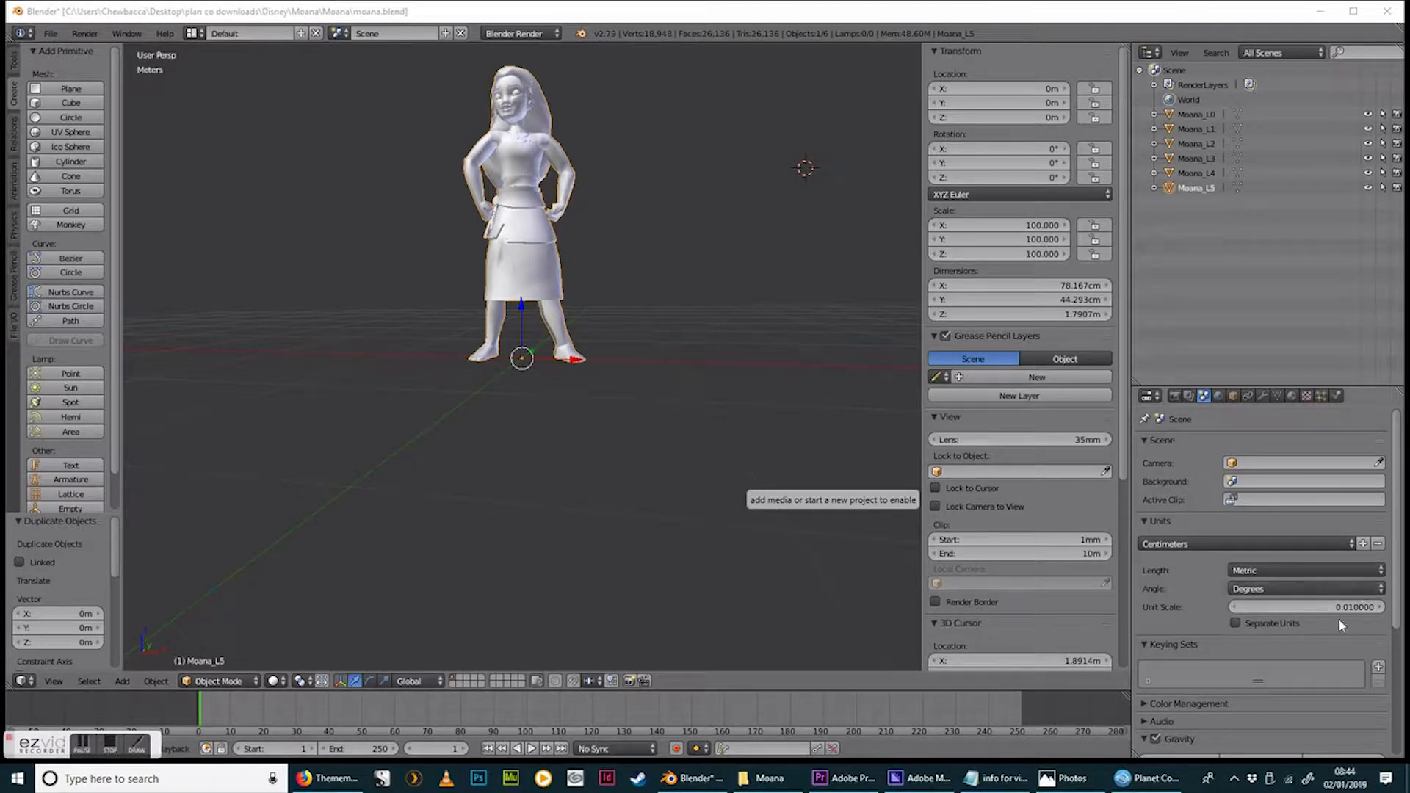
pyautogui.moveTo(1362, 620)
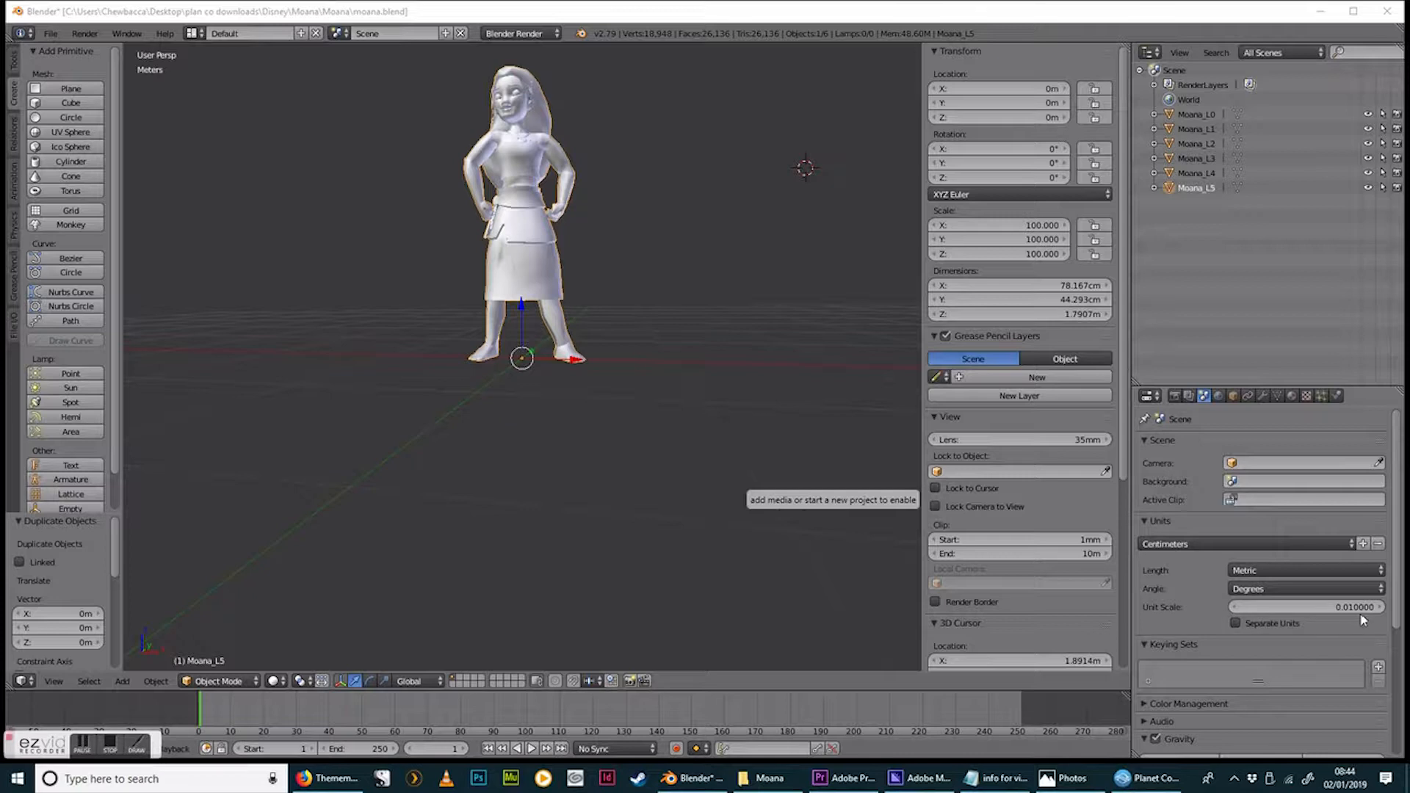
pyautogui.moveTo(543, 418)
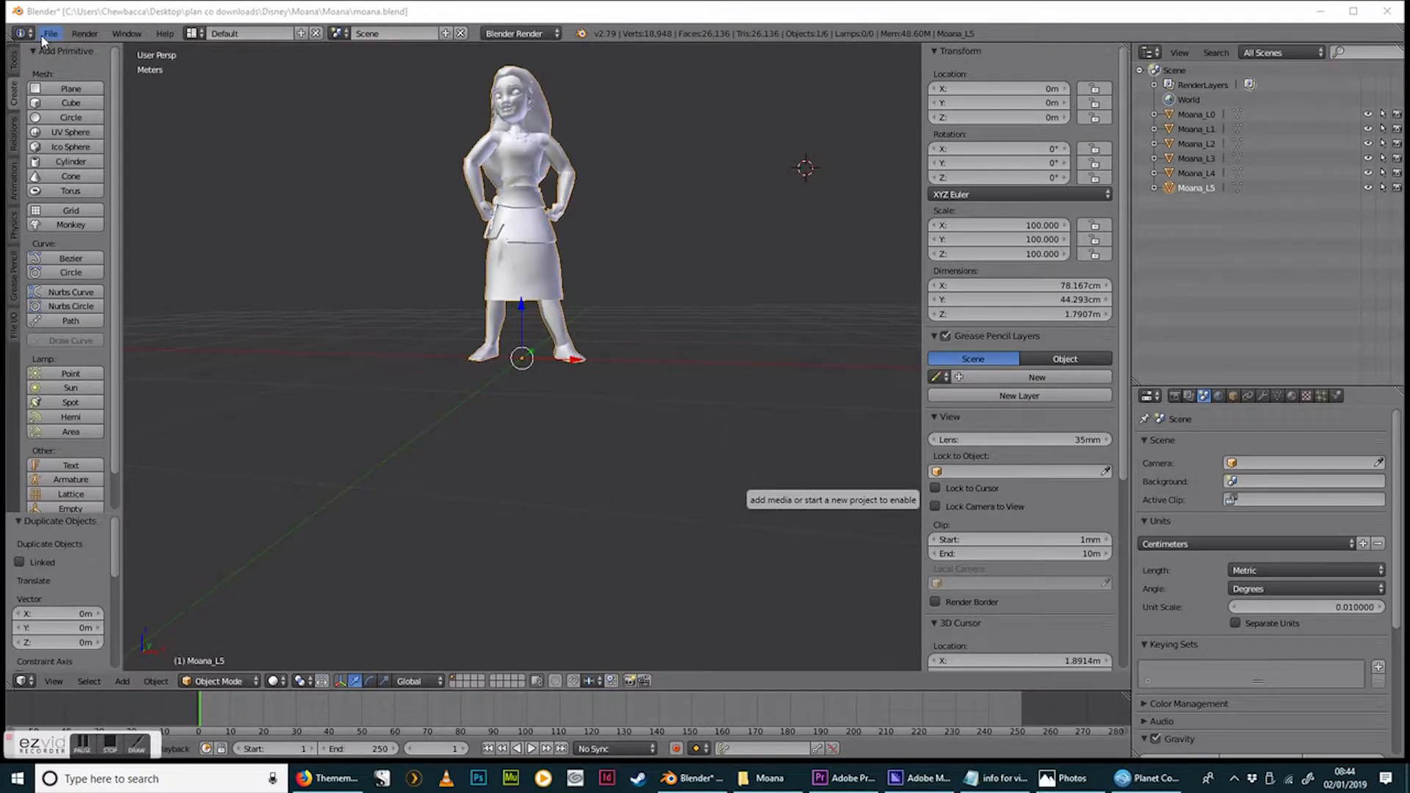
pyautogui.click(72, 326)
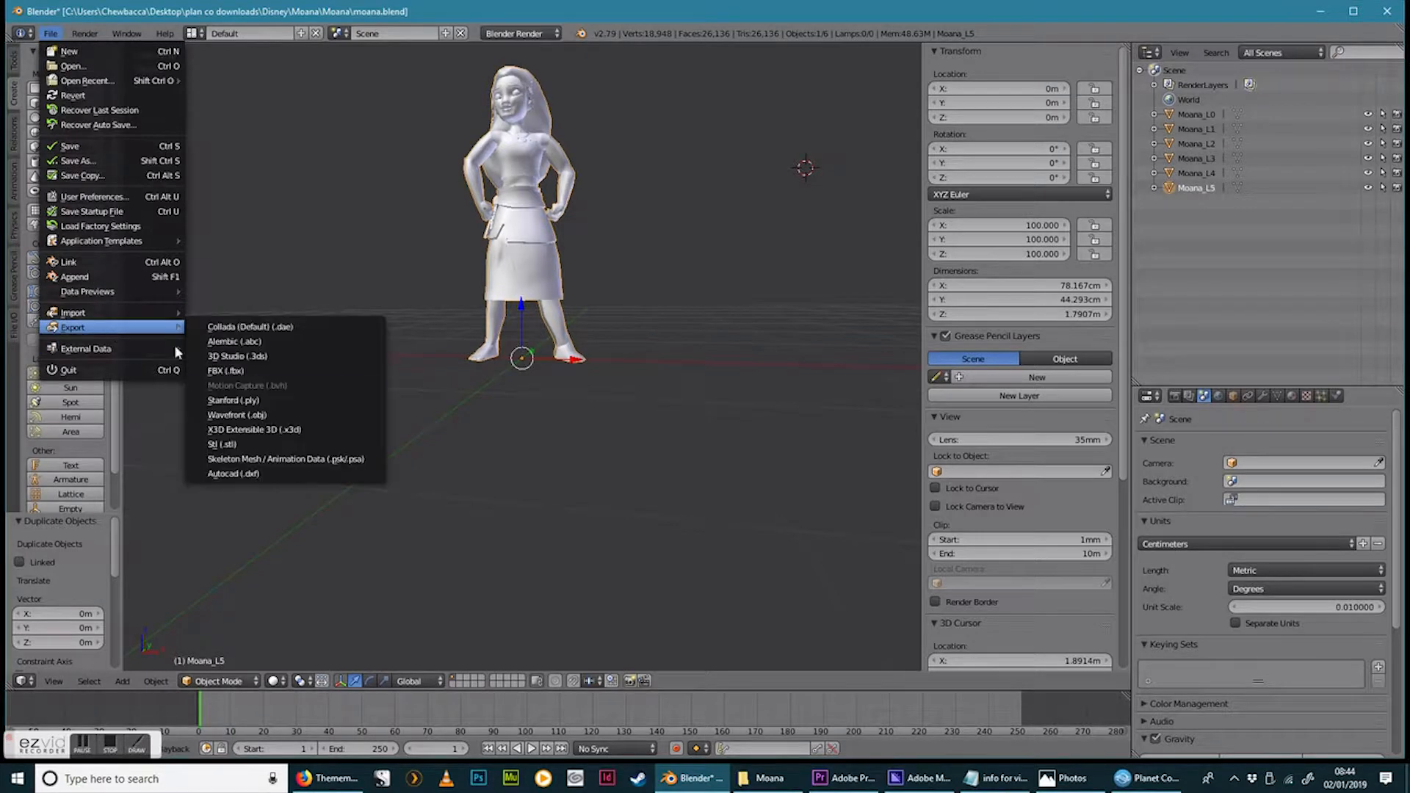
pyautogui.click(226, 370)
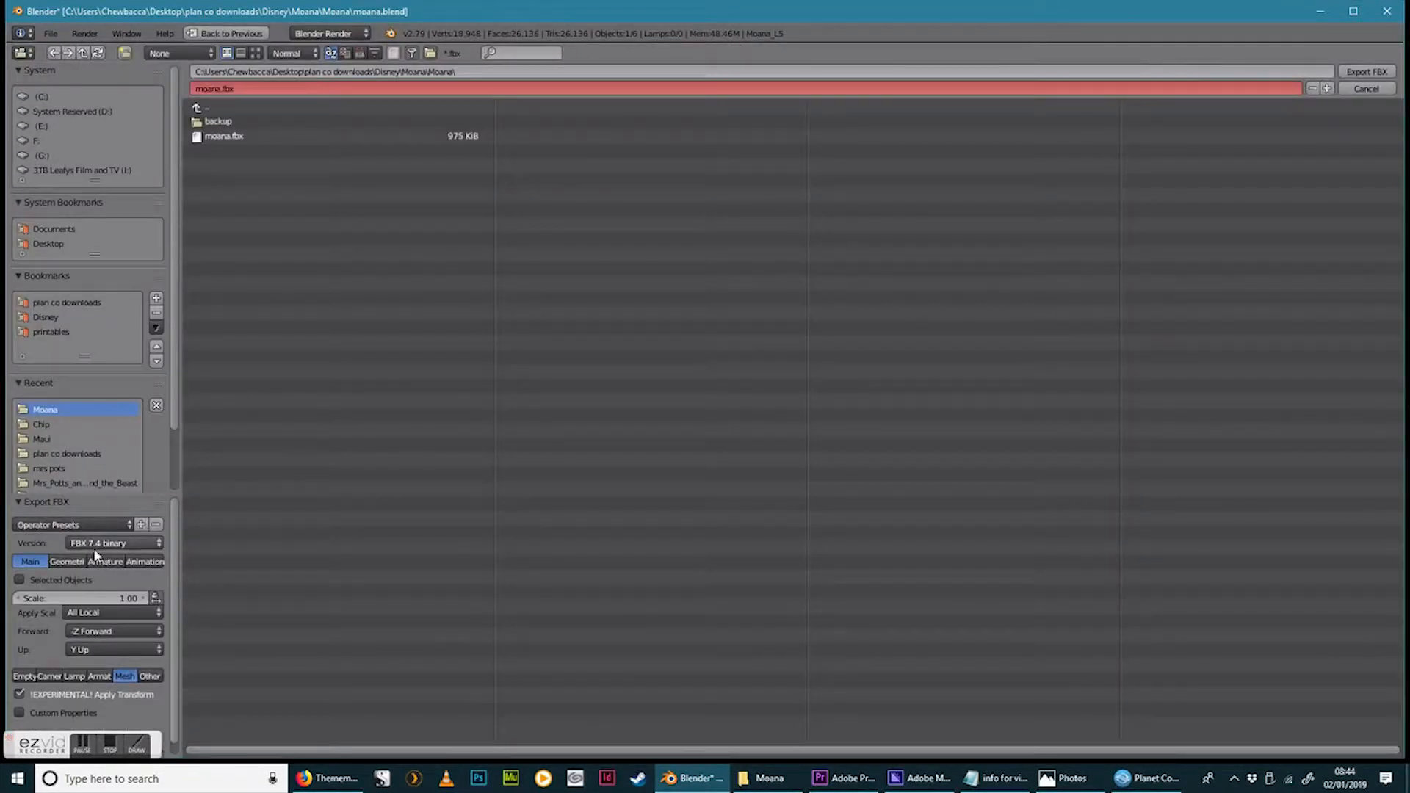
pyautogui.moveTo(113, 544)
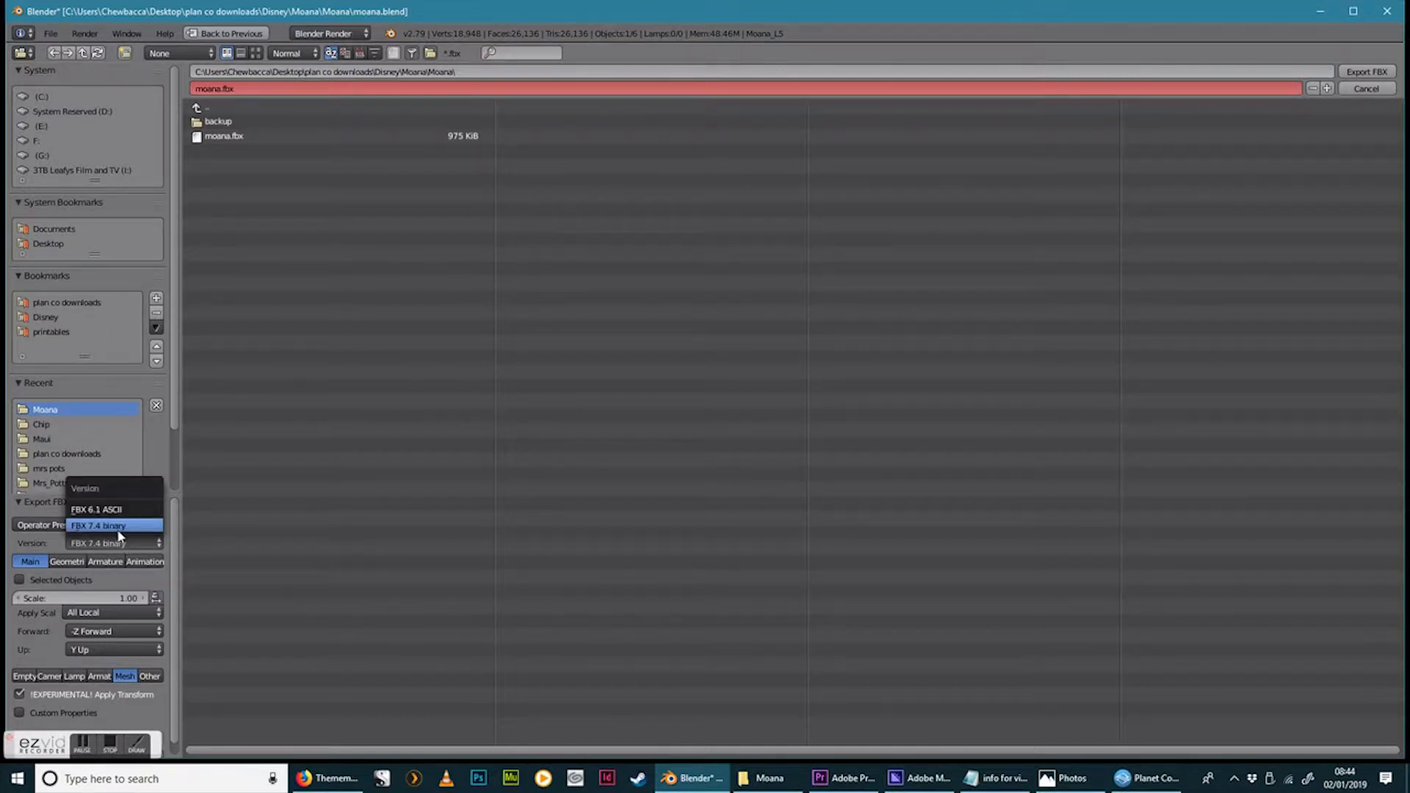
pyautogui.moveTo(115, 509)
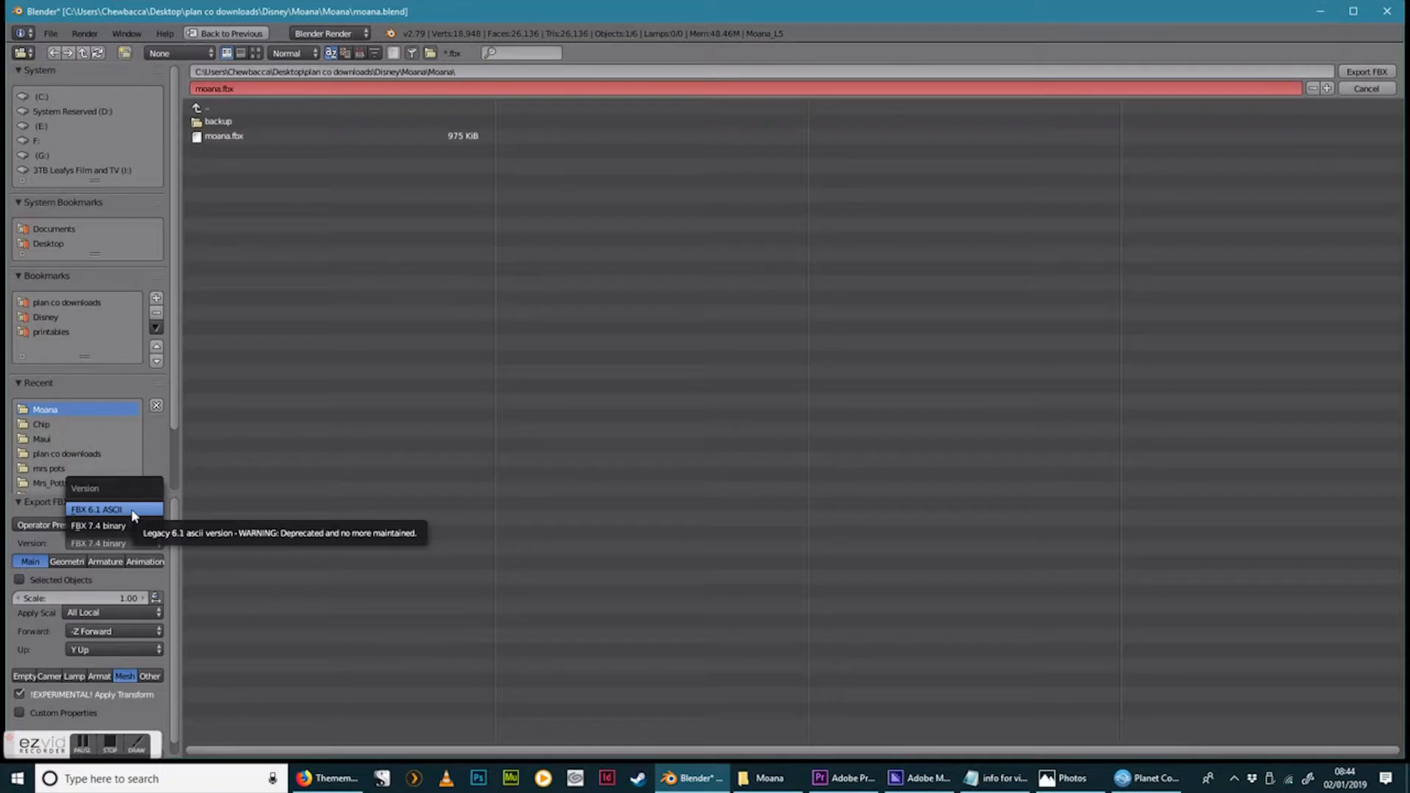
pyautogui.click(97, 510)
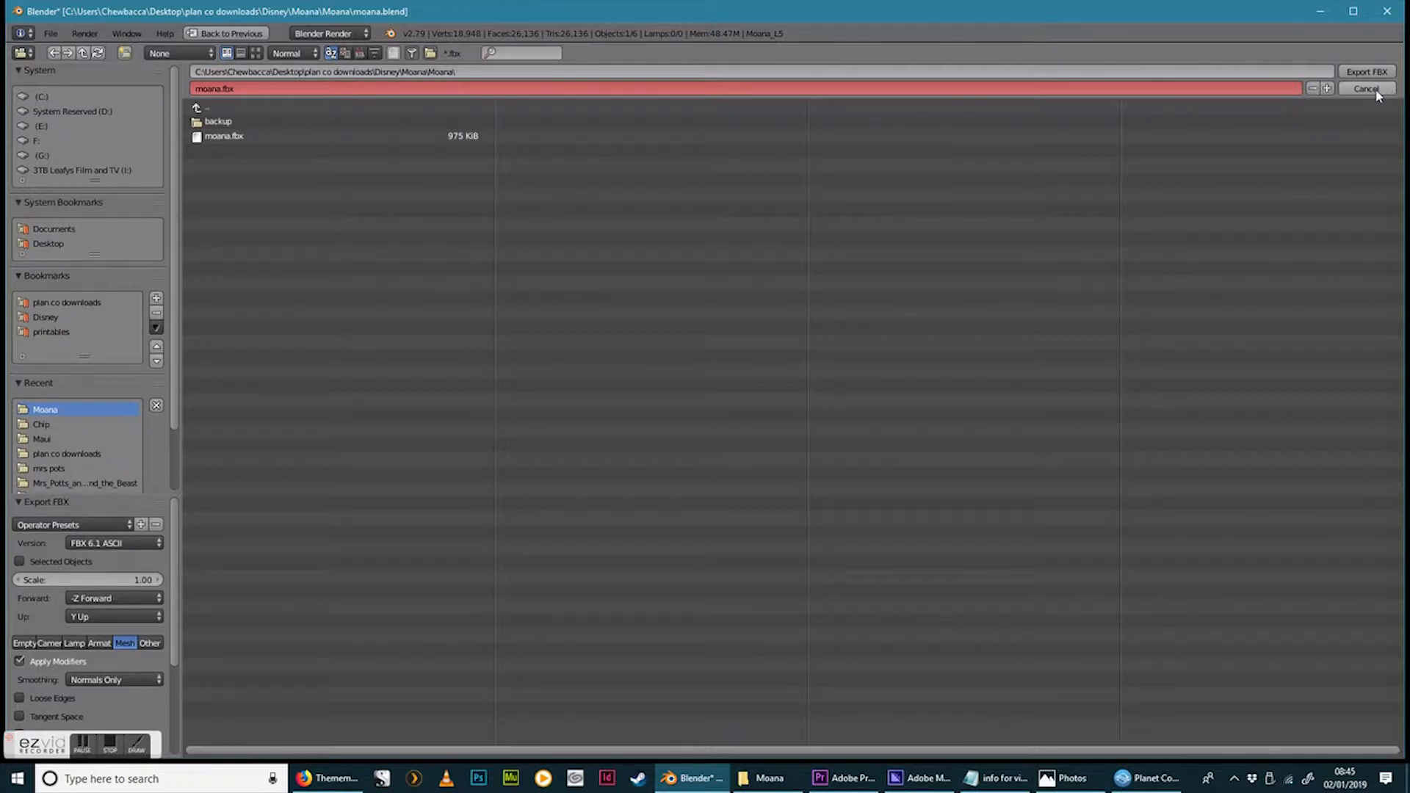
pyautogui.click(1364, 88)
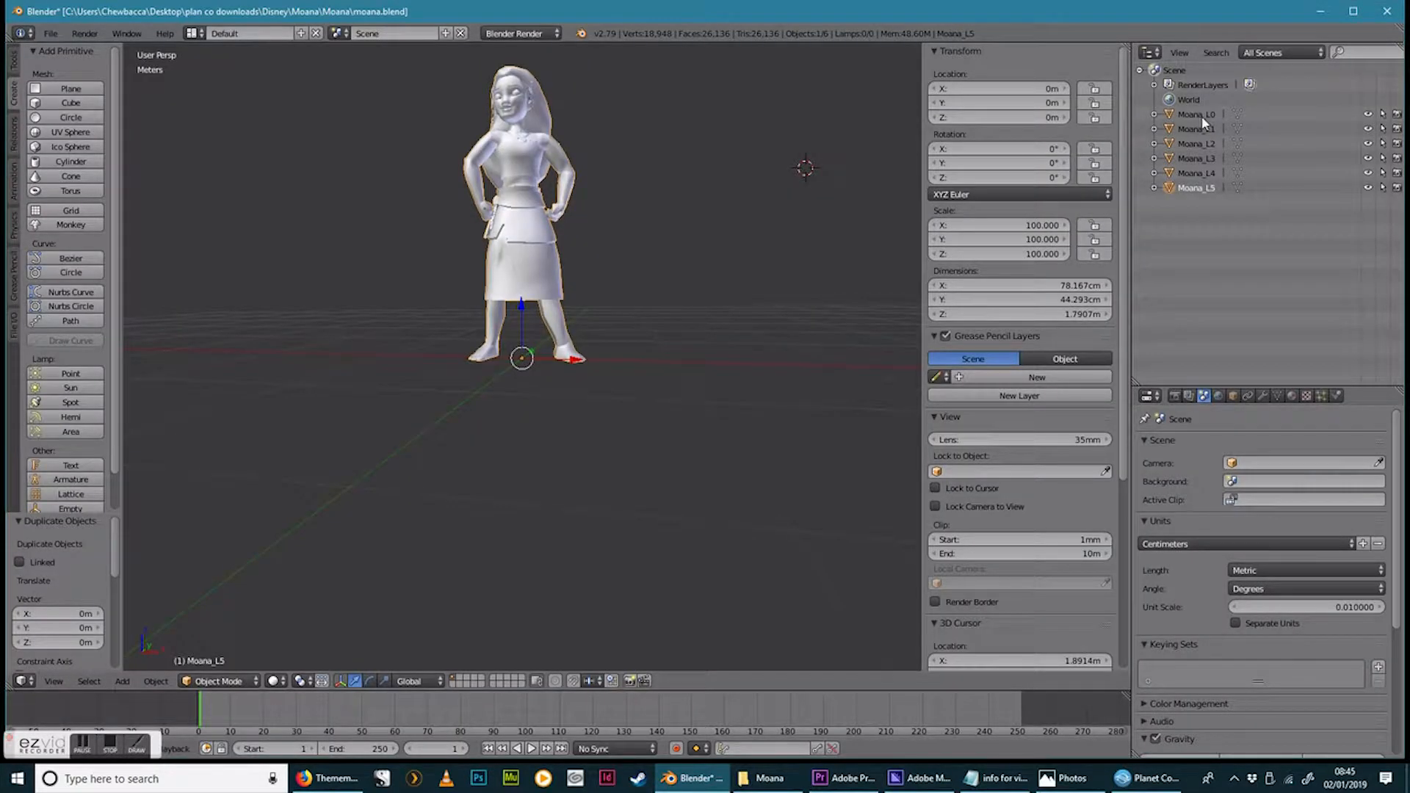
# Select Moana_L1 through Moana_L5 in the Outliner and delete them, leaving Moana_L0 alone
pyautogui.click(1195, 129)
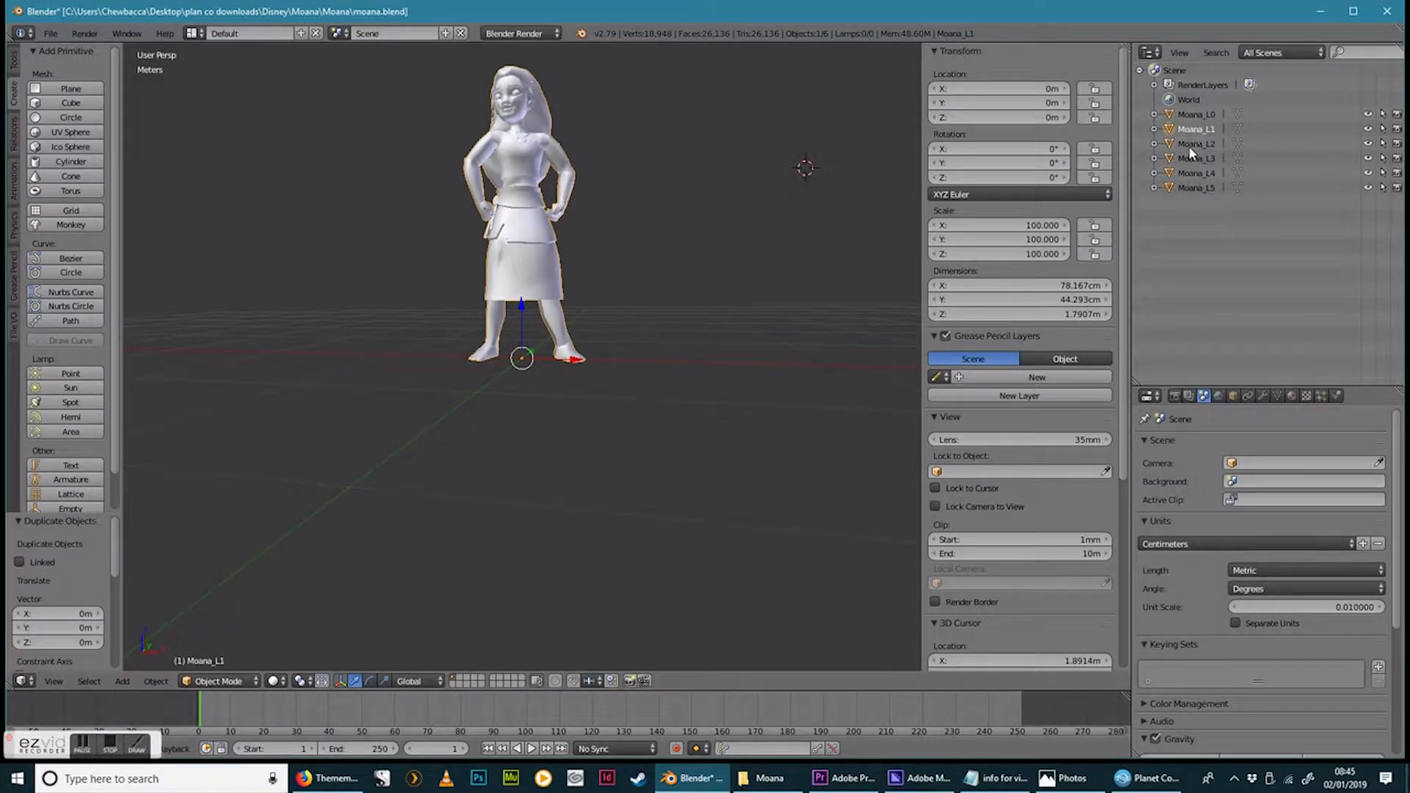
pyautogui.click(1195, 174)
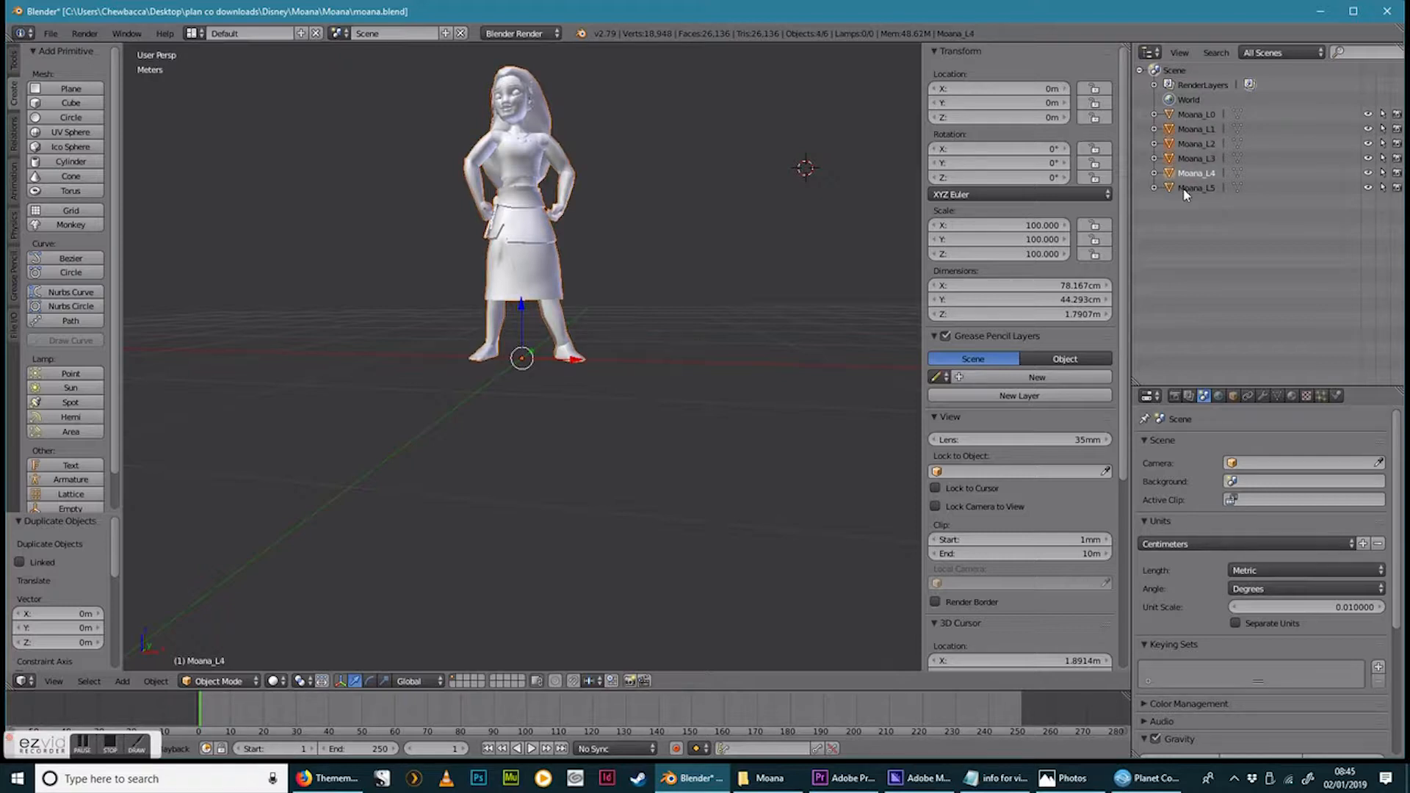
pyautogui.click(1195, 186)
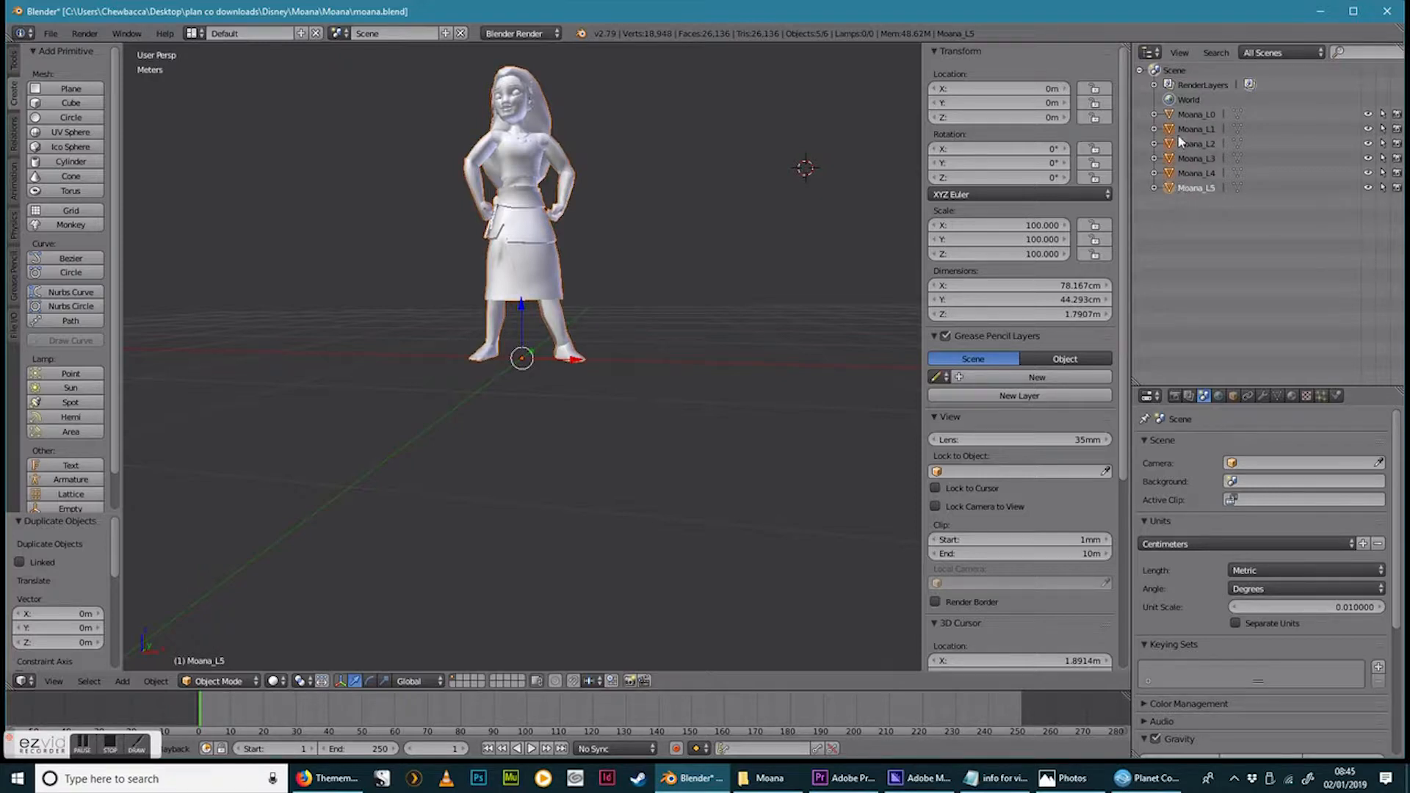
pyautogui.rightClick(1195, 143)
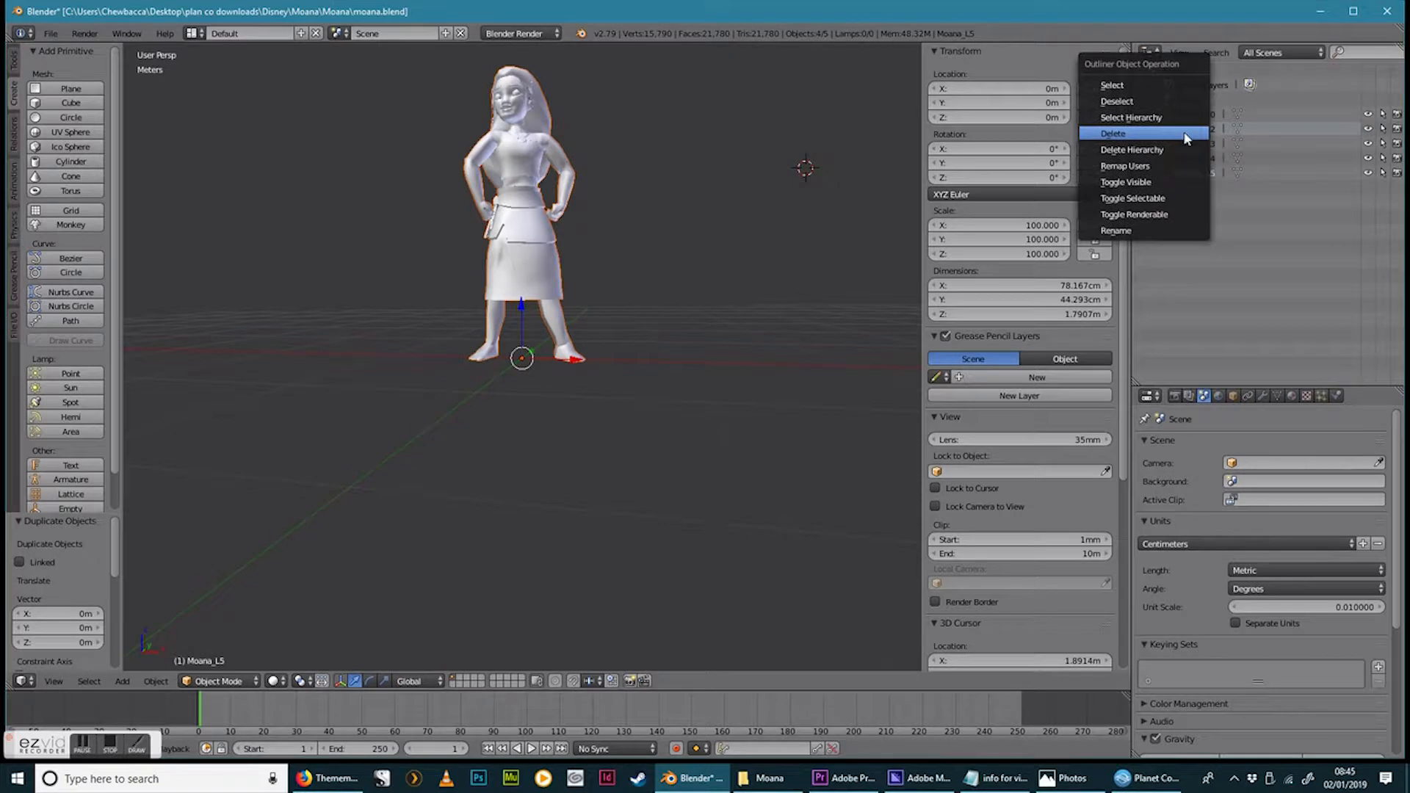
pyautogui.click(1113, 134)
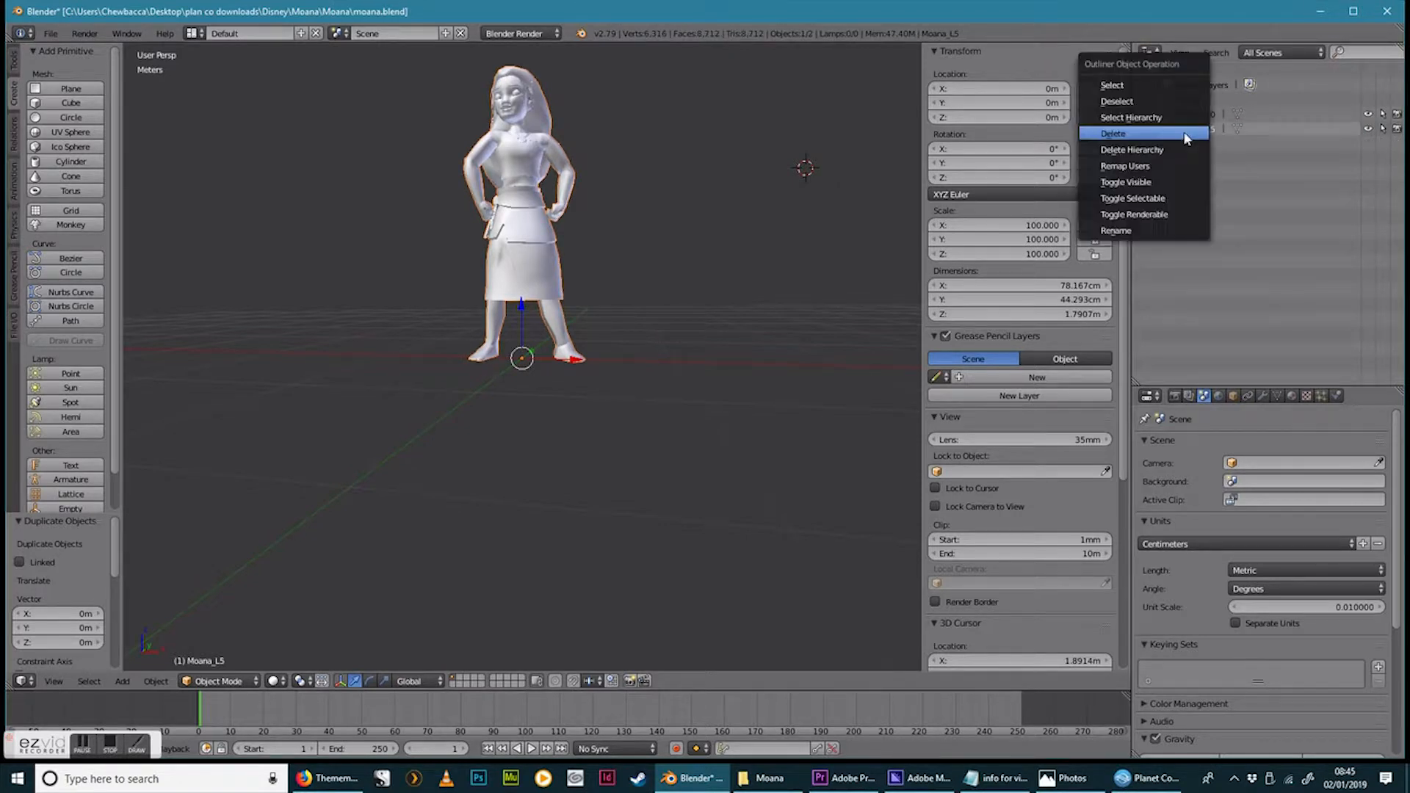
pyautogui.click(1113, 133)
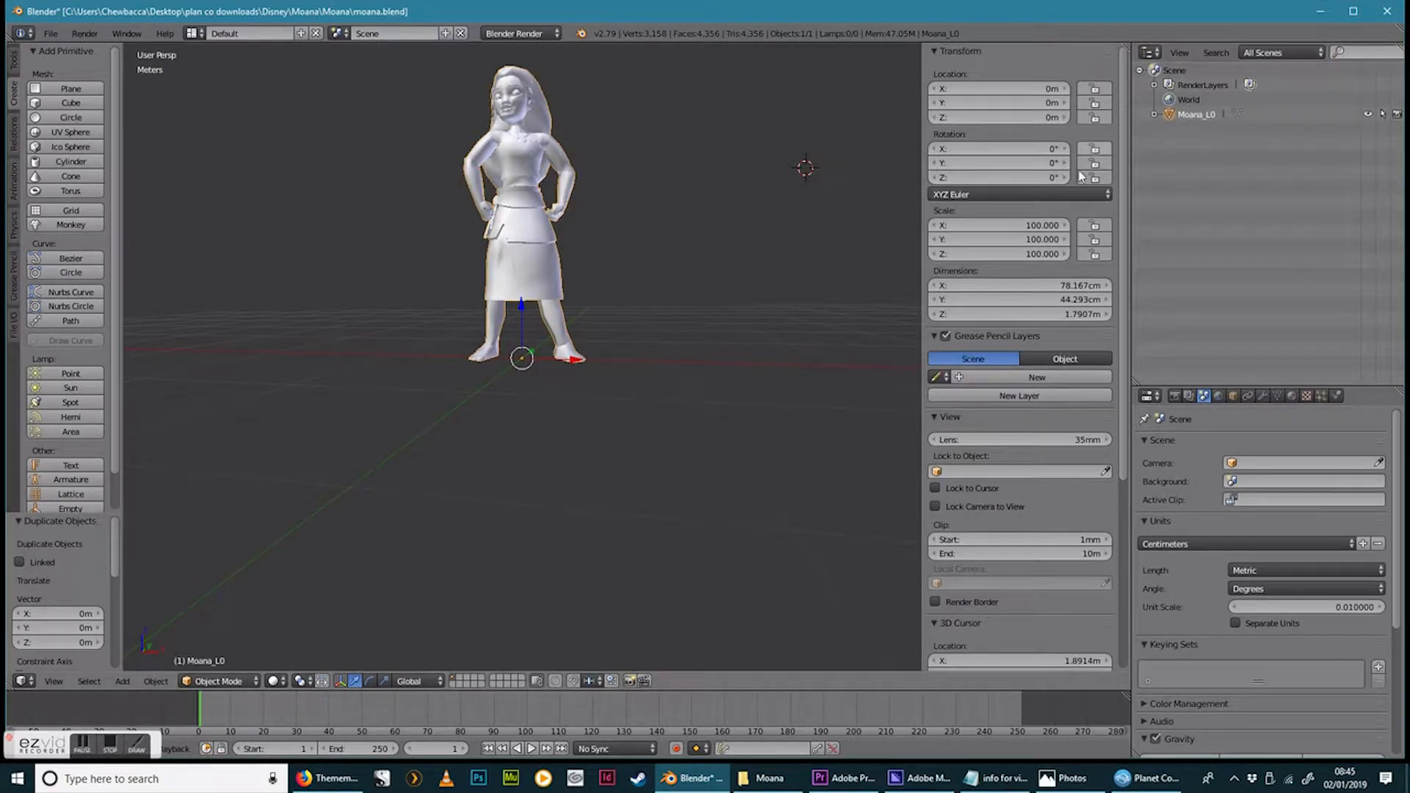
pyautogui.moveTo(414, 335)
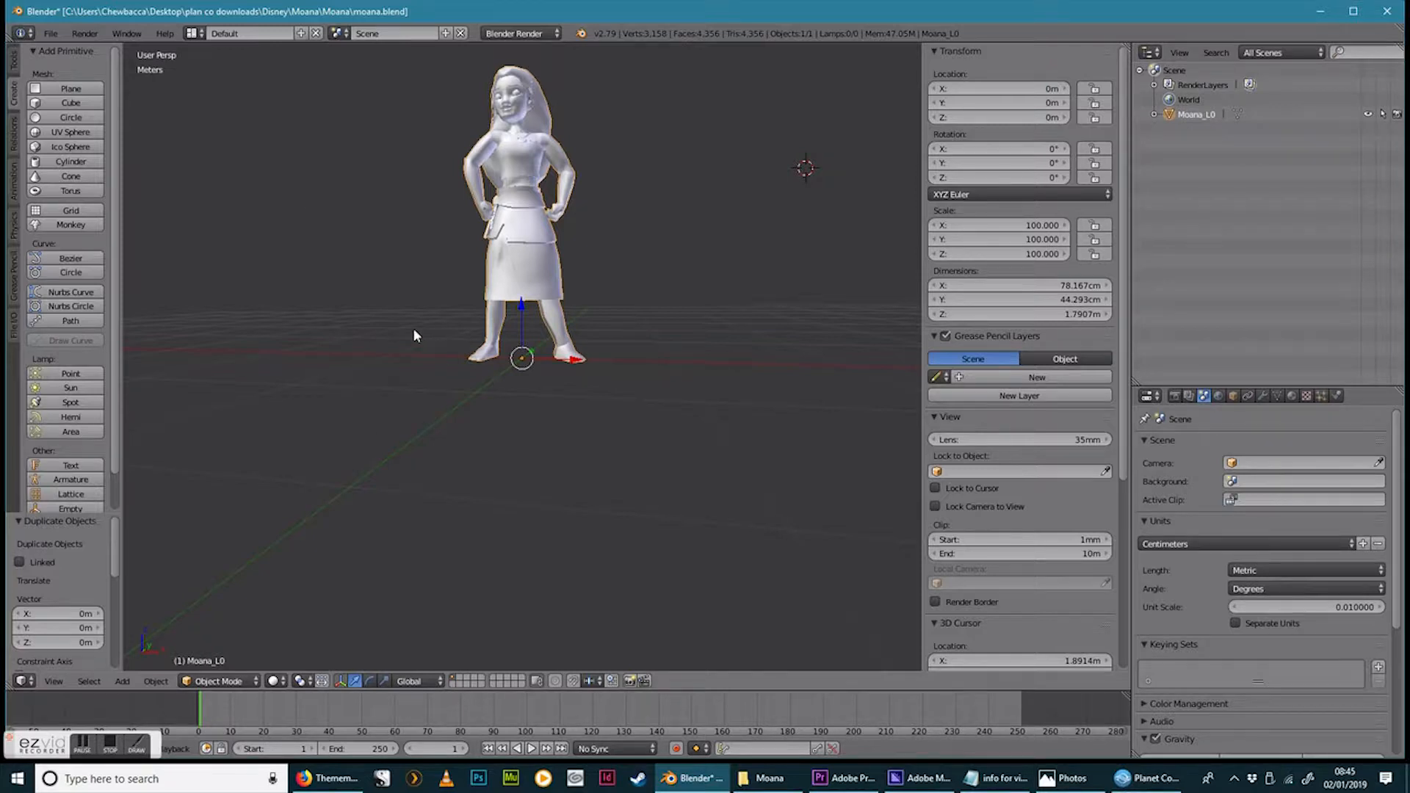
pyautogui.moveTo(410, 327)
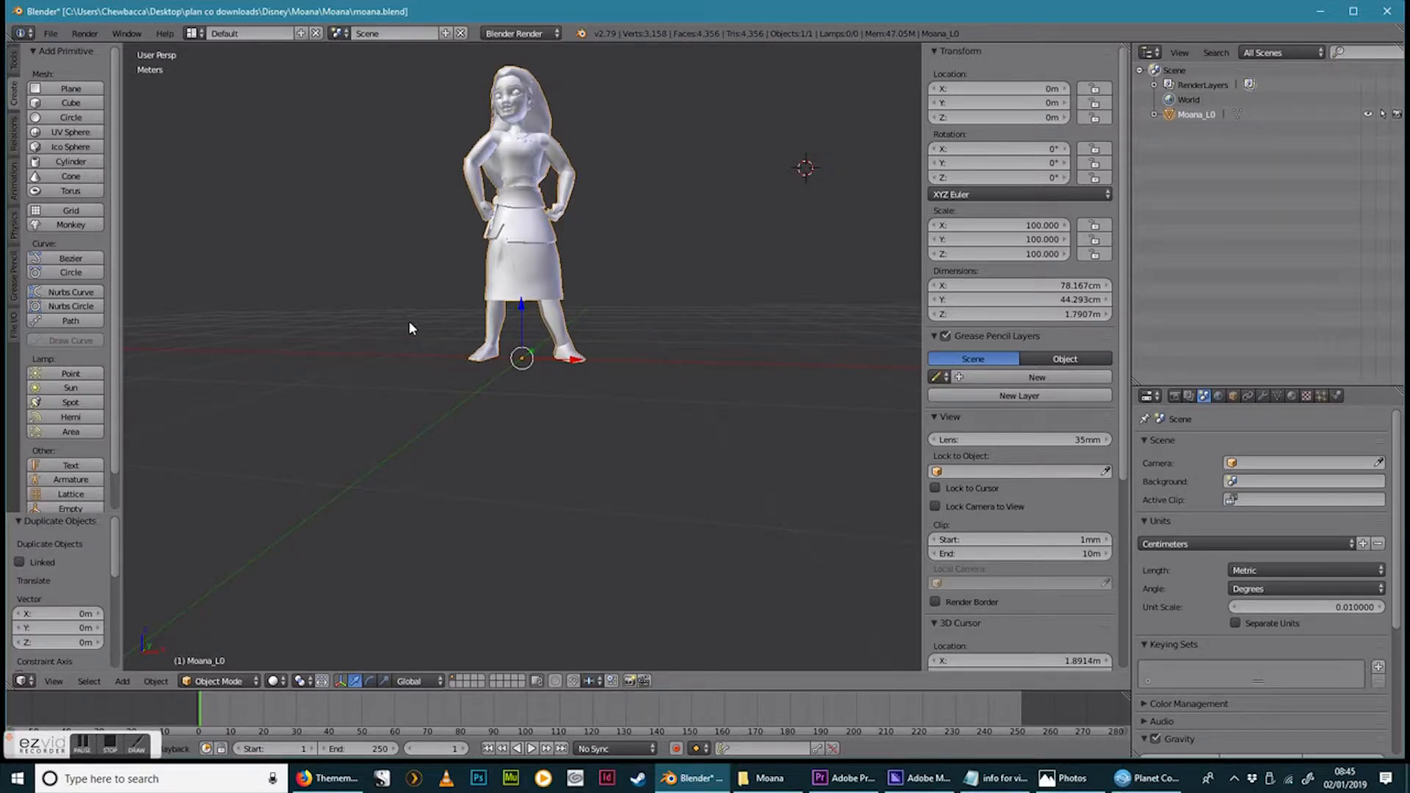
pyautogui.moveTo(405, 307)
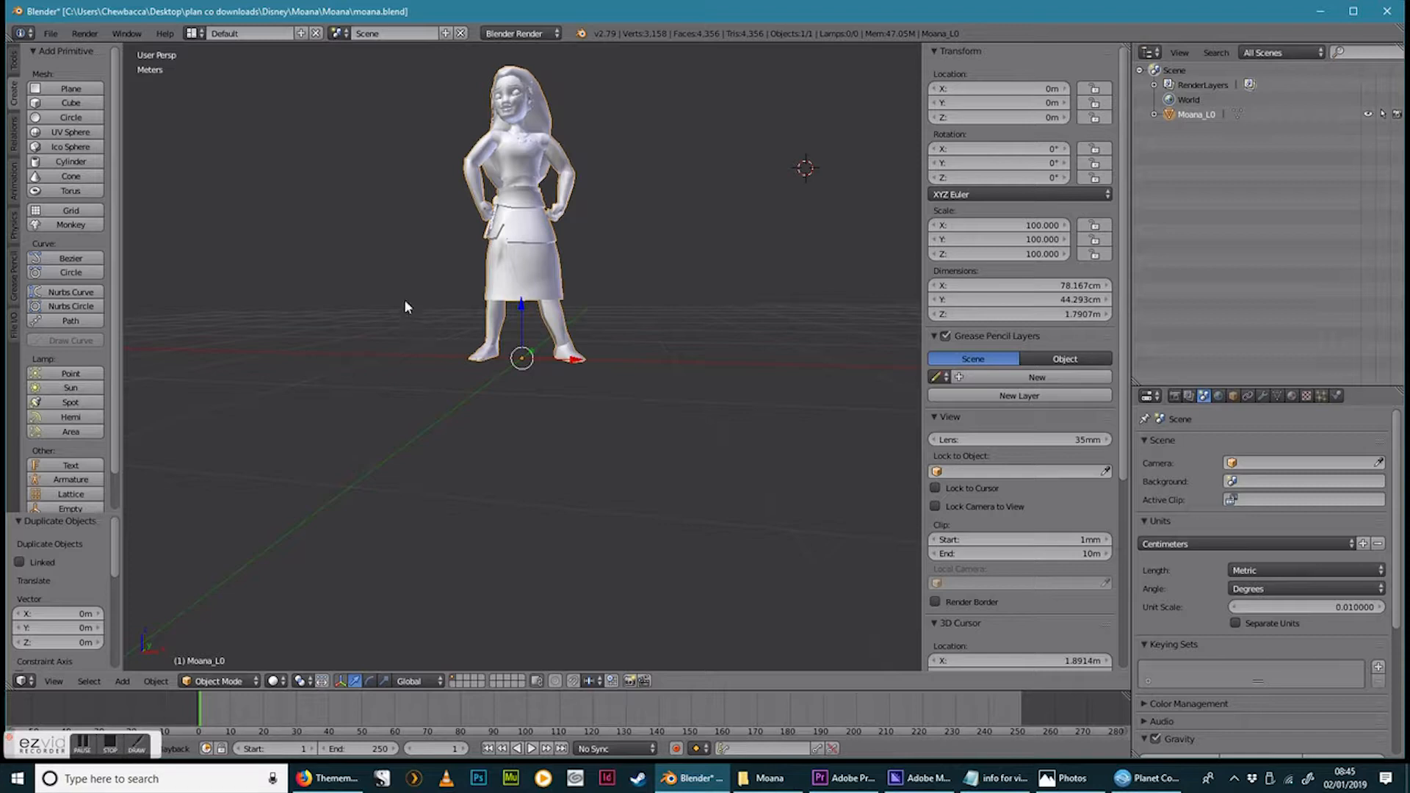
pyautogui.moveTo(636, 294)
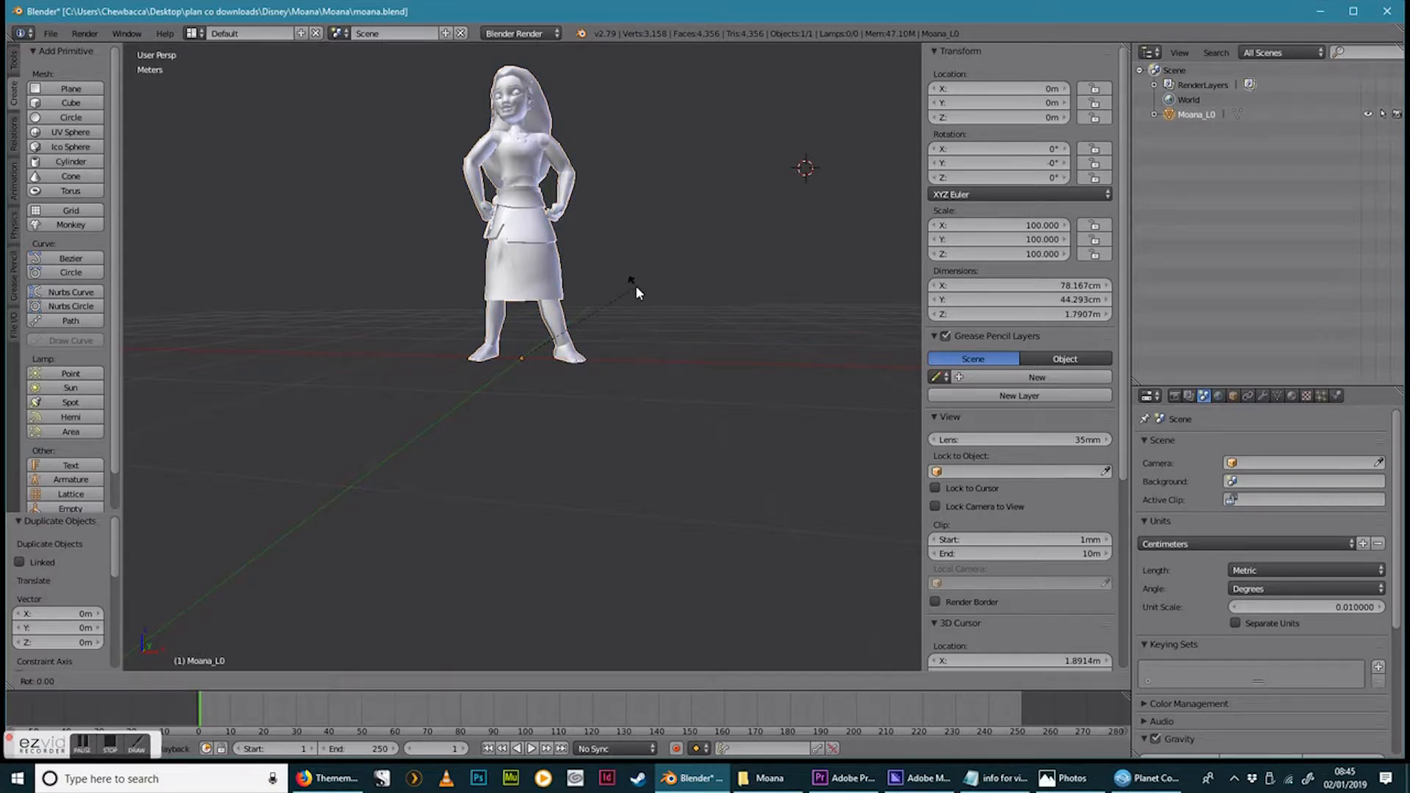
# Rotate Moana_L0 on X to lie flat (X -90°, Y 180°) and duplicate it with Shift+D
pyautogui.press('x')
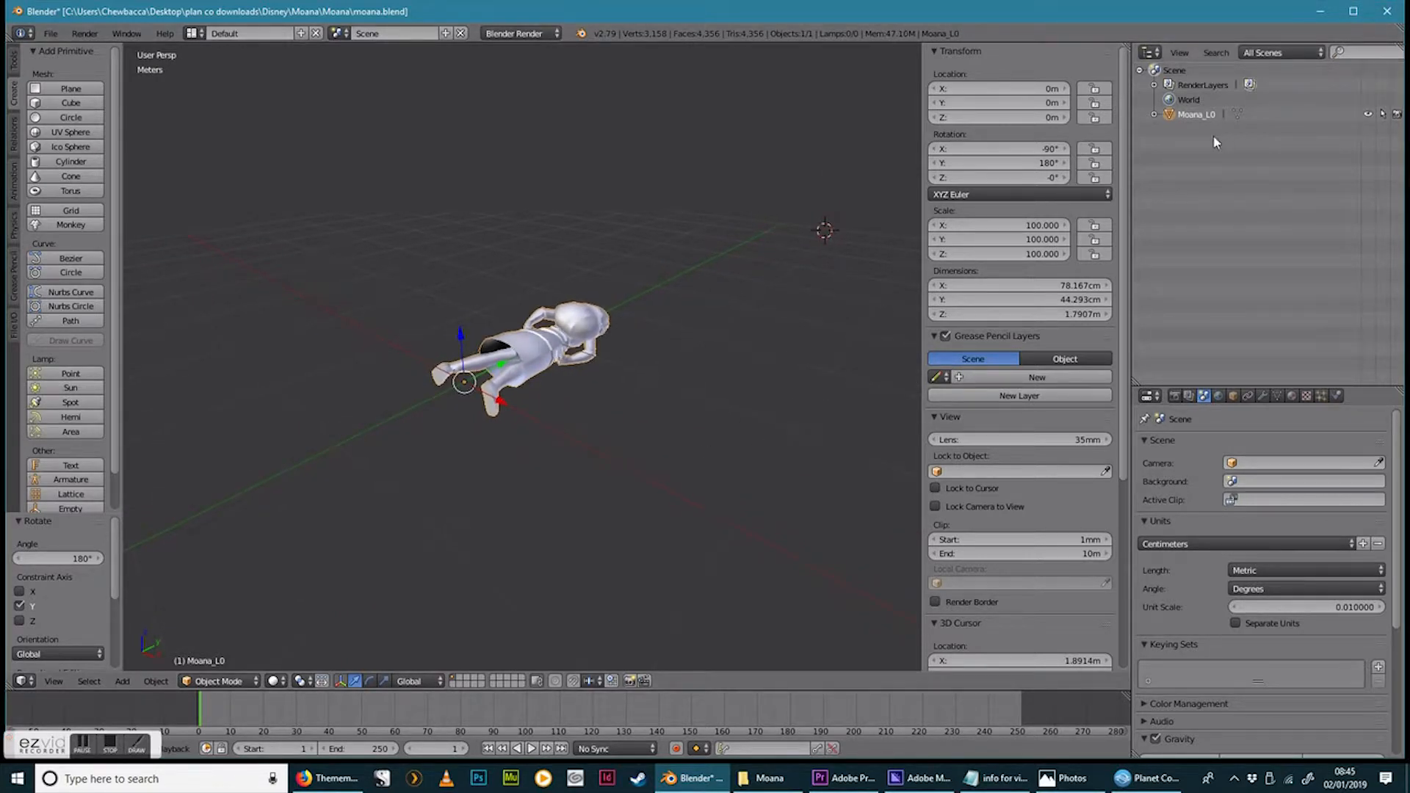
pyautogui.moveTo(1158, 136)
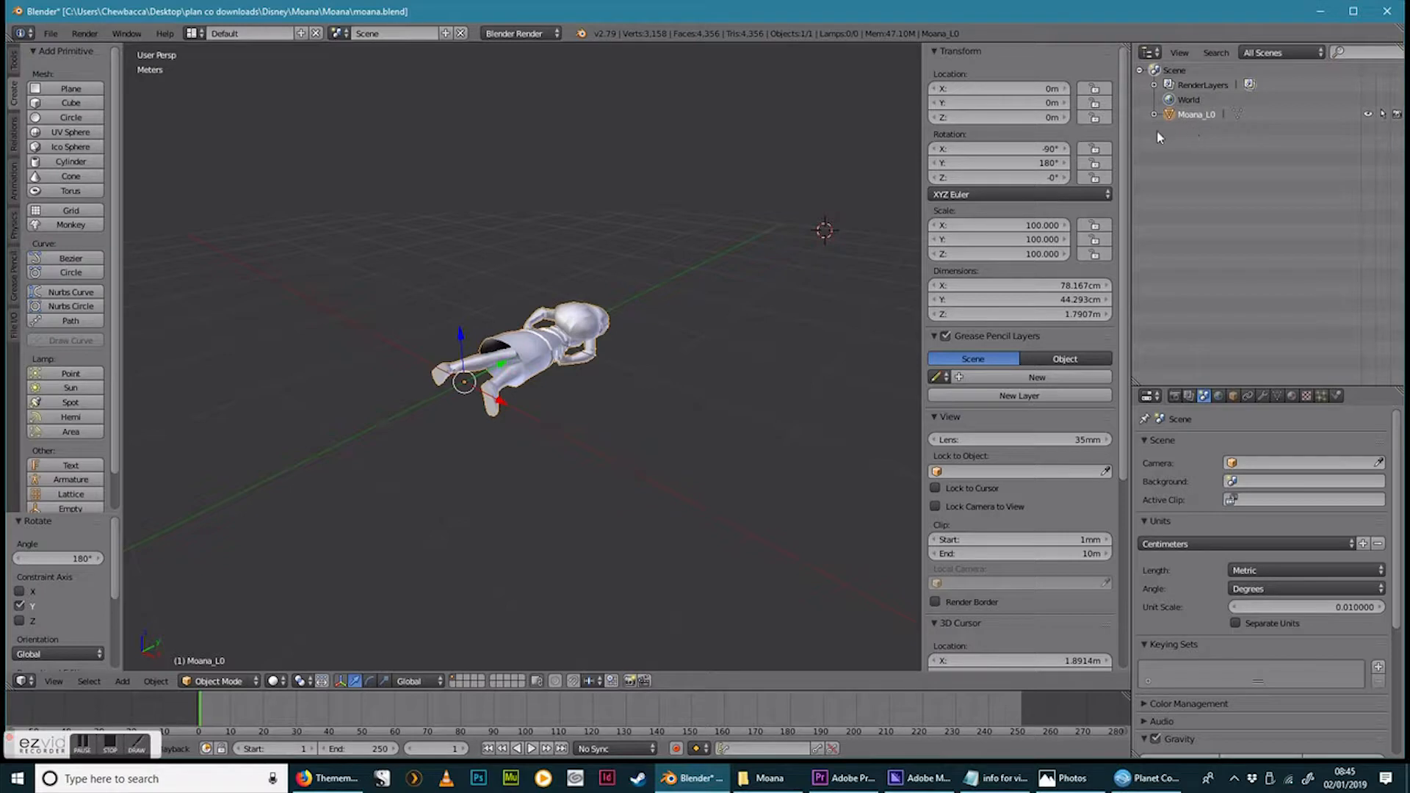
pyautogui.moveTo(778, 179)
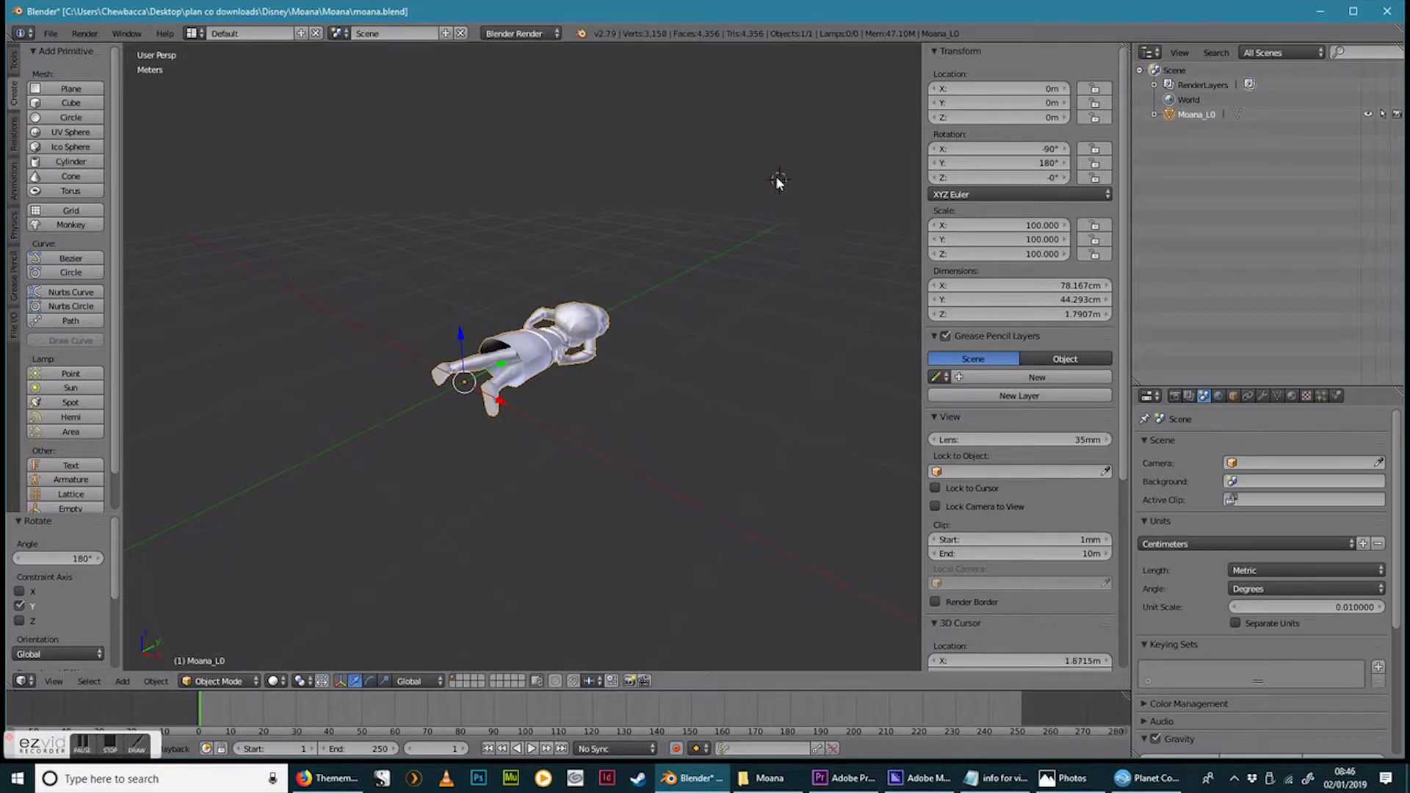
pyautogui.press('shift+d')
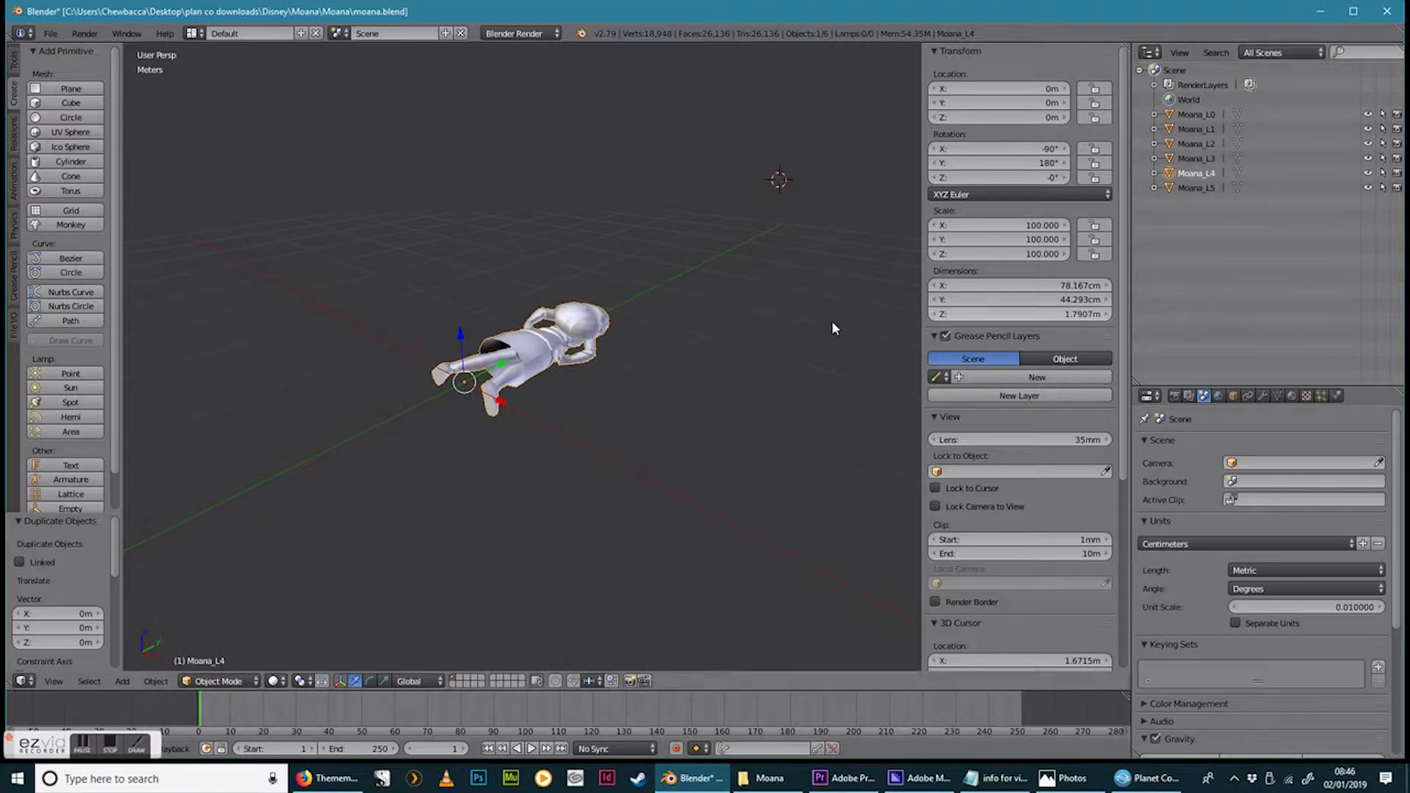
# Bring up the File menu to reach Export and the list of formats for the six-object scene
pyautogui.click(50, 34)
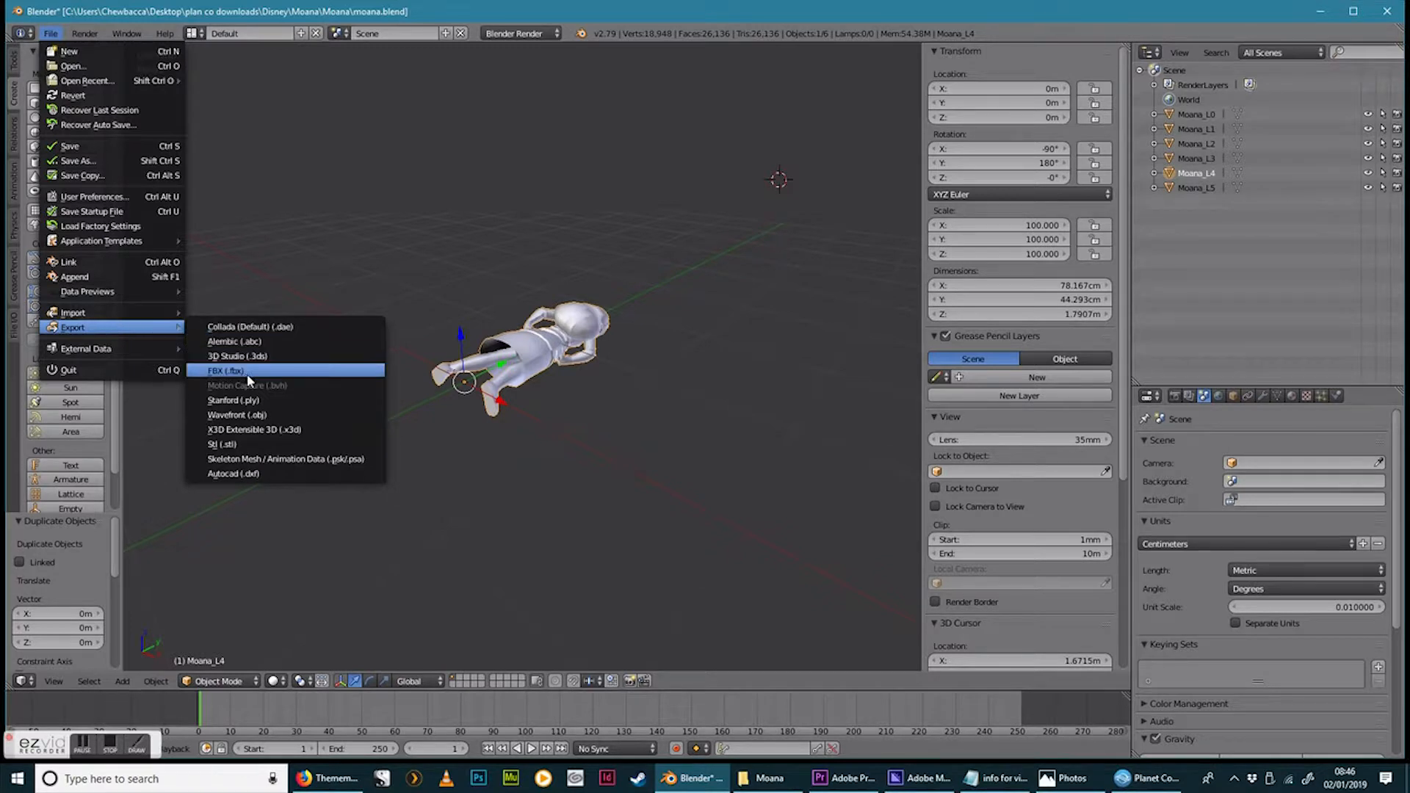
# Configure the FBX export as FBX 6.1 ASCII with Y Forward, Z Up and Apply Modifiers kept on
pyautogui.click(226, 370)
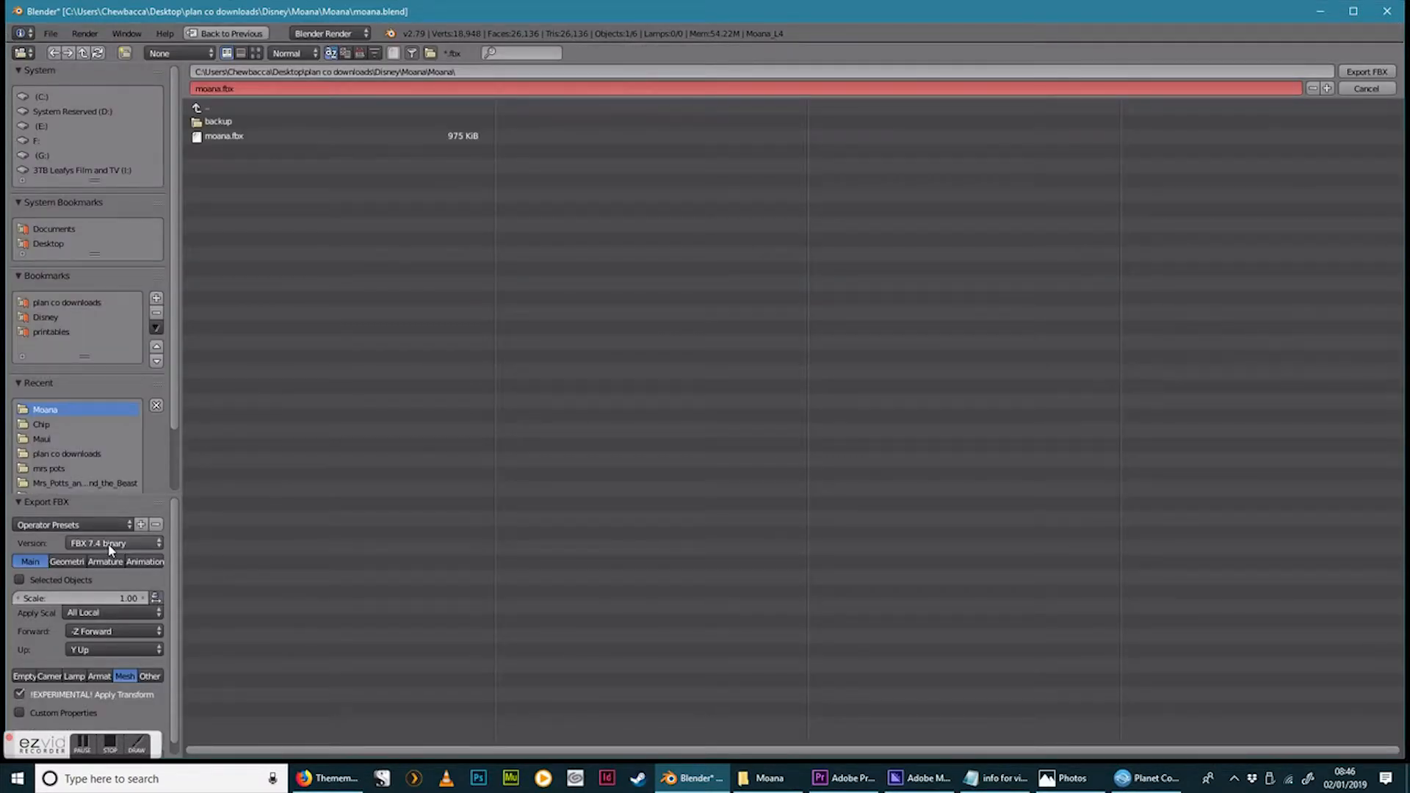
pyautogui.click(113, 542)
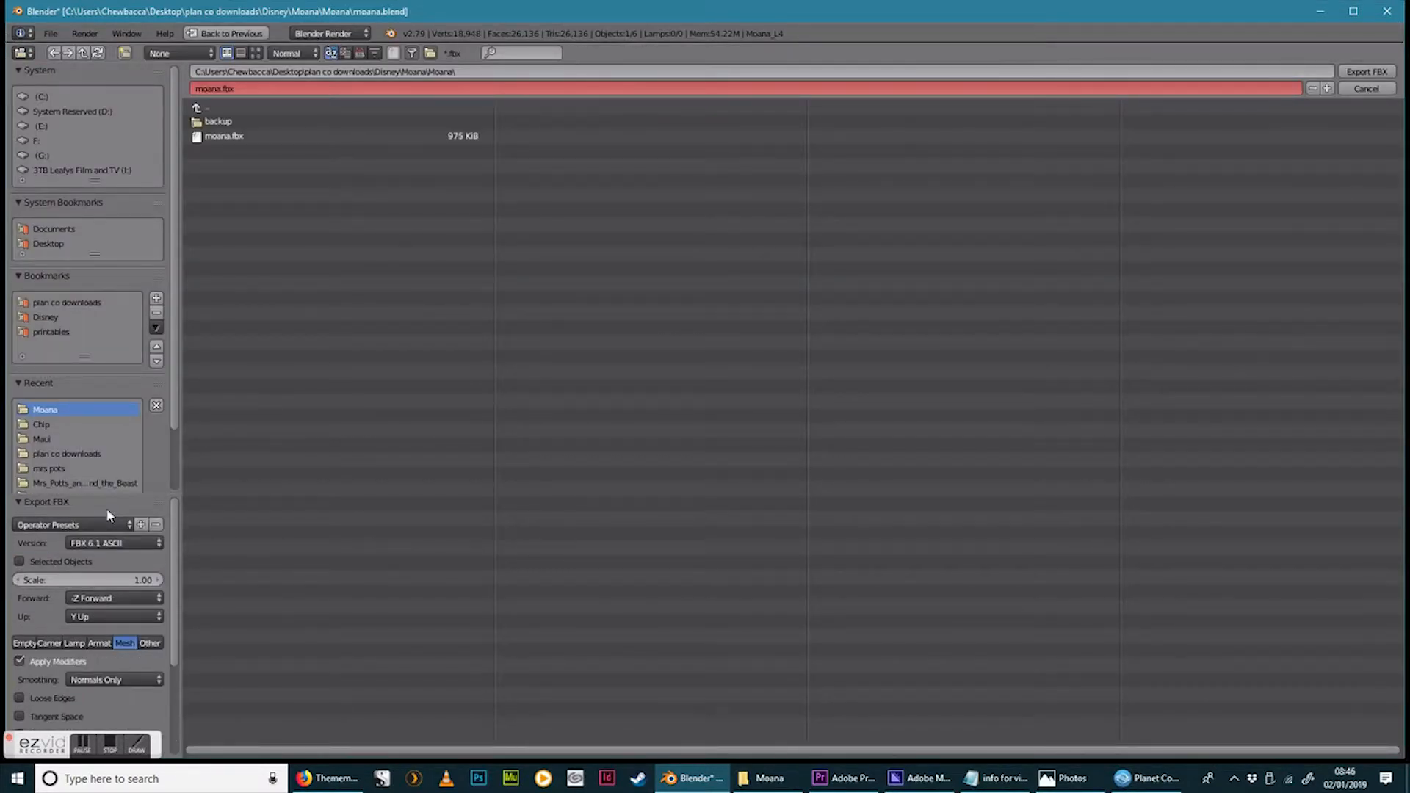
pyautogui.moveTo(113, 597)
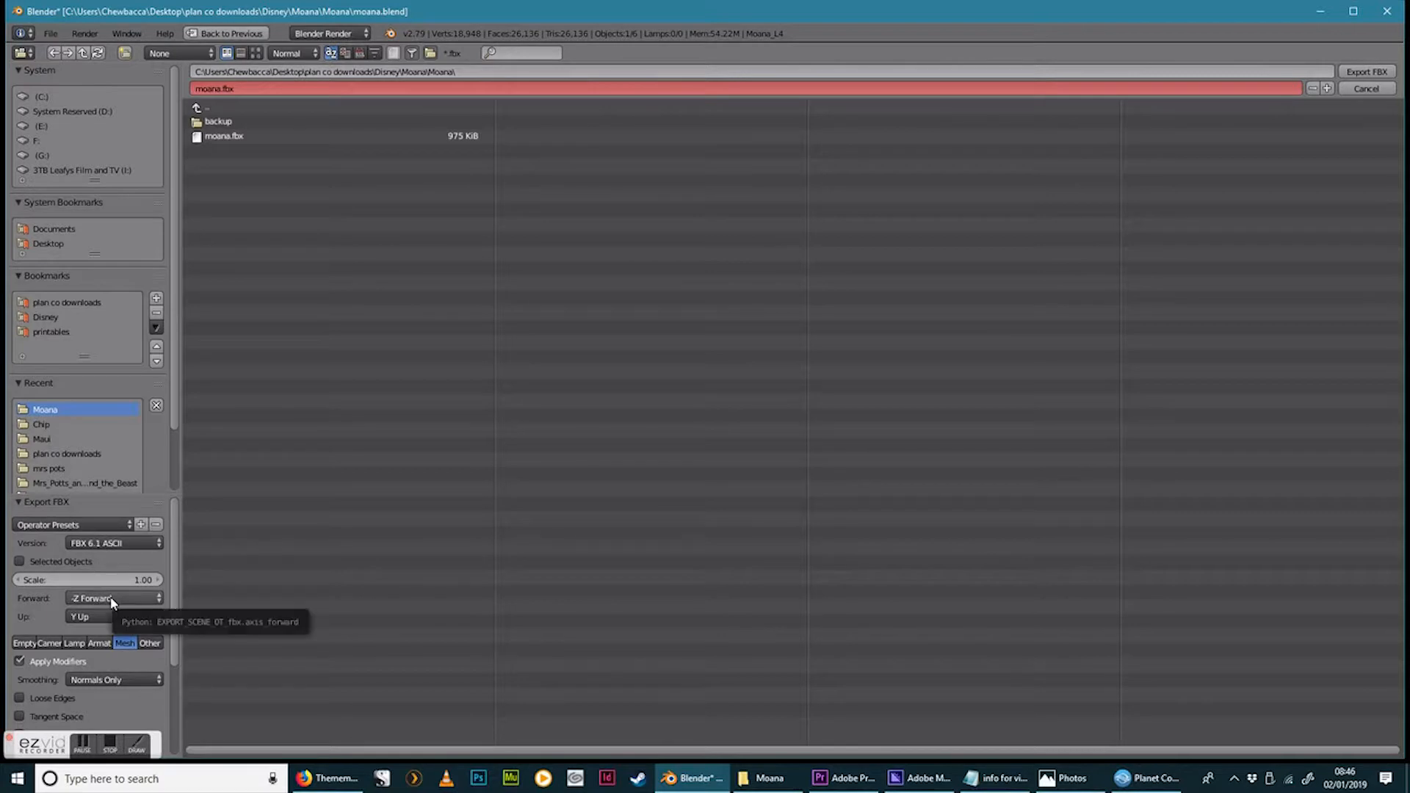
pyautogui.click(113, 598)
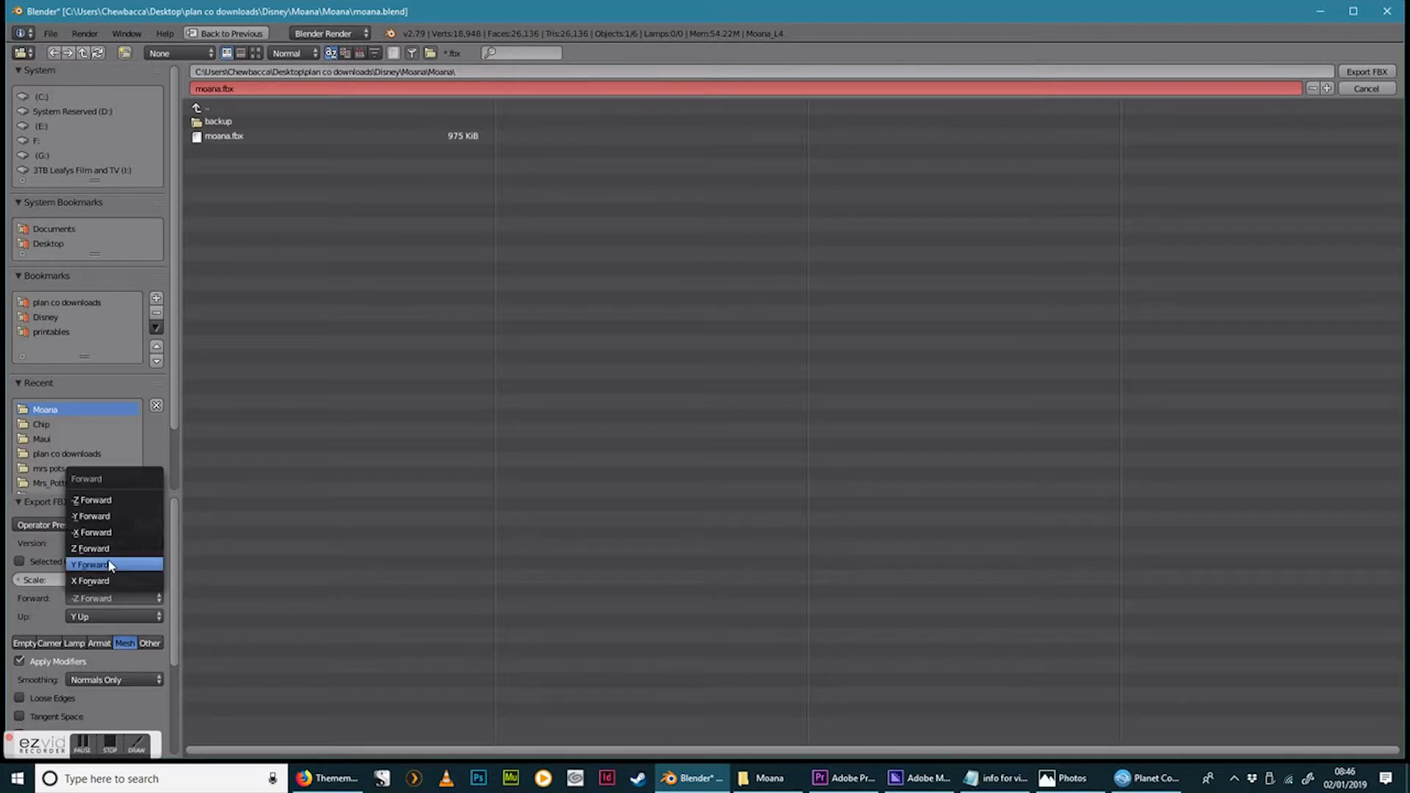
pyautogui.click(89, 564)
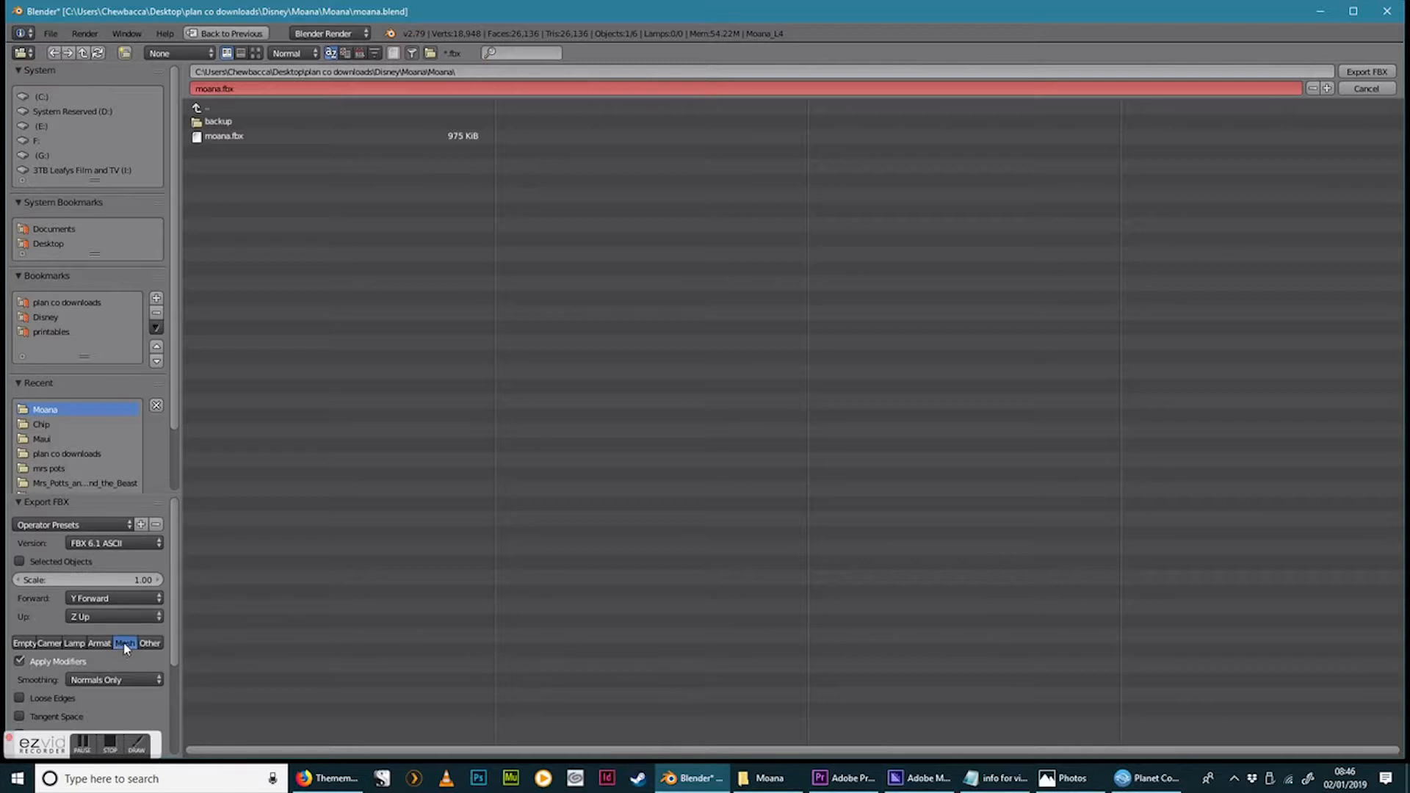
pyautogui.moveTo(26, 648)
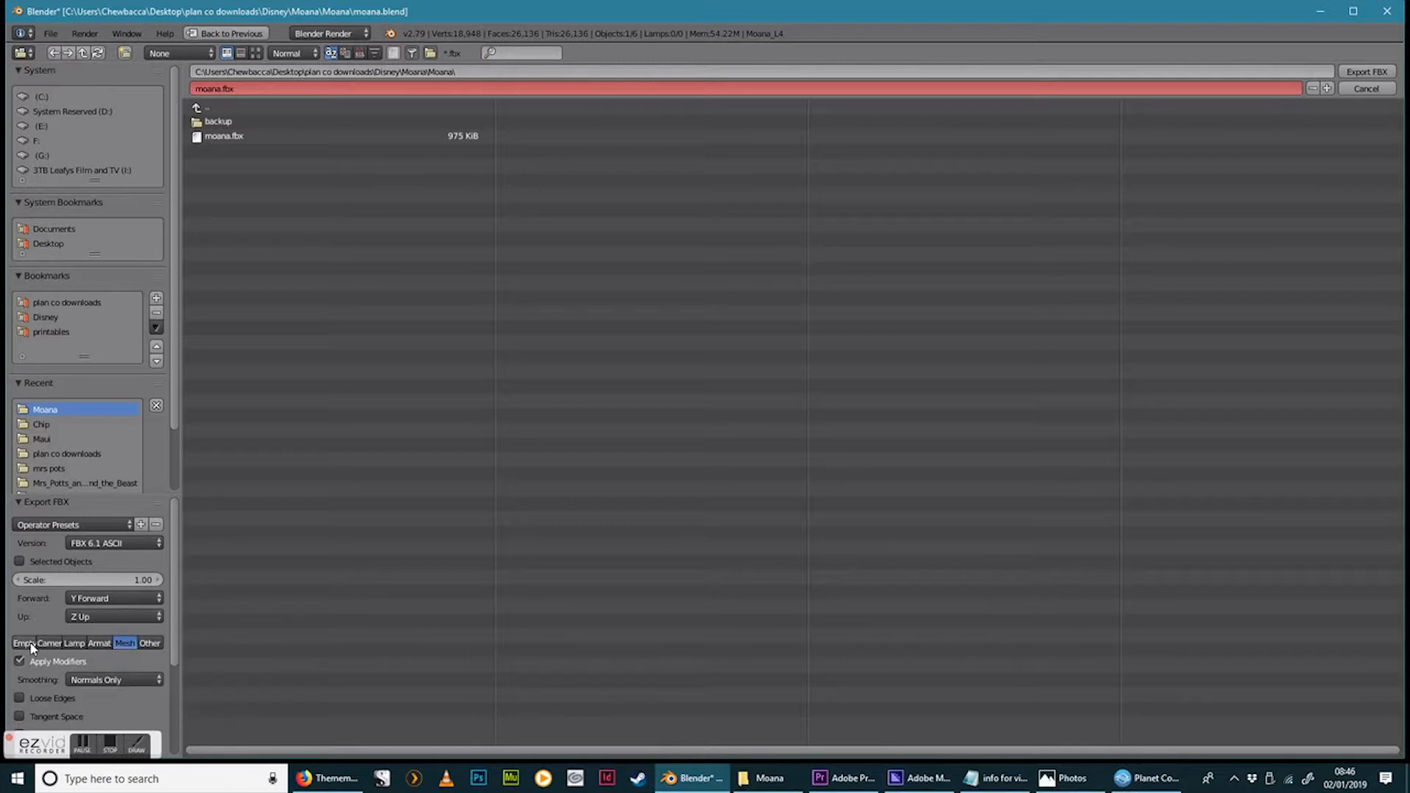
pyautogui.moveTo(82, 663)
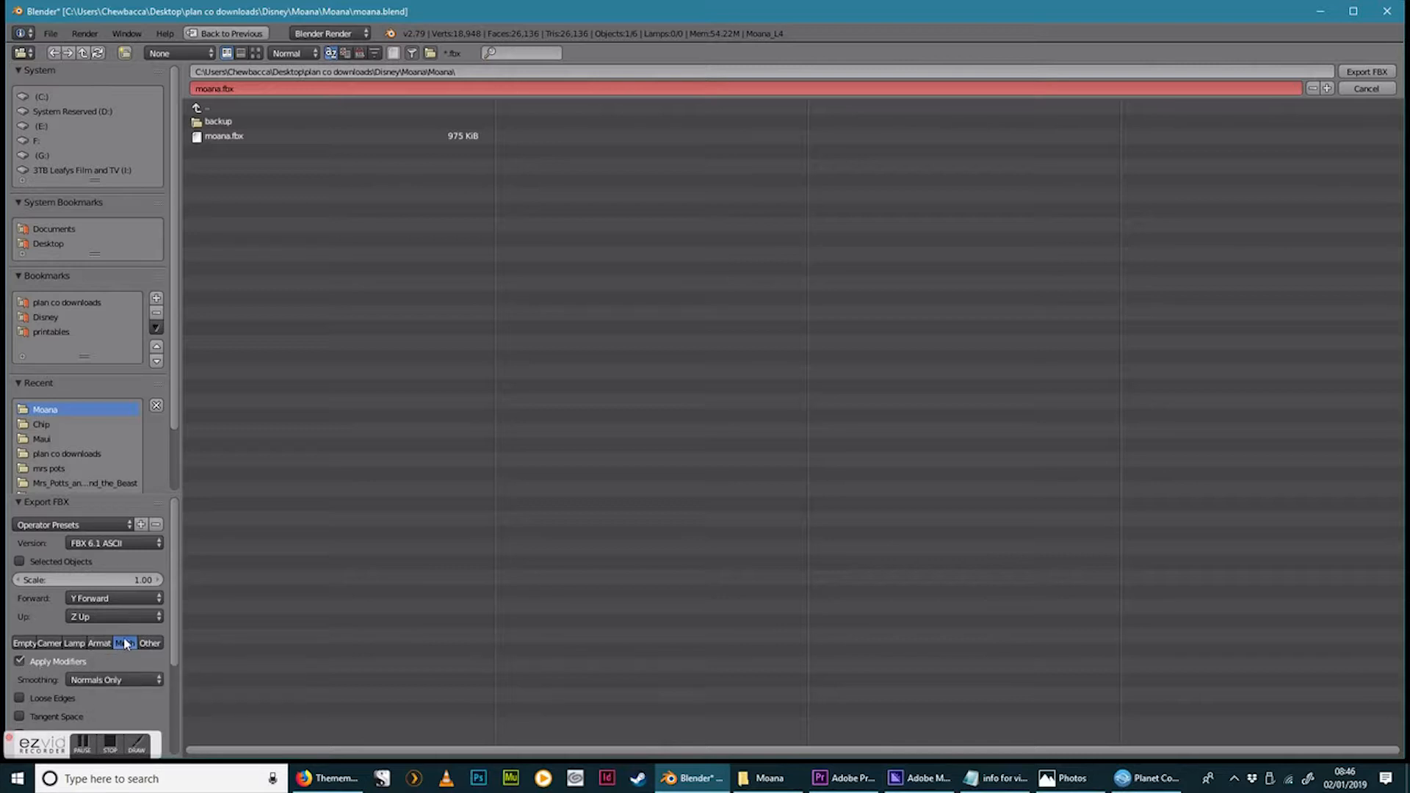
pyautogui.click(124, 641)
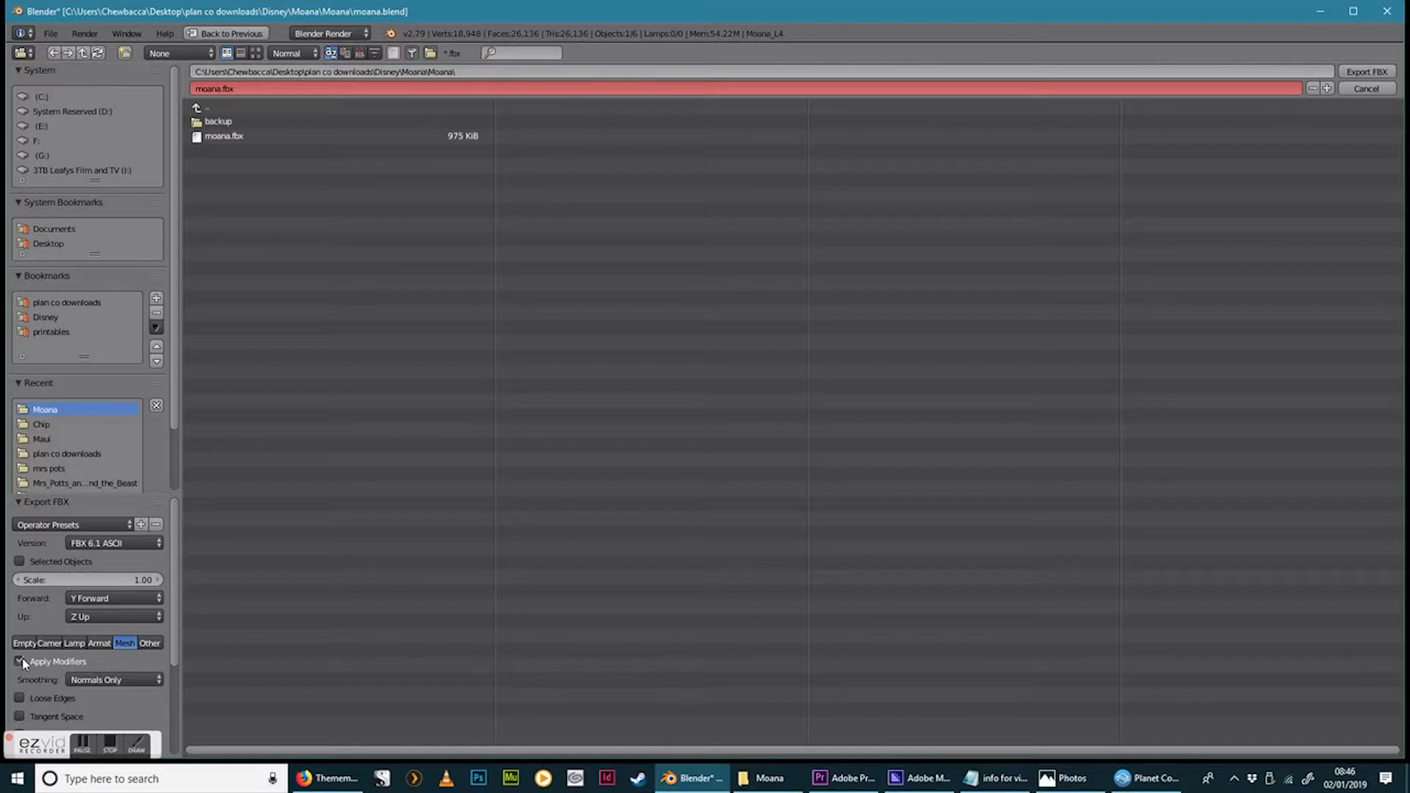
pyautogui.click(19, 661)
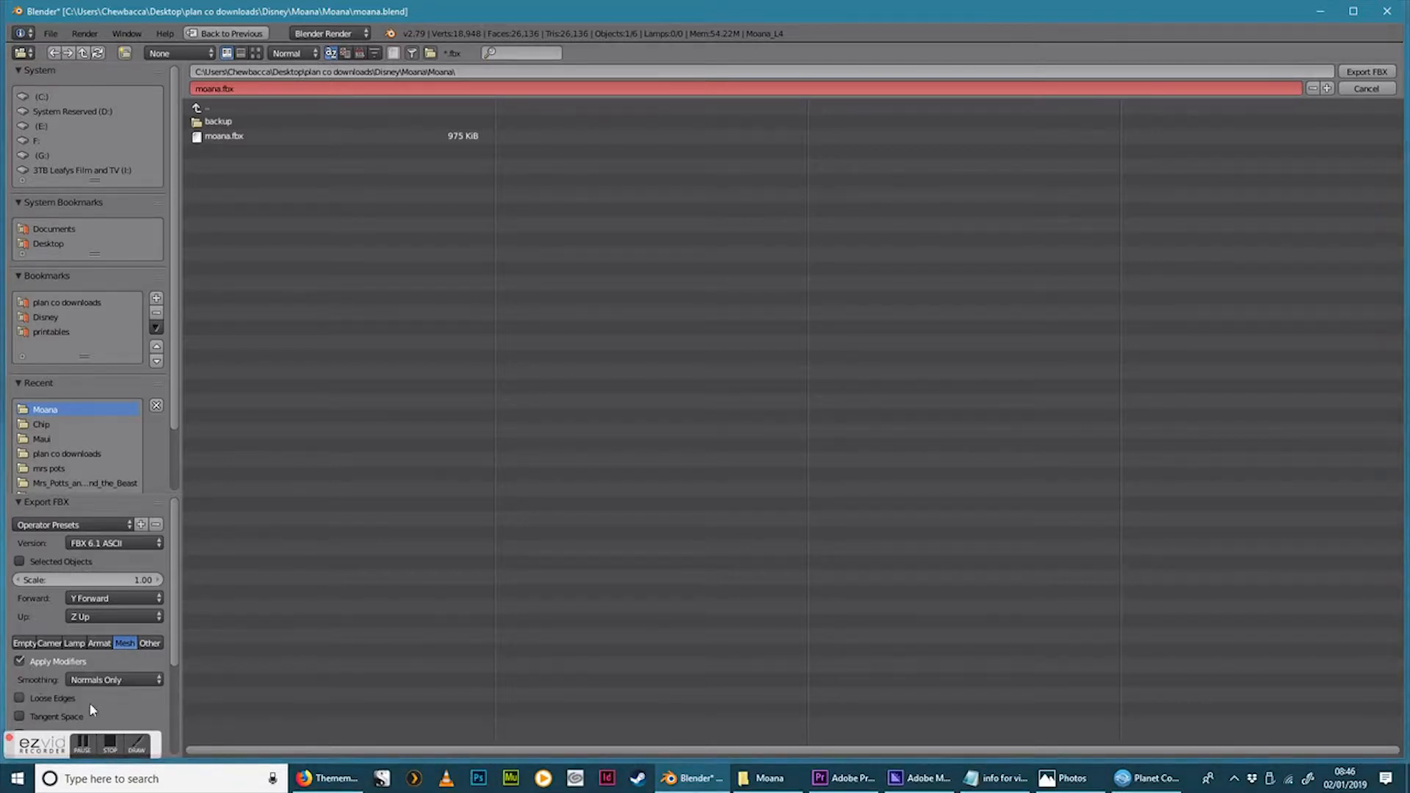
pyautogui.scroll(-3)
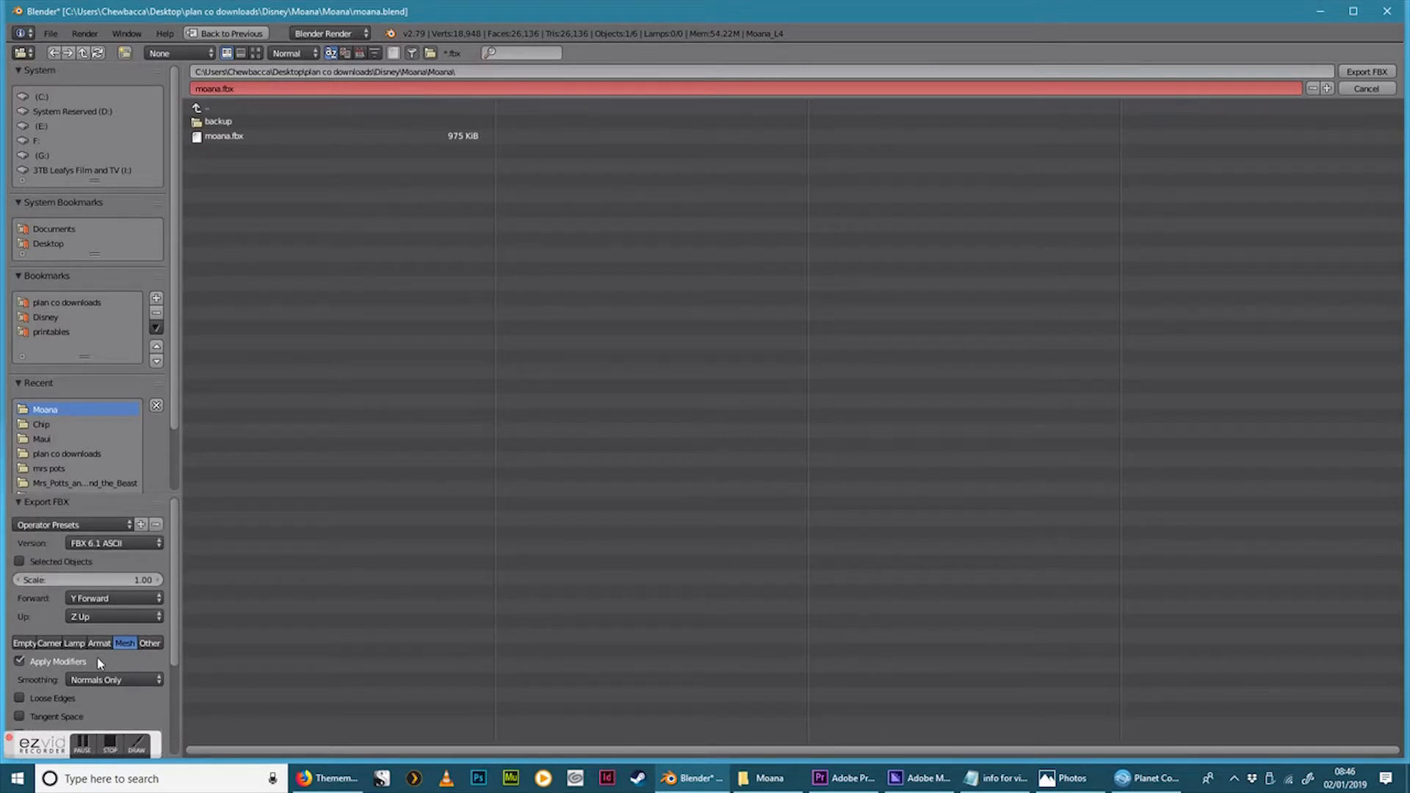
pyautogui.moveTo(86, 674)
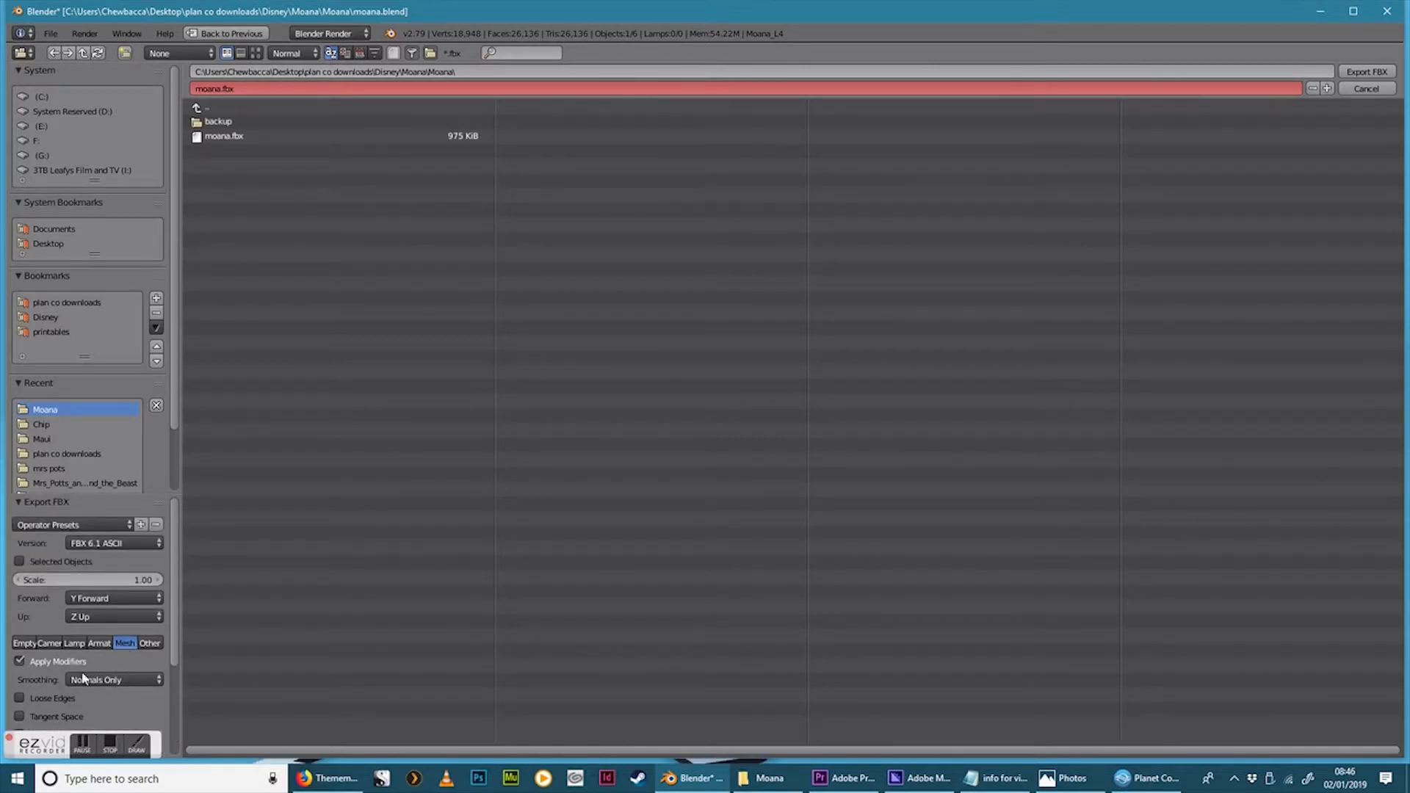
pyautogui.moveTo(57, 660)
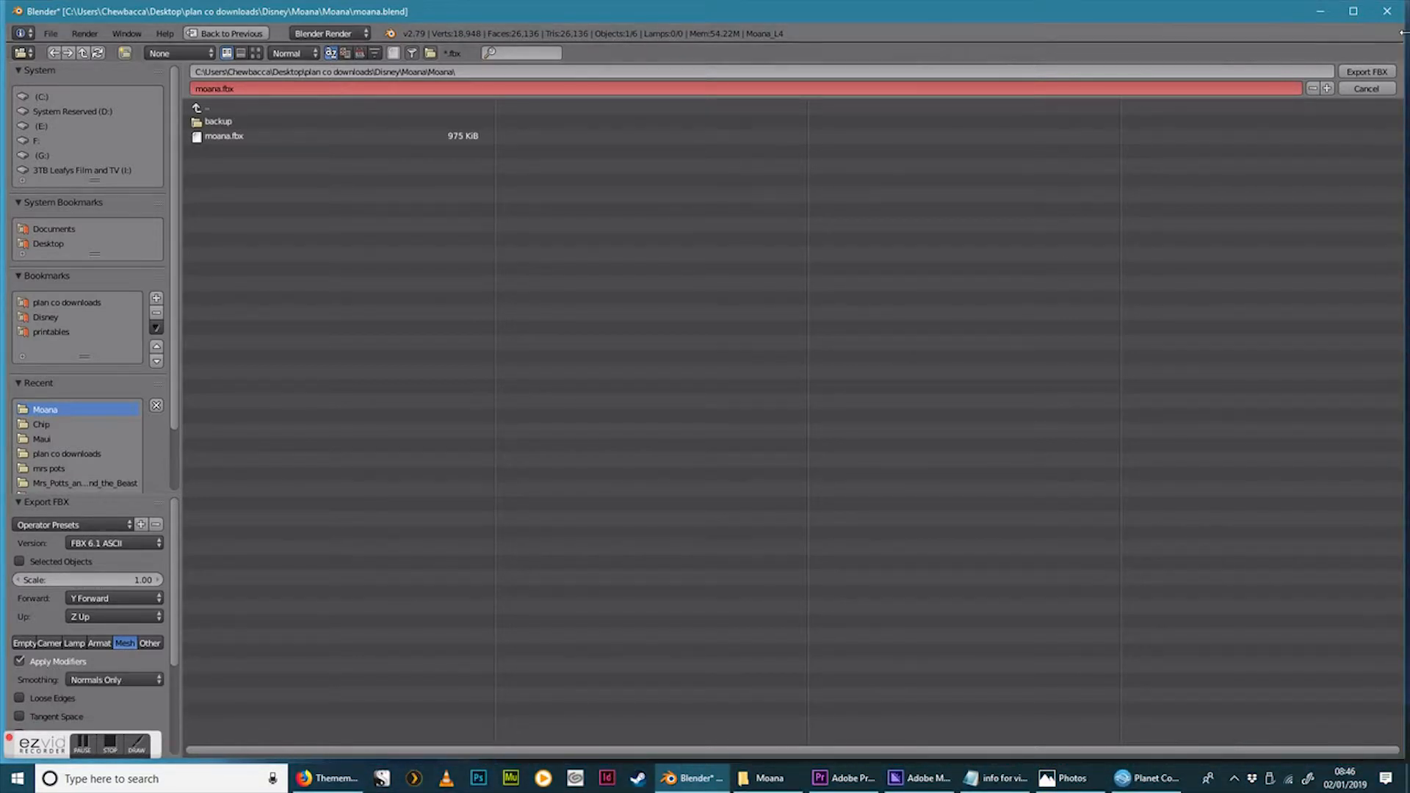
pyautogui.moveTo(1366, 72)
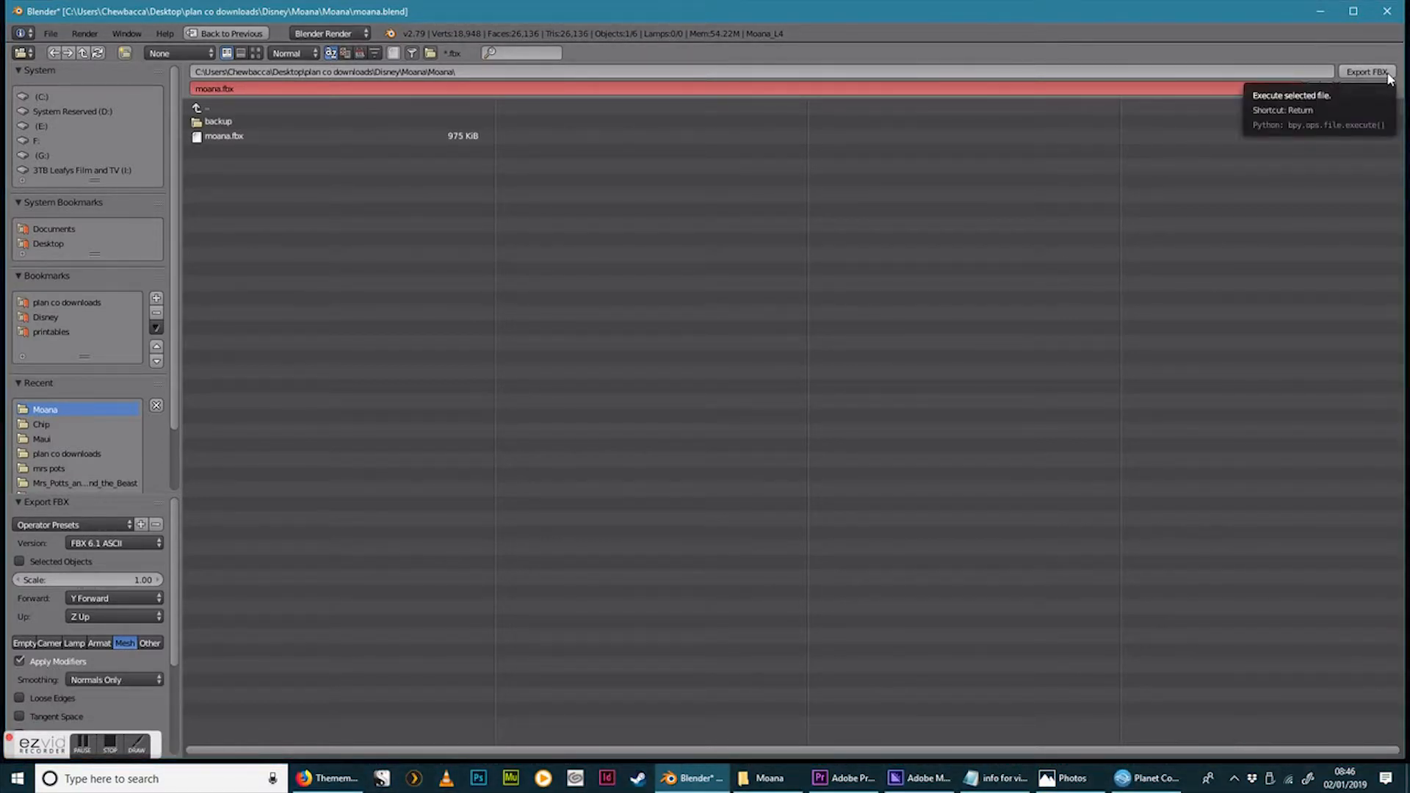
# Write the model out as moana.fbx and bring the Moana folder window back up
pyautogui.click(1364, 72)
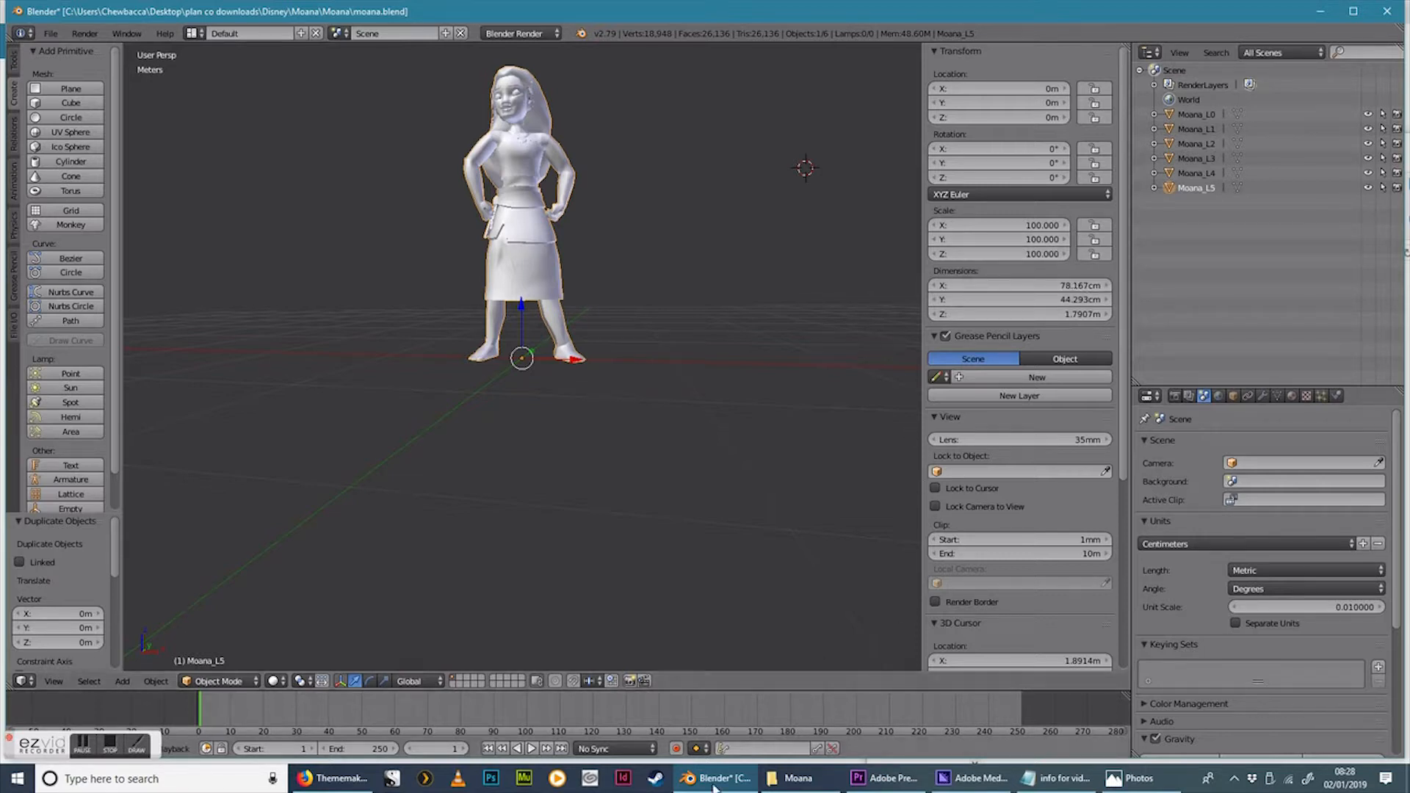
pyautogui.click(796, 778)
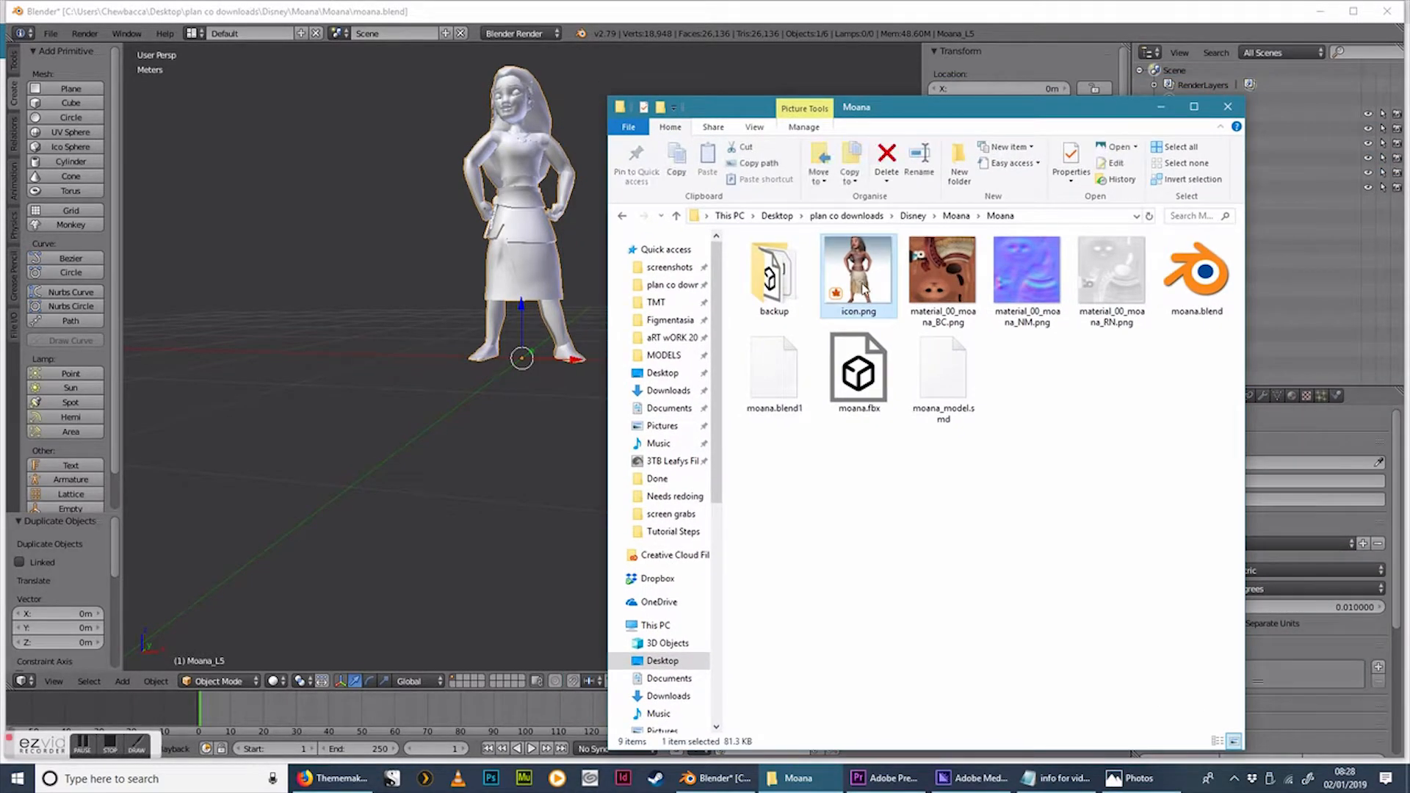
pyautogui.moveTo(1075, 287)
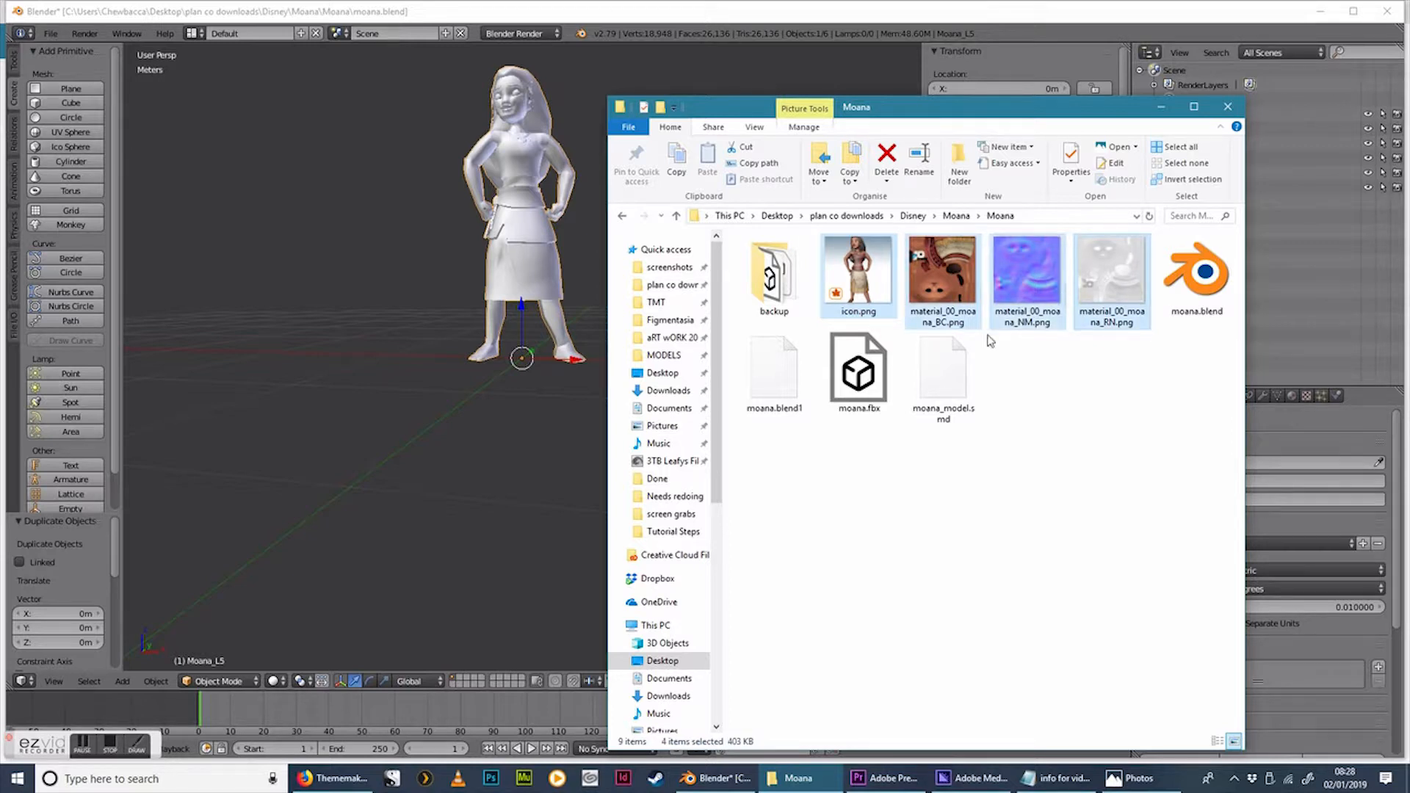
# Compress moana.fbx and the texture files into moana.zip, then switch to the Thememaker's Toolkit site
pyautogui.click(856, 369)
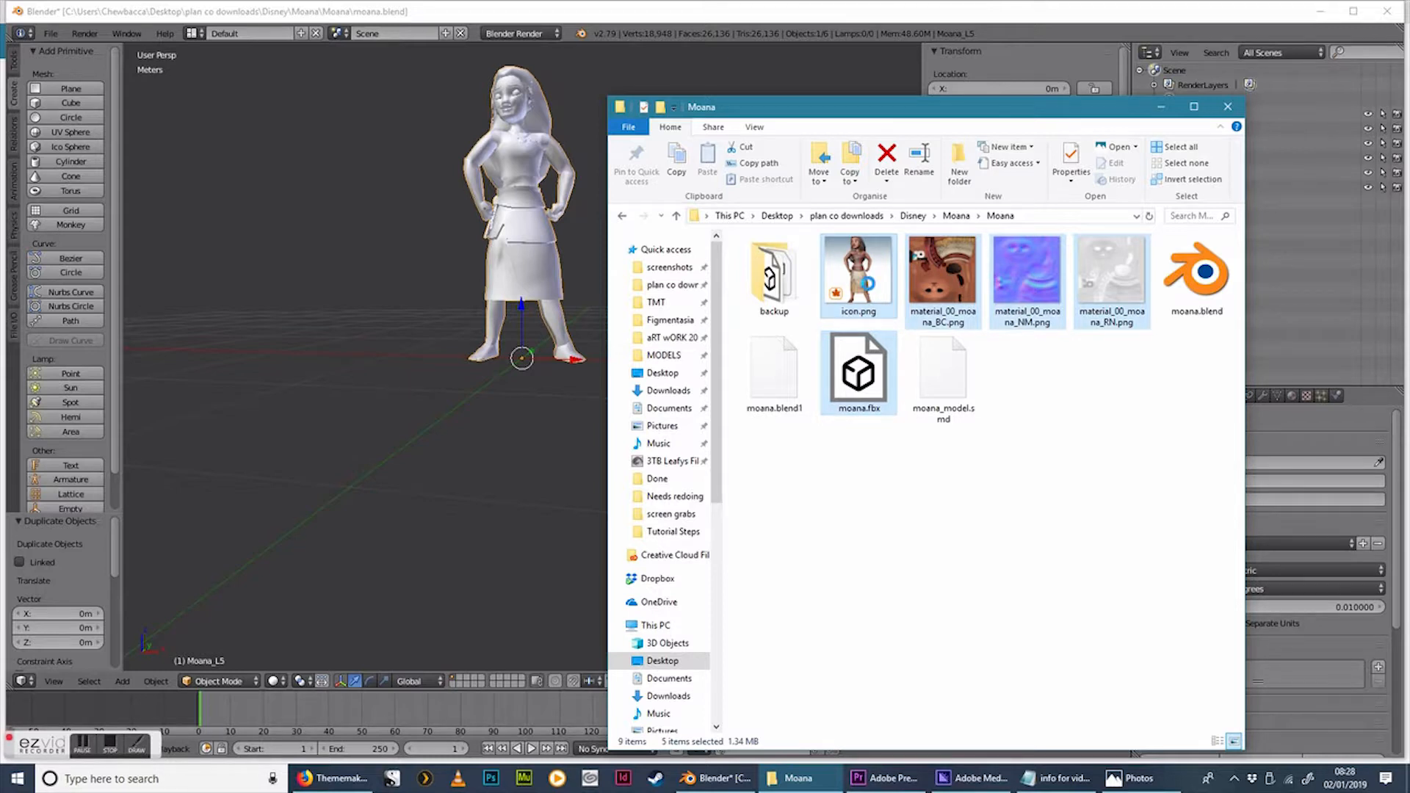
pyautogui.rightClick(858, 270)
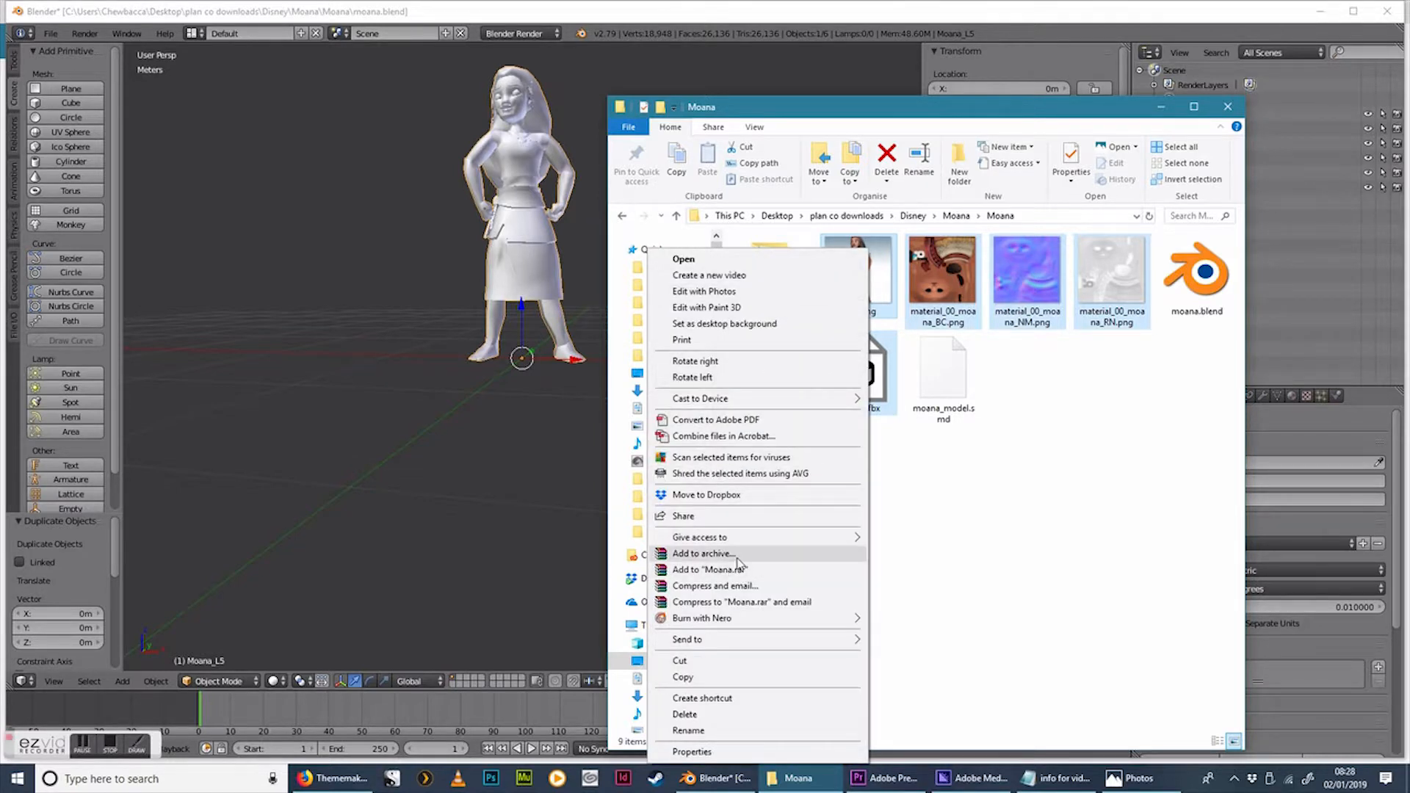
pyautogui.click(702, 554)
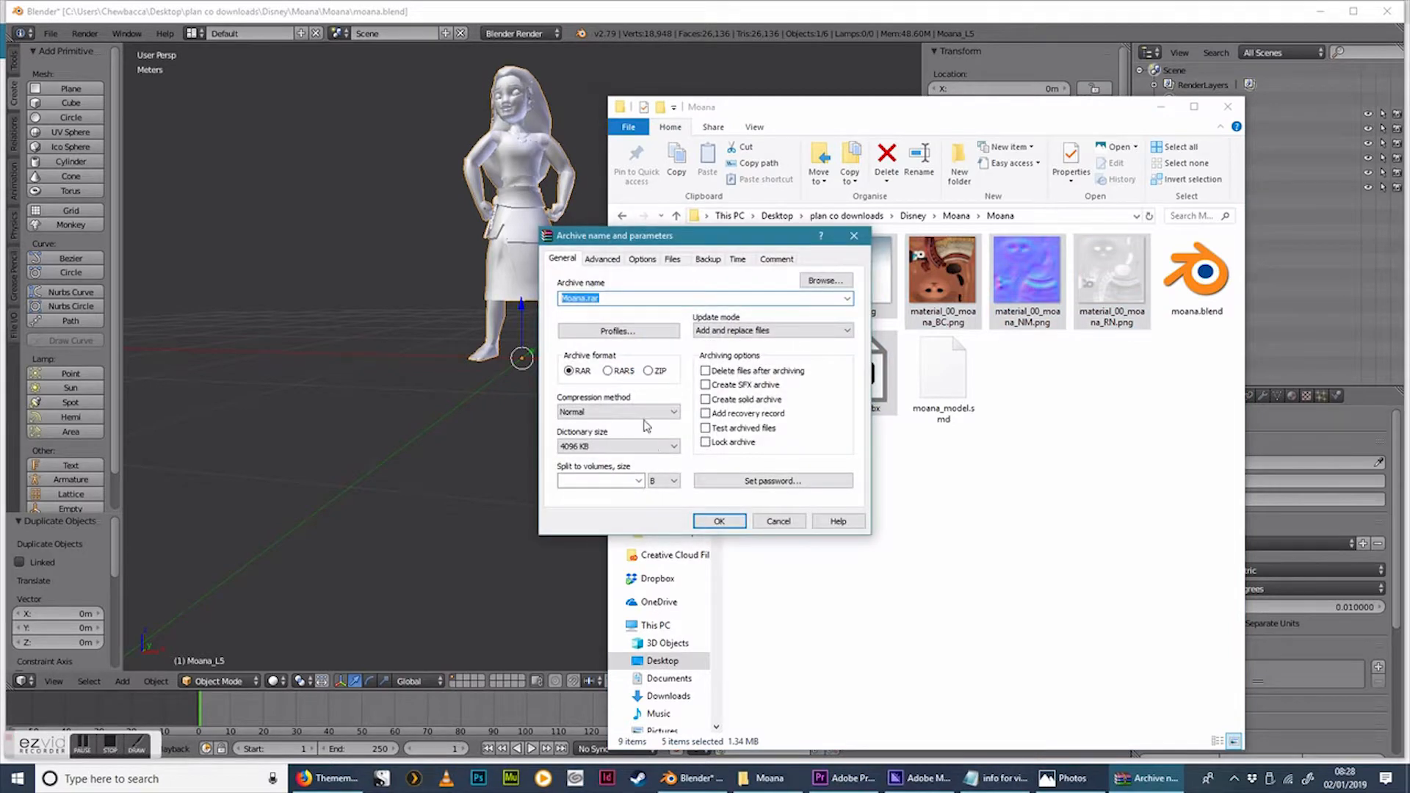
pyautogui.click(648, 370)
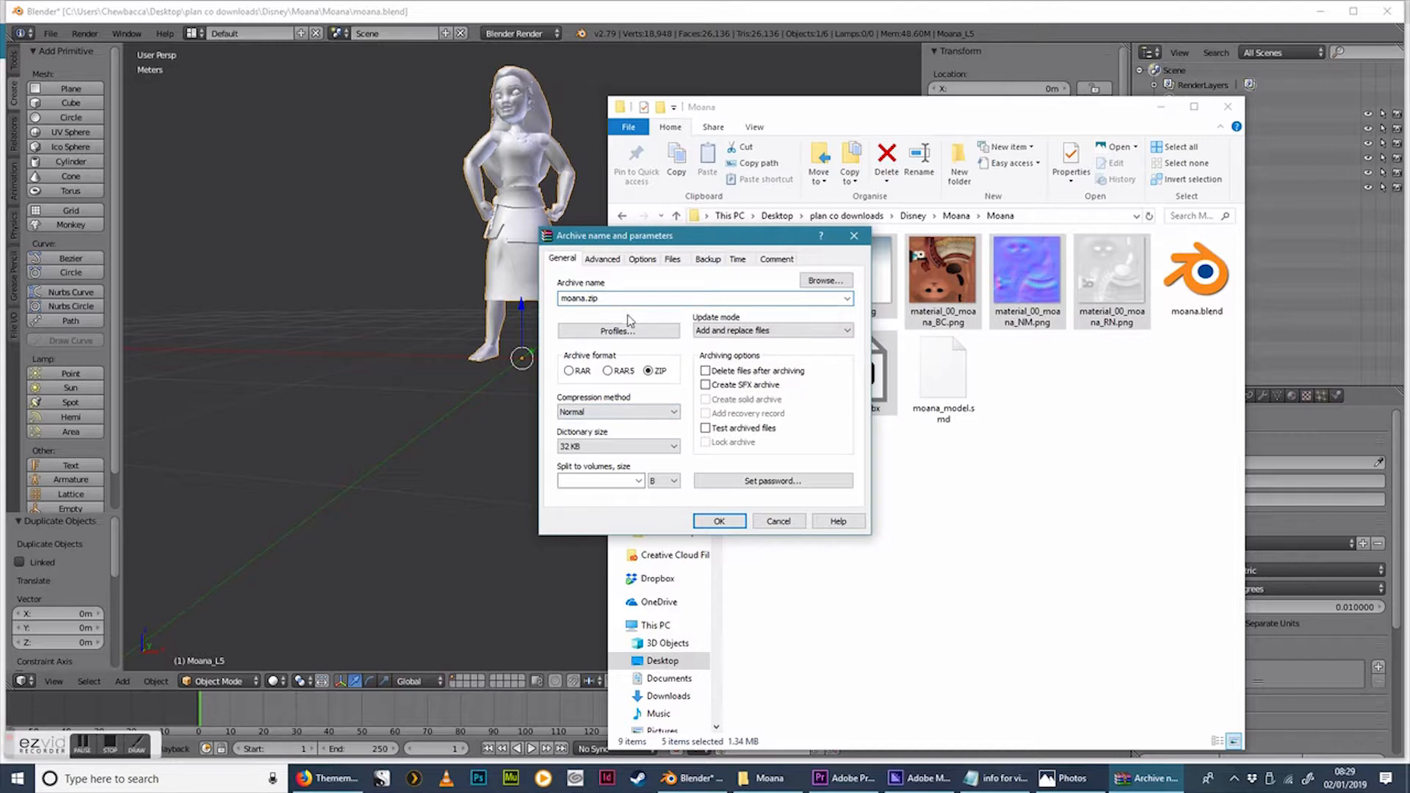
pyautogui.moveTo(639, 326)
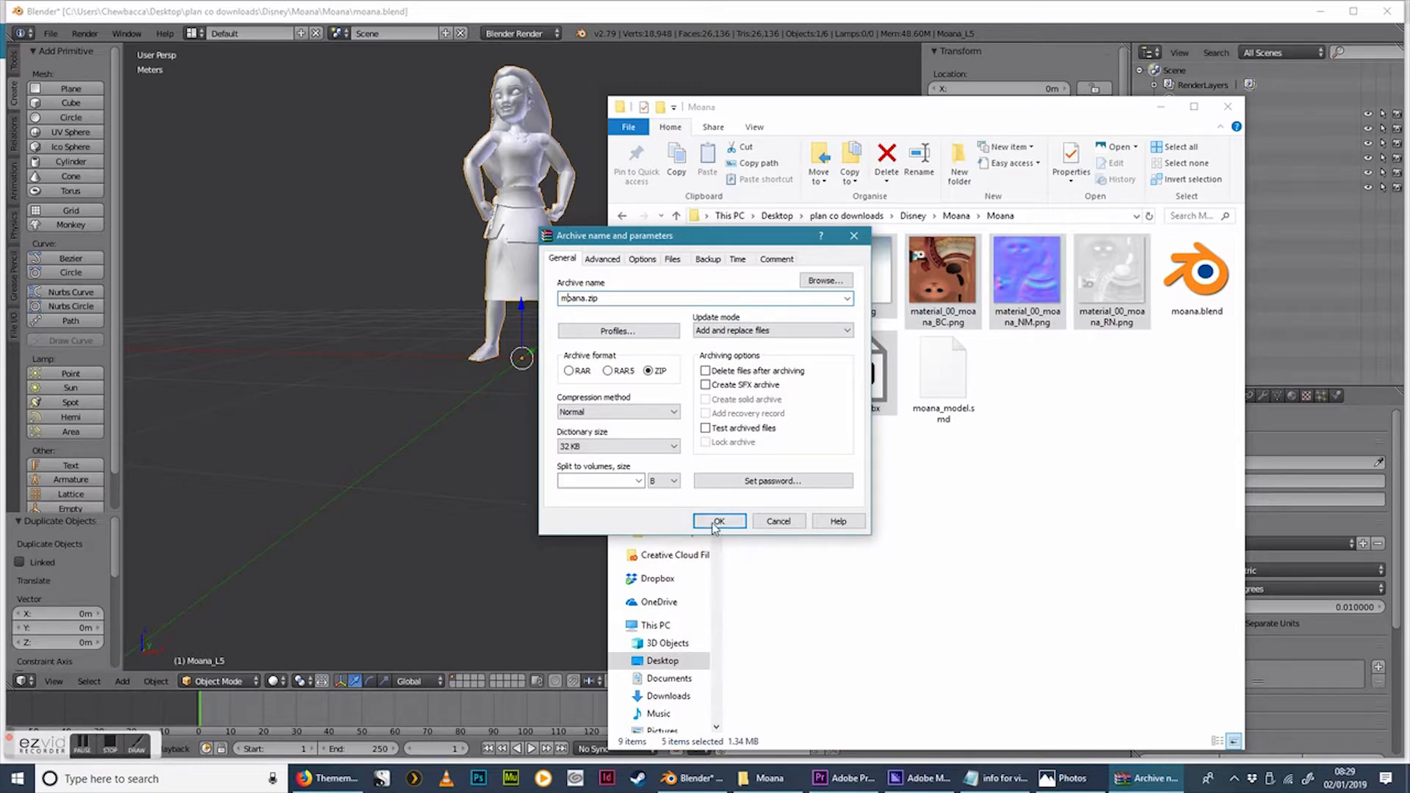
pyautogui.click(718, 521)
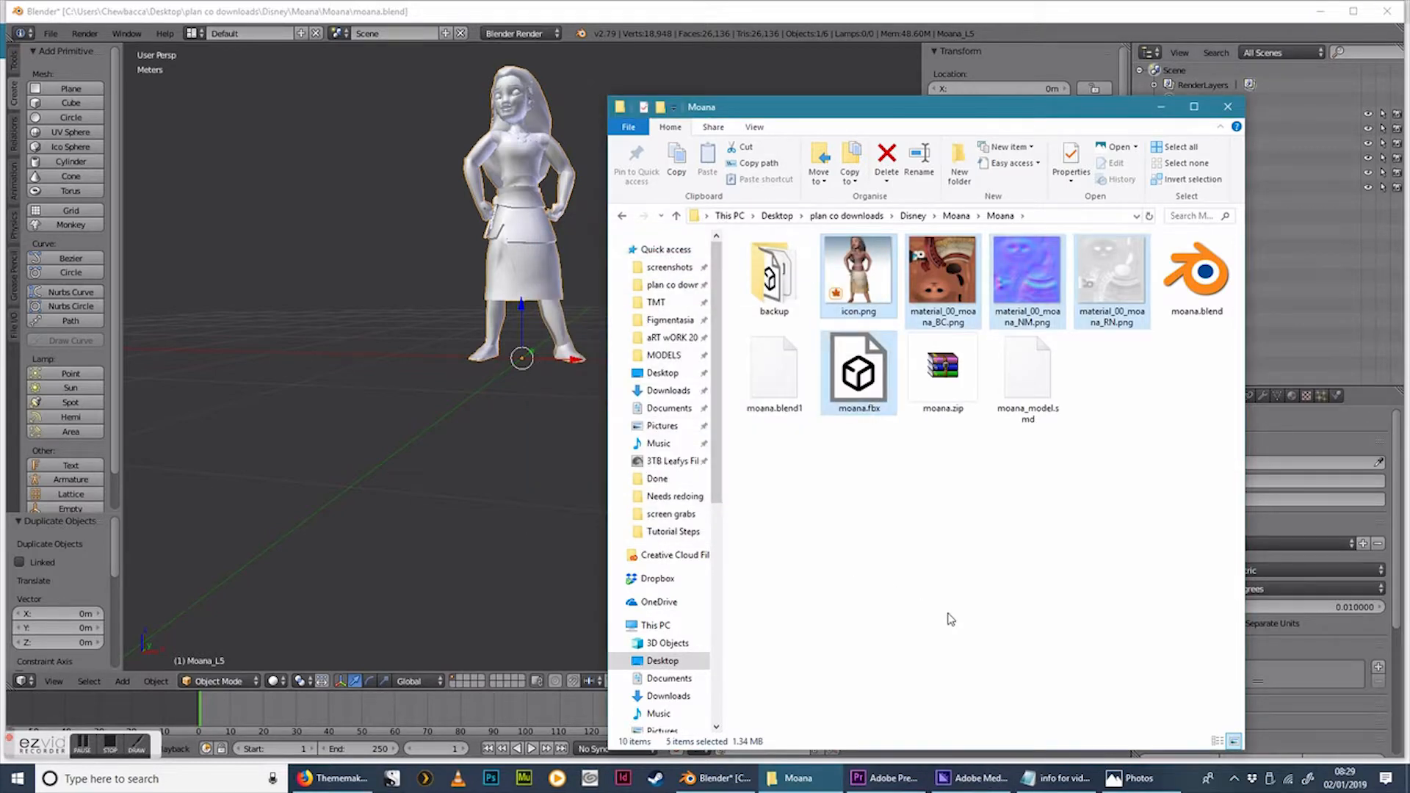
pyautogui.click(856, 270)
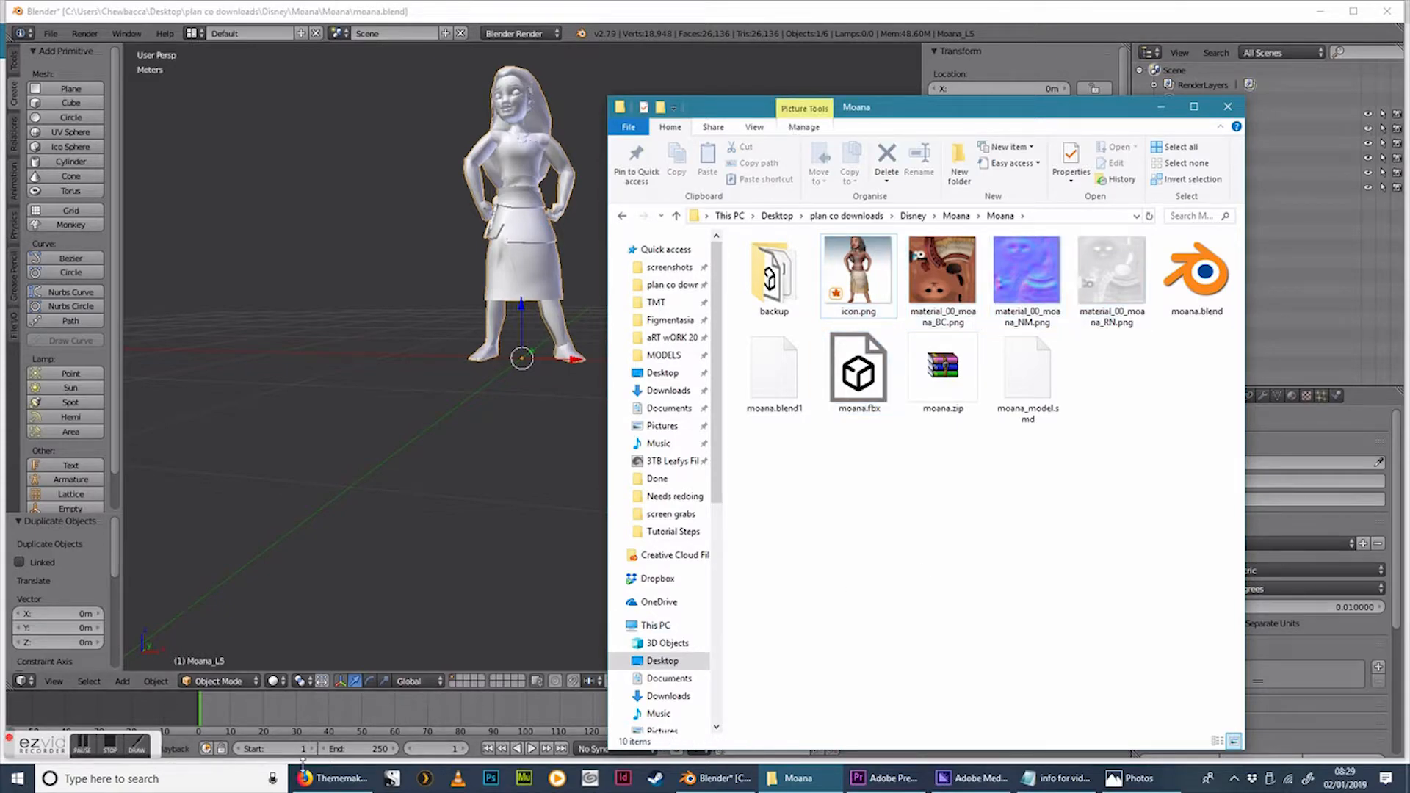
pyautogui.click(306, 778)
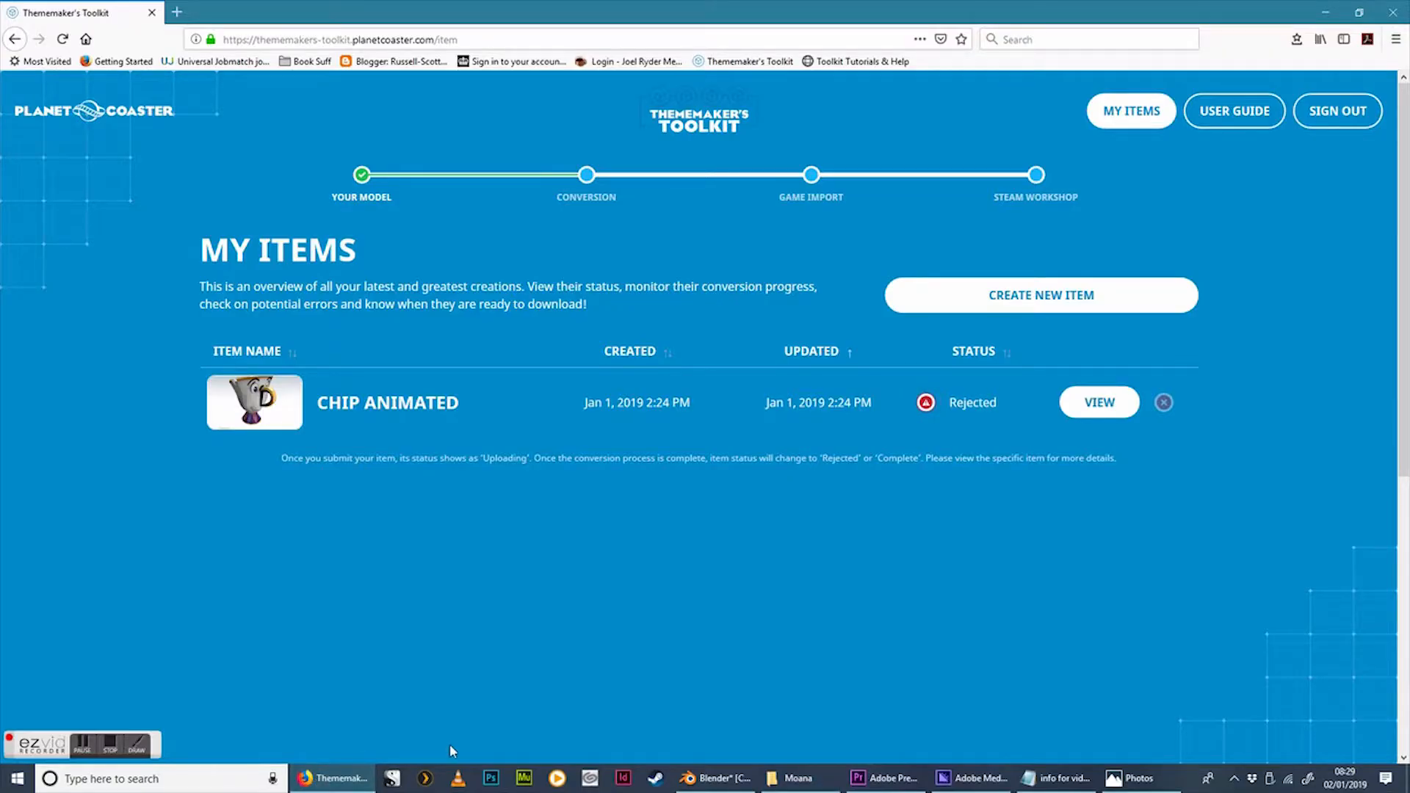
pyautogui.moveTo(543, 492)
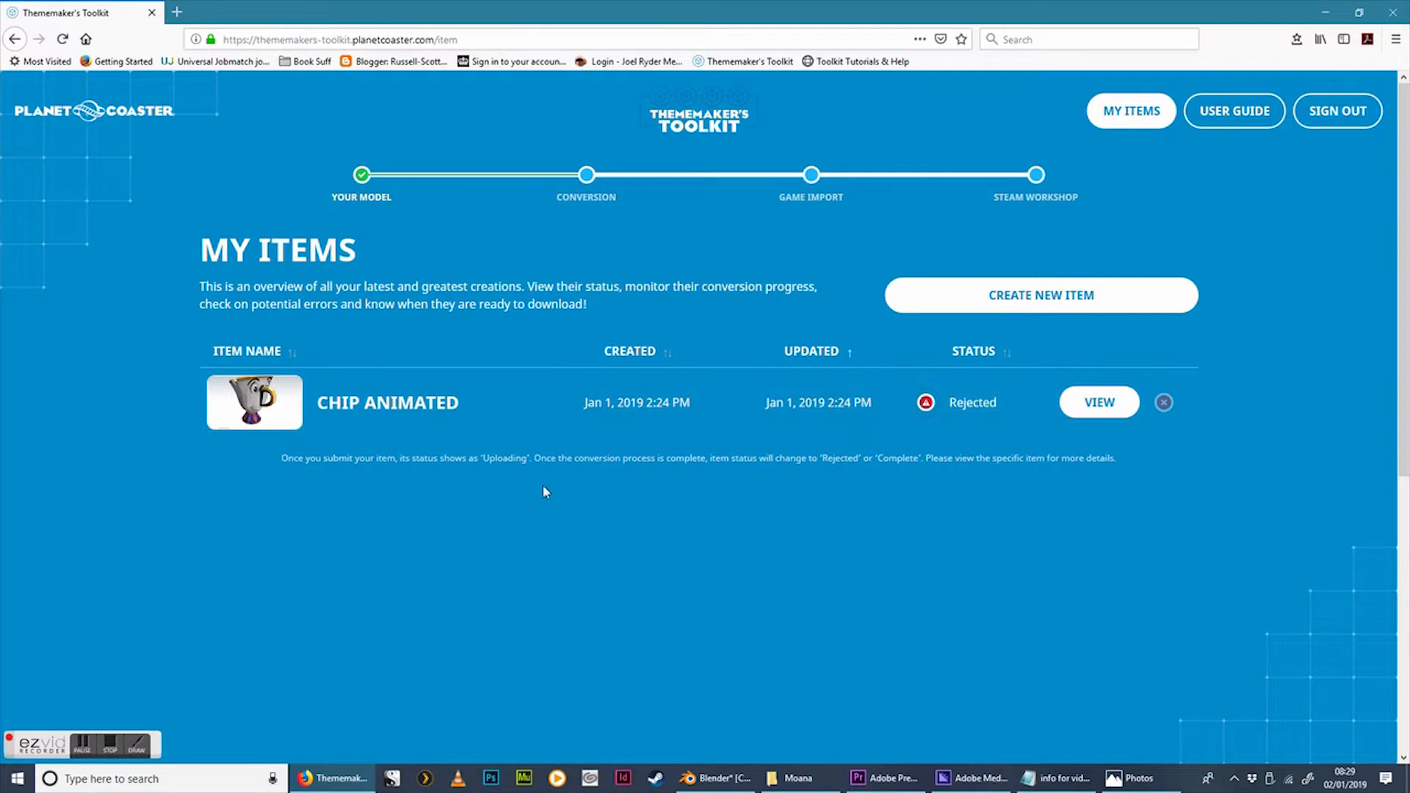
pyautogui.moveTo(1160, 287)
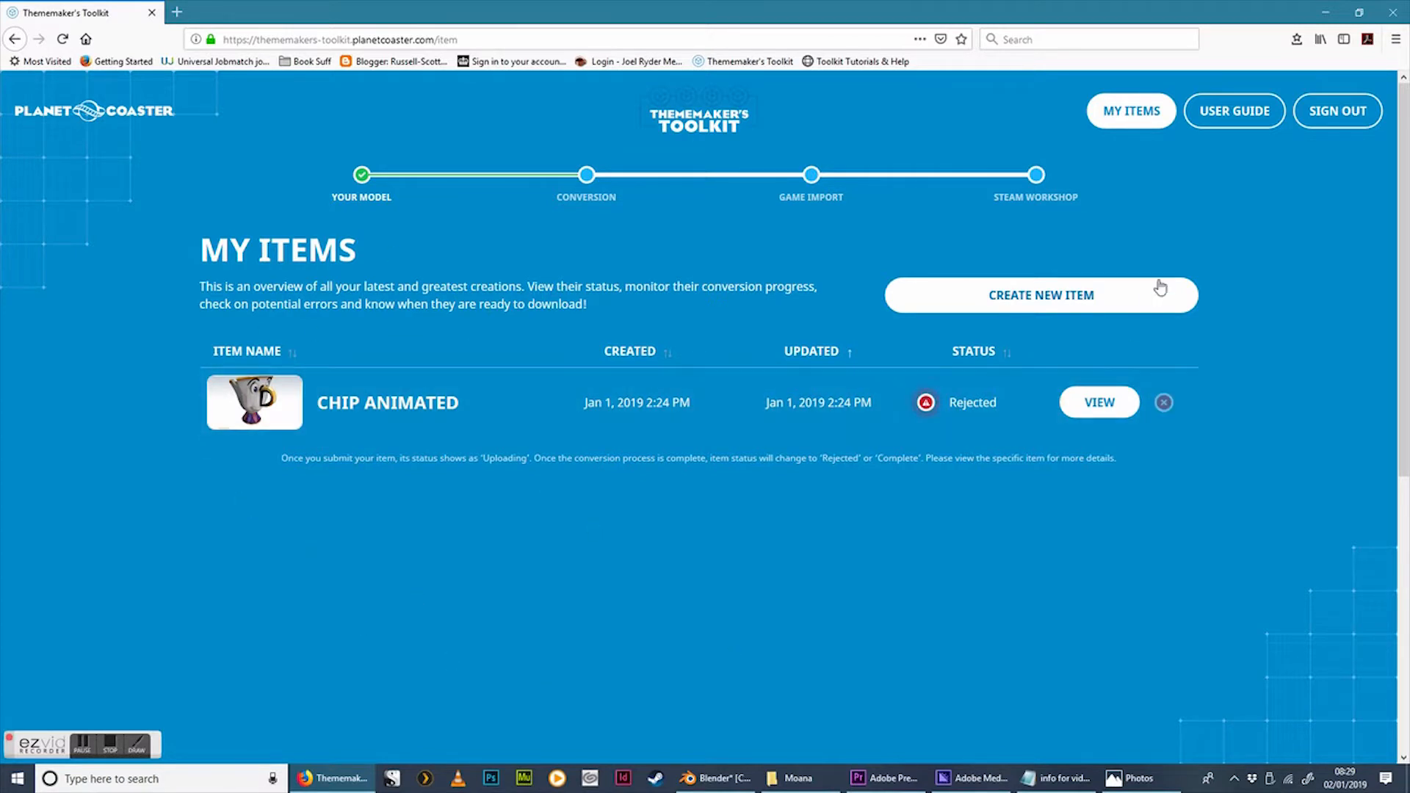
# Create a new item named Moana described as "moana statue for your parks"
pyautogui.click(1040, 295)
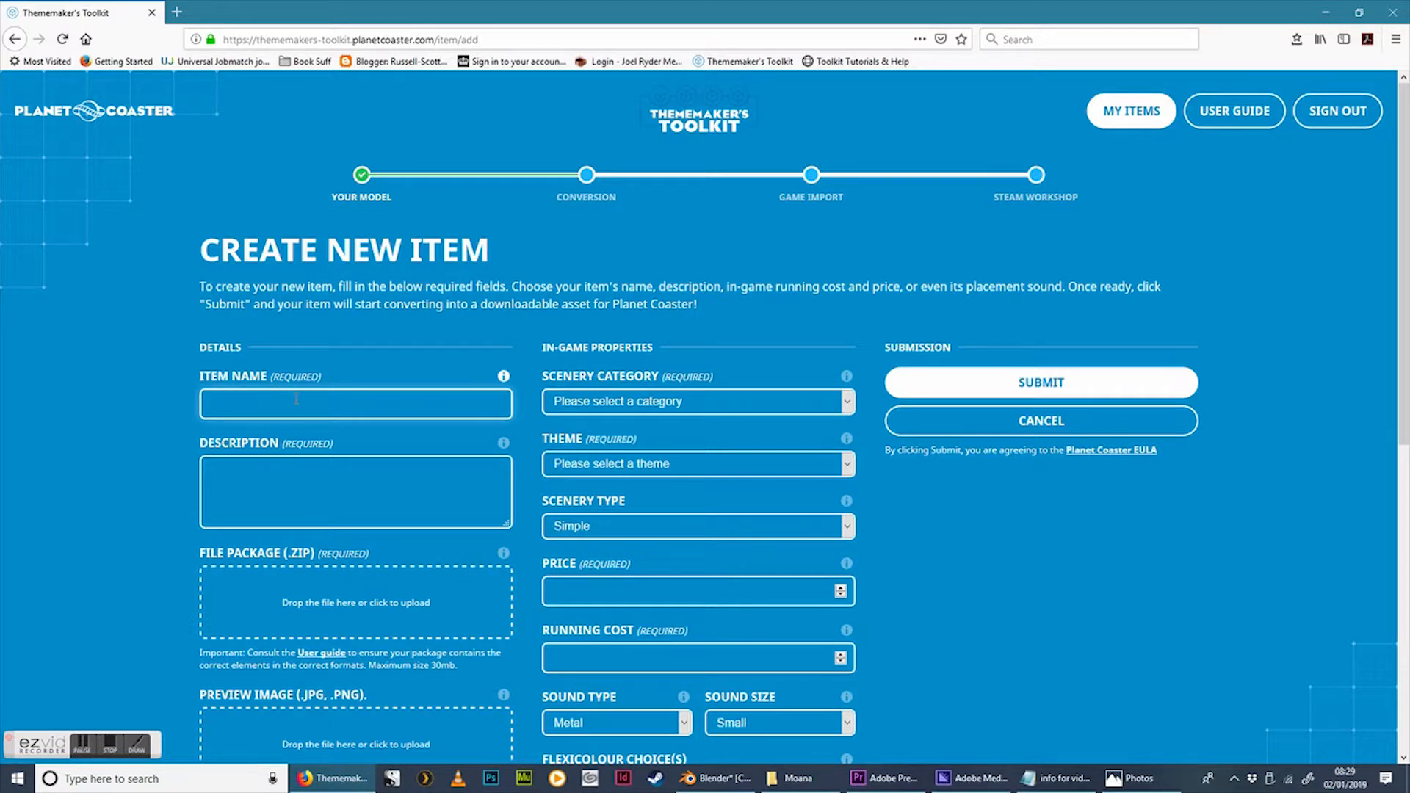
pyautogui.write('Moana')
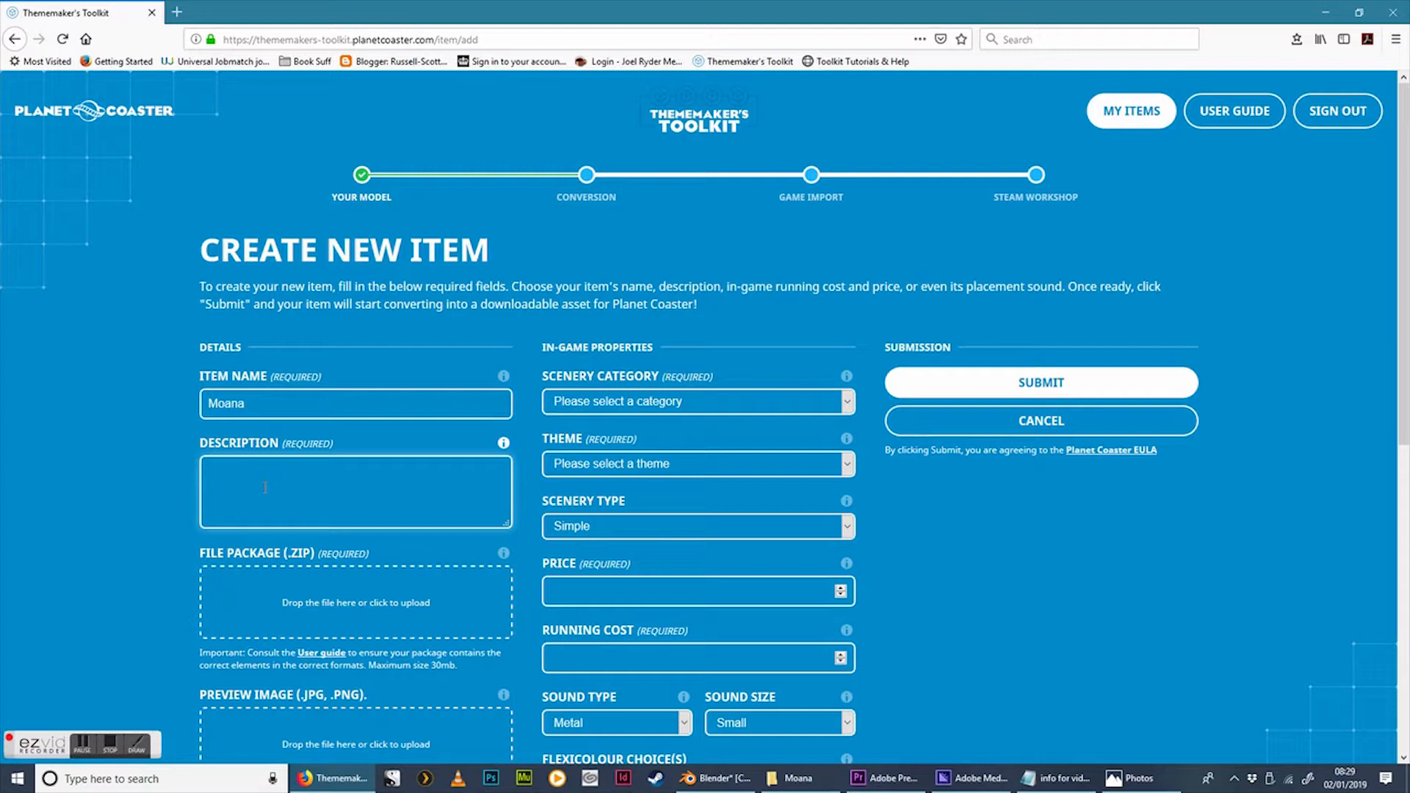
pyautogui.write('moana statue for your')
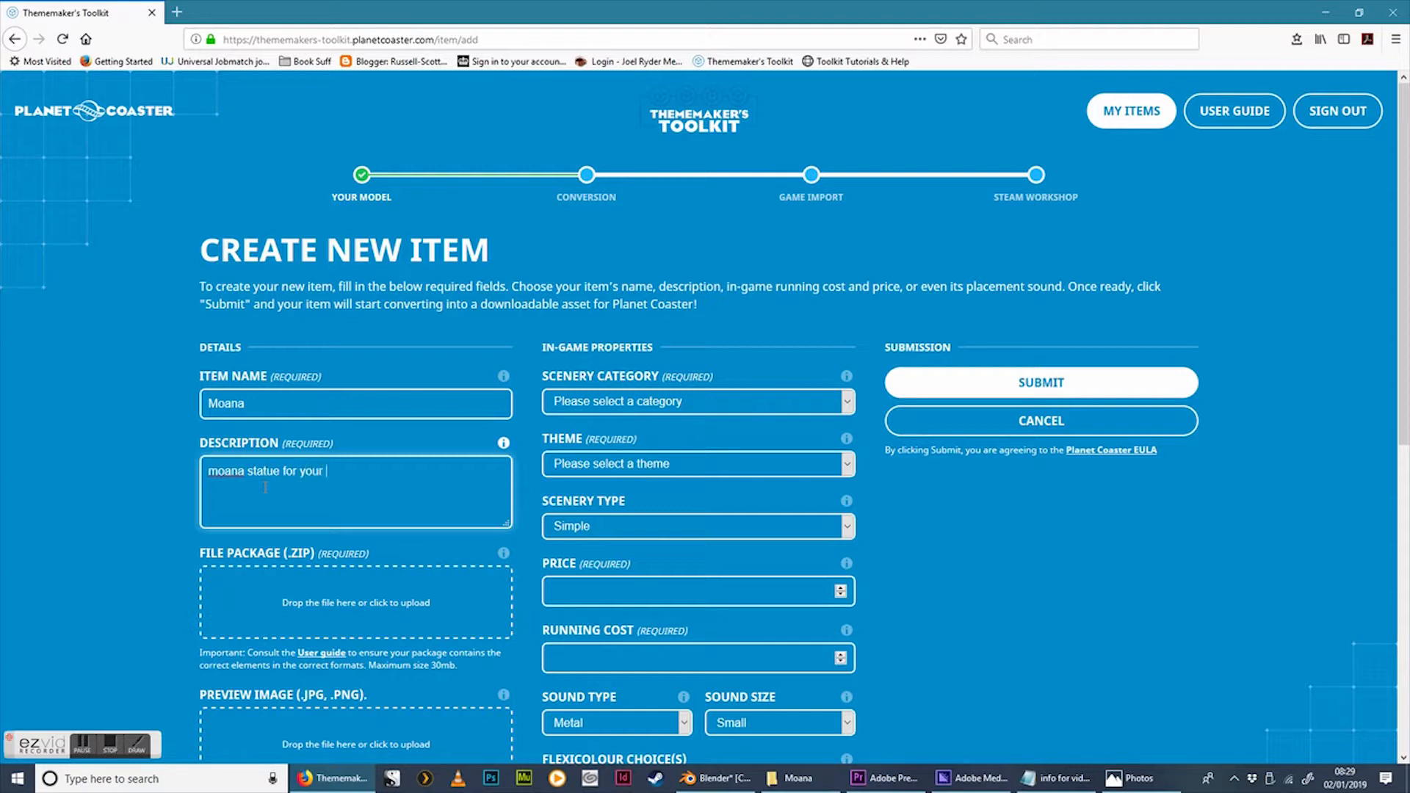
pyautogui.write('parks')
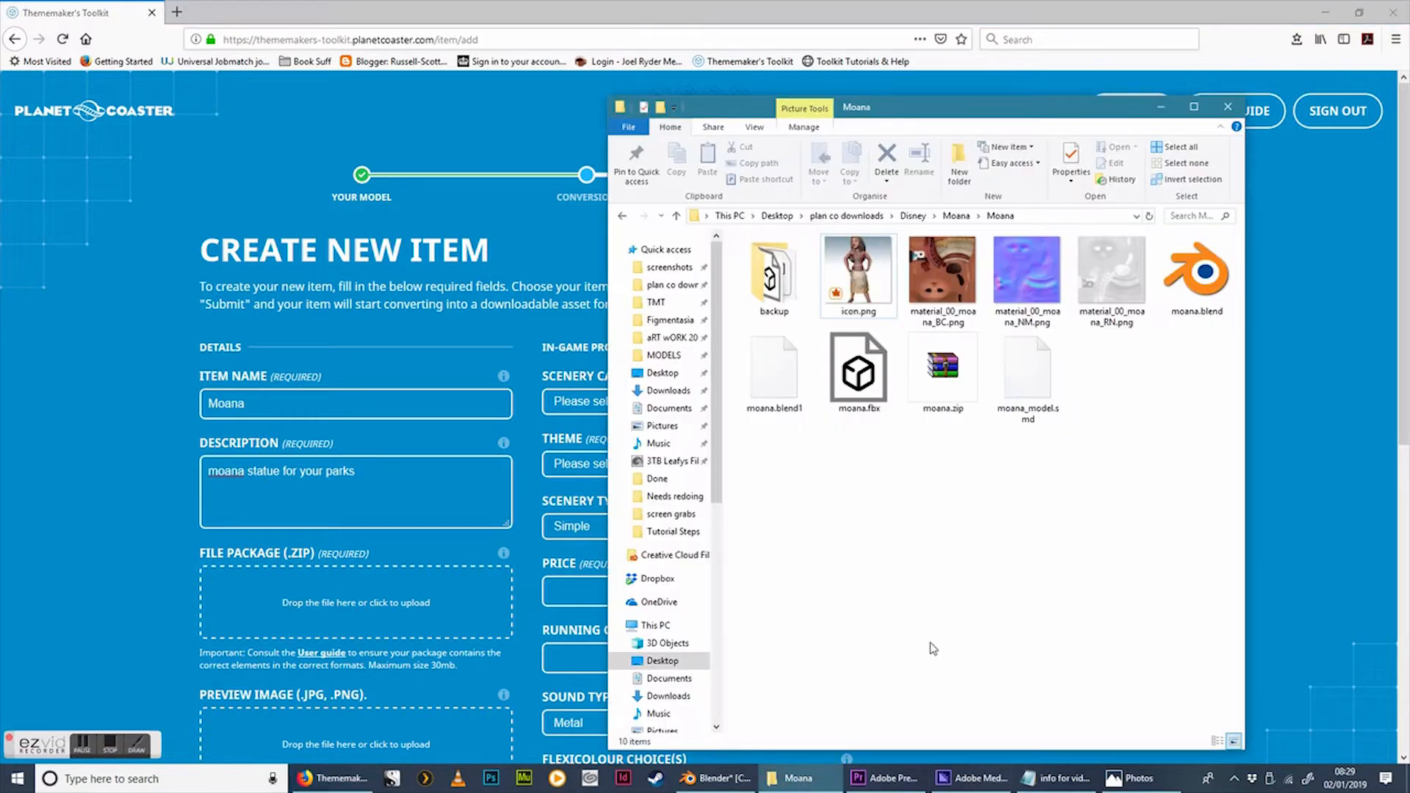
# Attach moana.zip as the item's file package and icon.png as its preview image
pyautogui.click(942, 369)
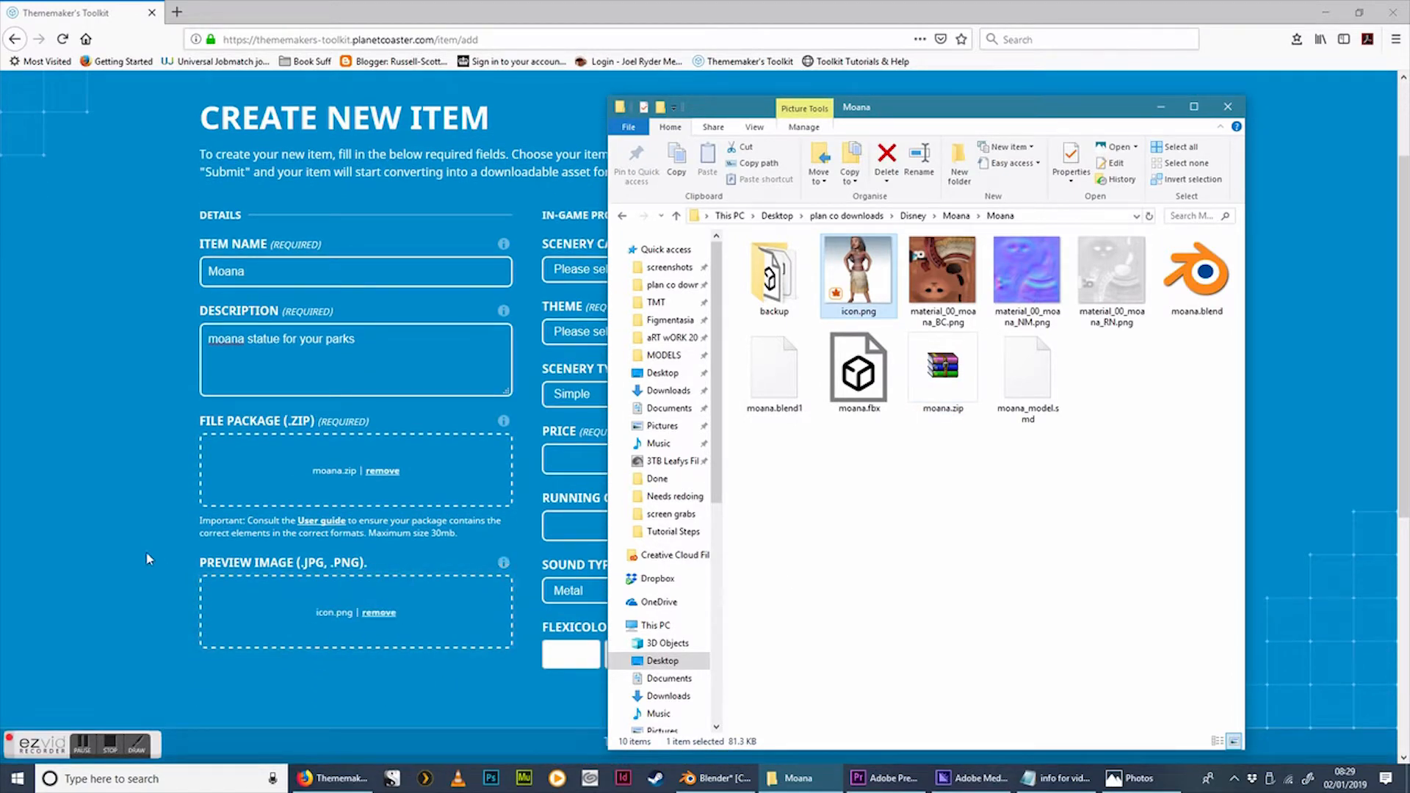
# Set the item's category to Statues and Centrepieces and its theme to Fairytale
pyautogui.click(695, 268)
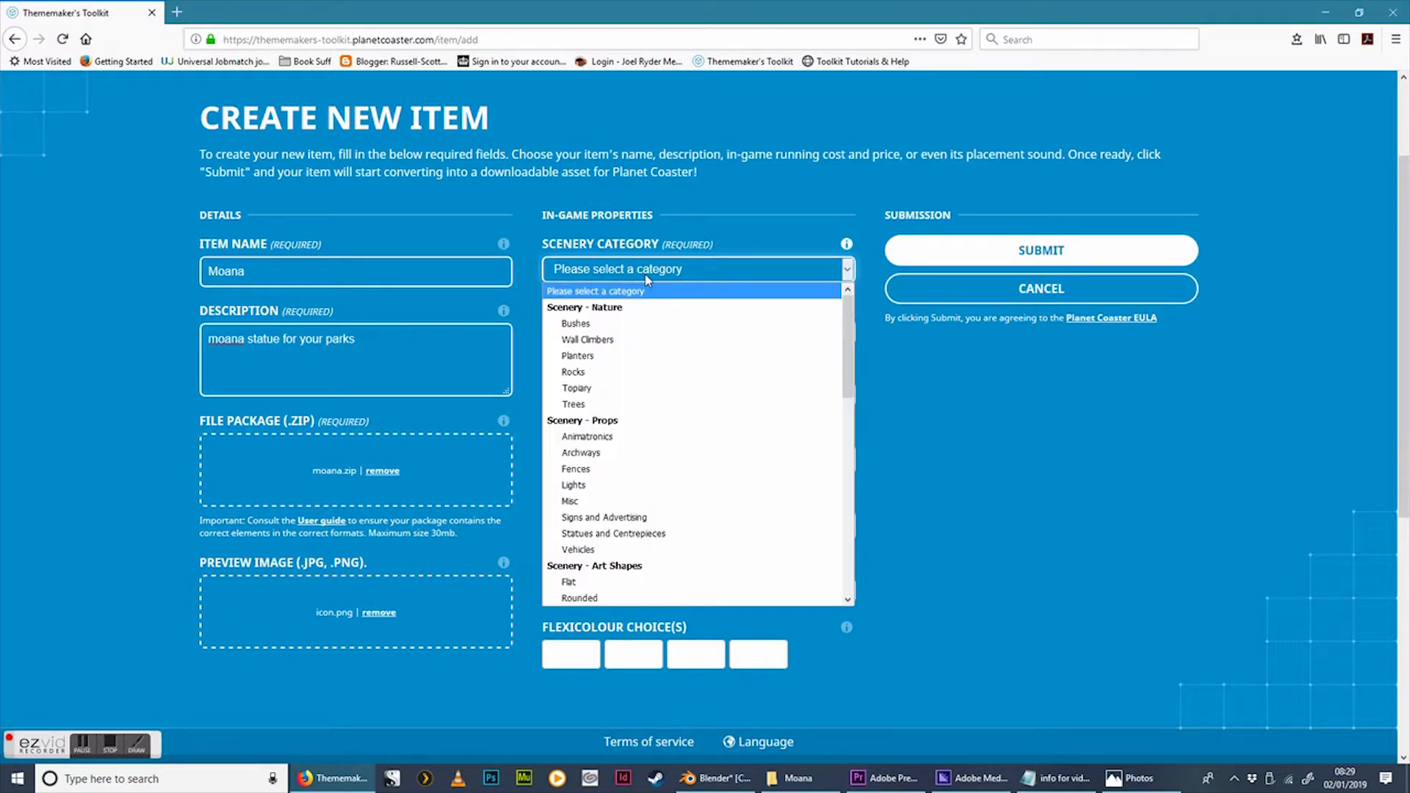
pyautogui.click(612, 533)
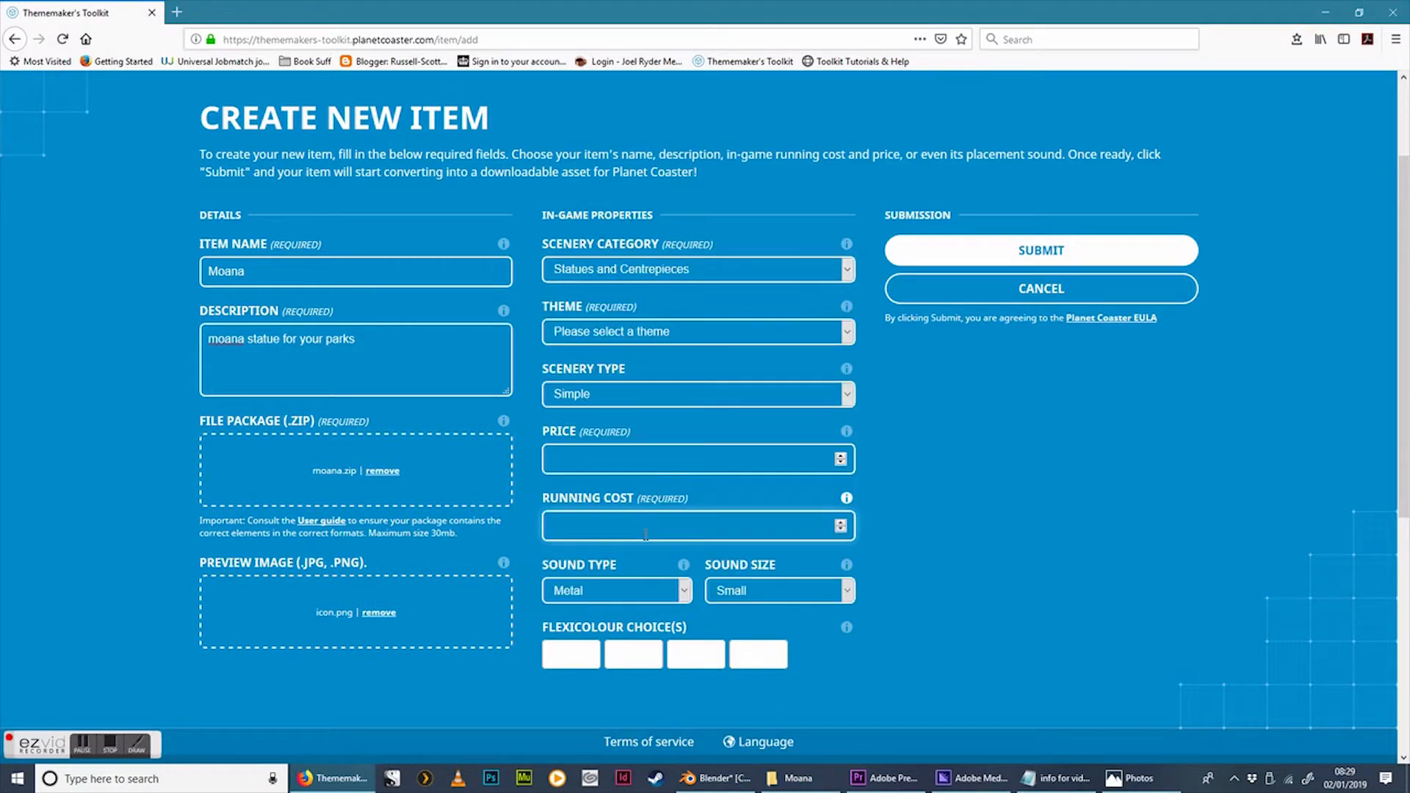
pyautogui.click(696, 330)
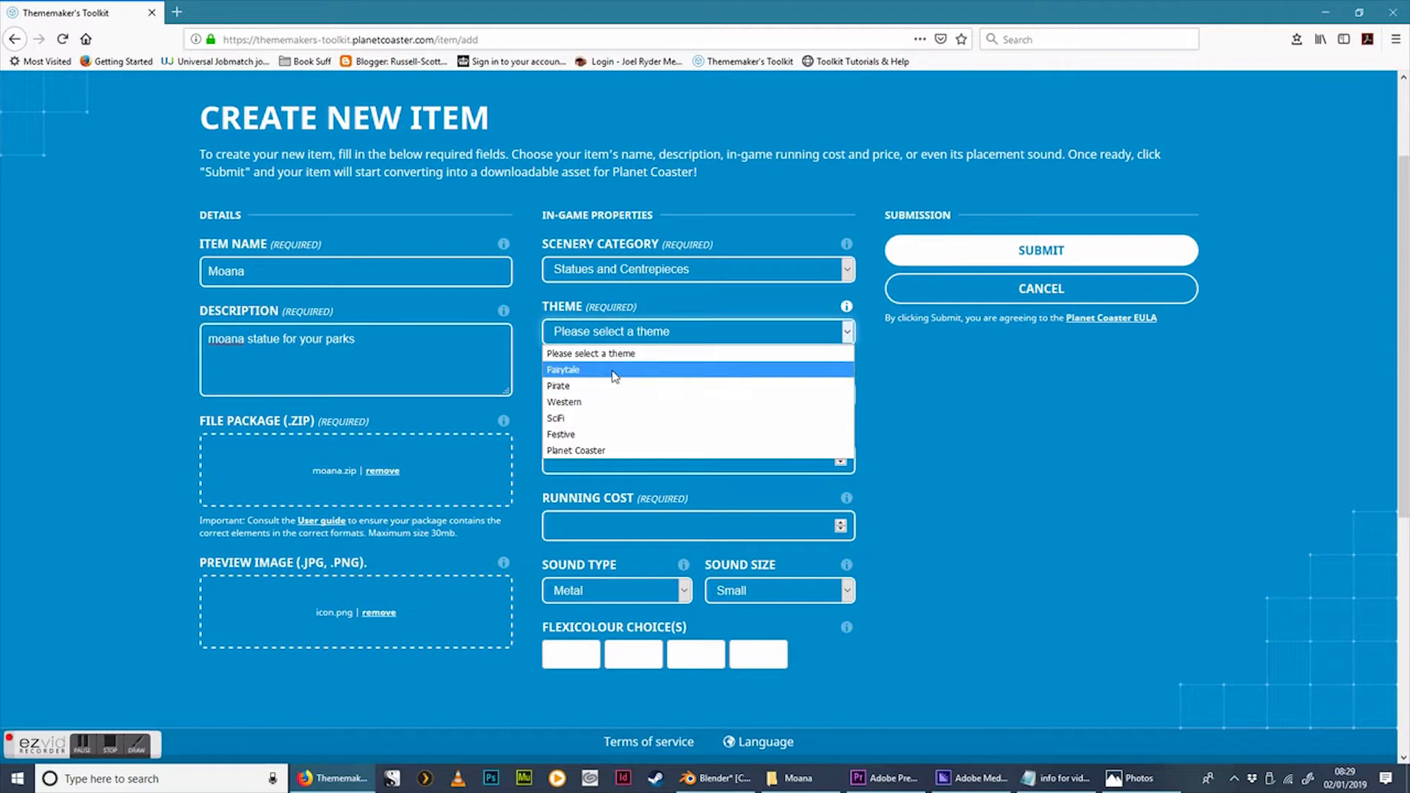
pyautogui.click(563, 370)
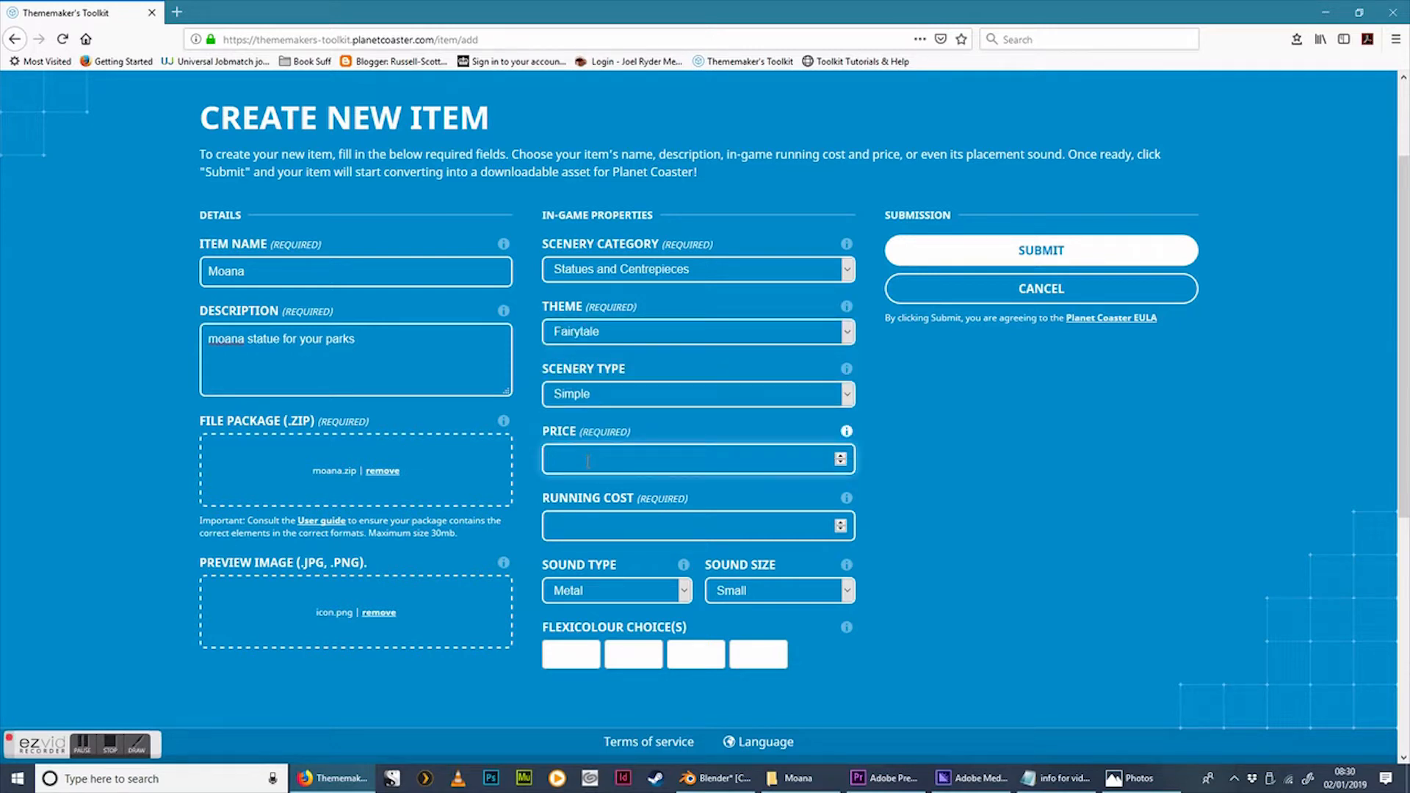
# Enter price 150, running cost 1, Wood sound, and submit the Moana item
pyautogui.write('150')
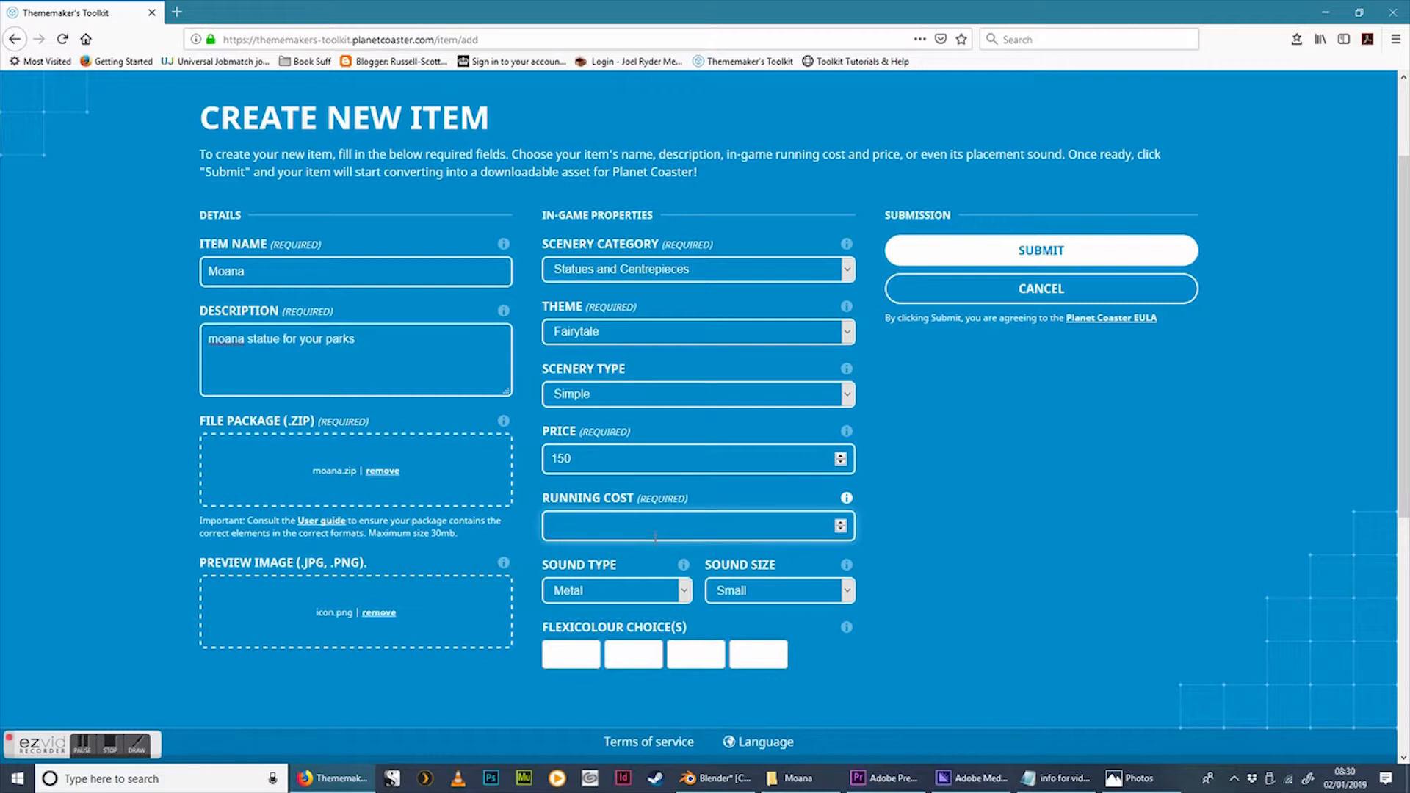
pyautogui.write('1')
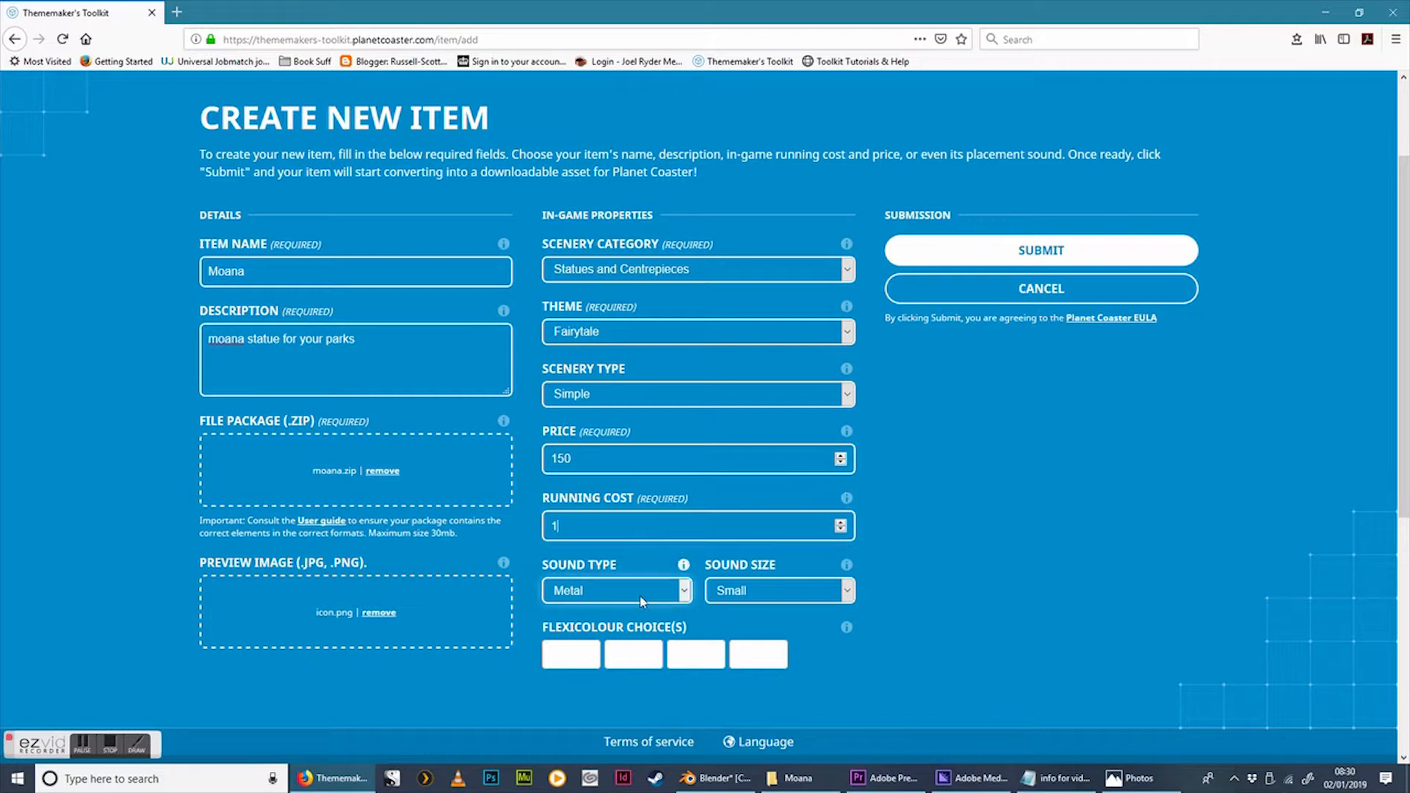
pyautogui.click(616, 590)
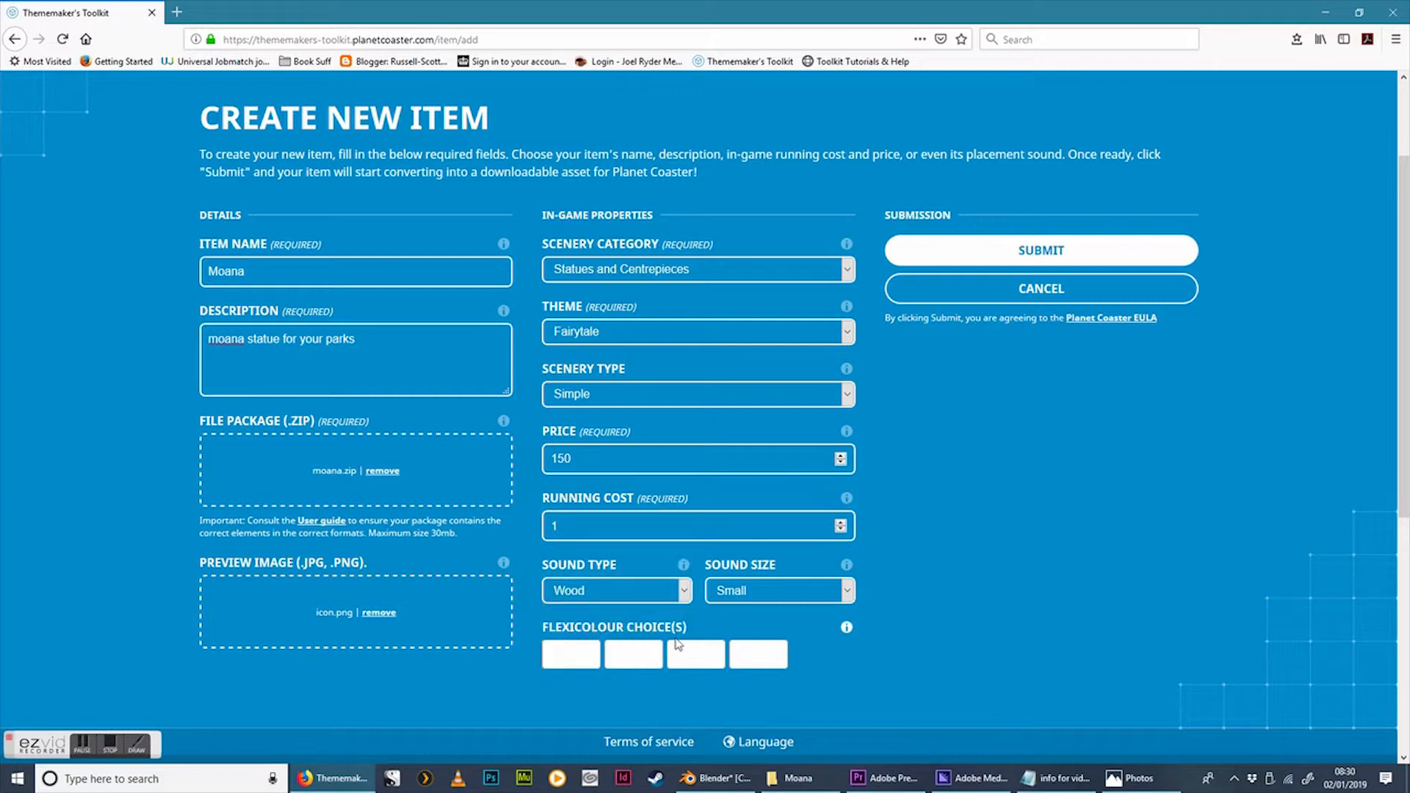
pyautogui.moveTo(1035, 249)
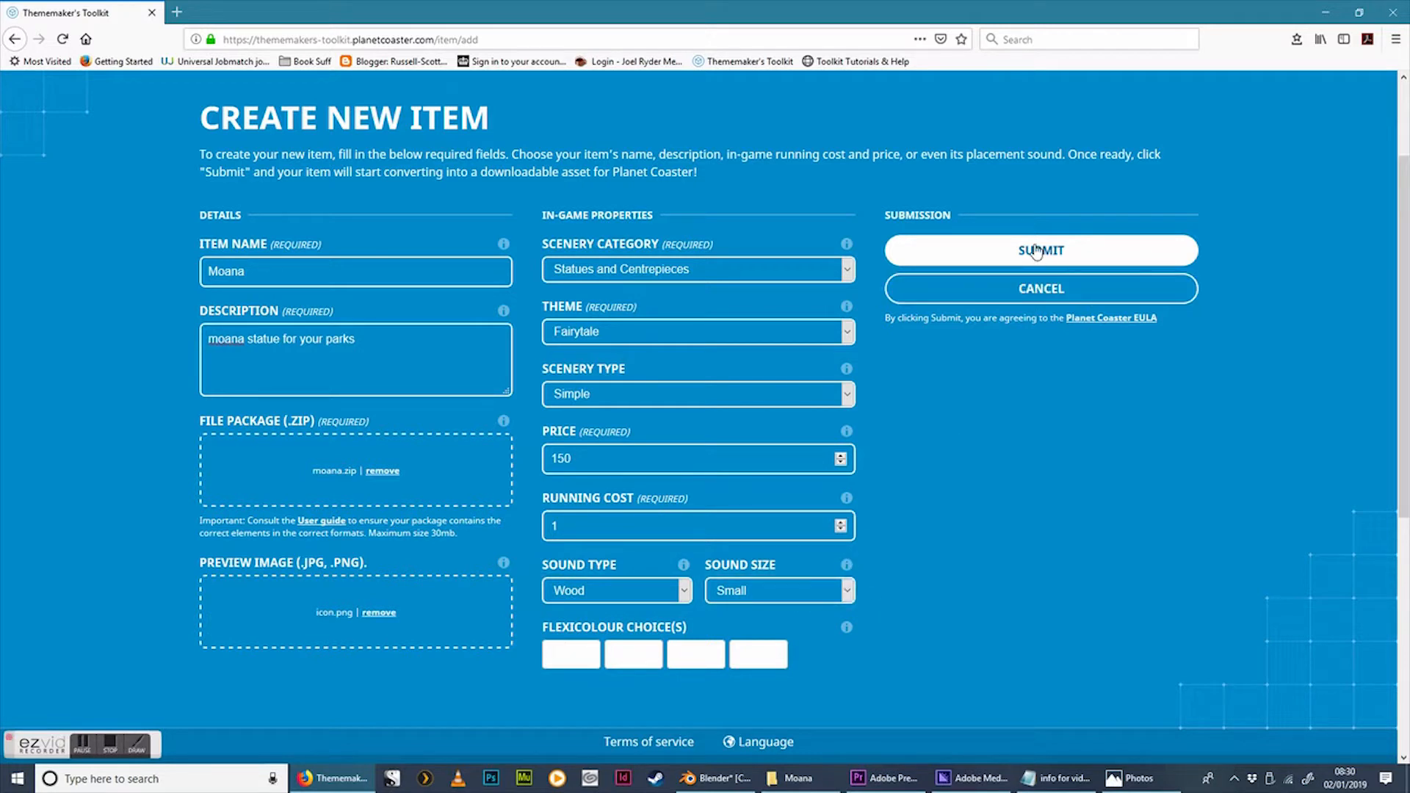
pyautogui.click(1039, 250)
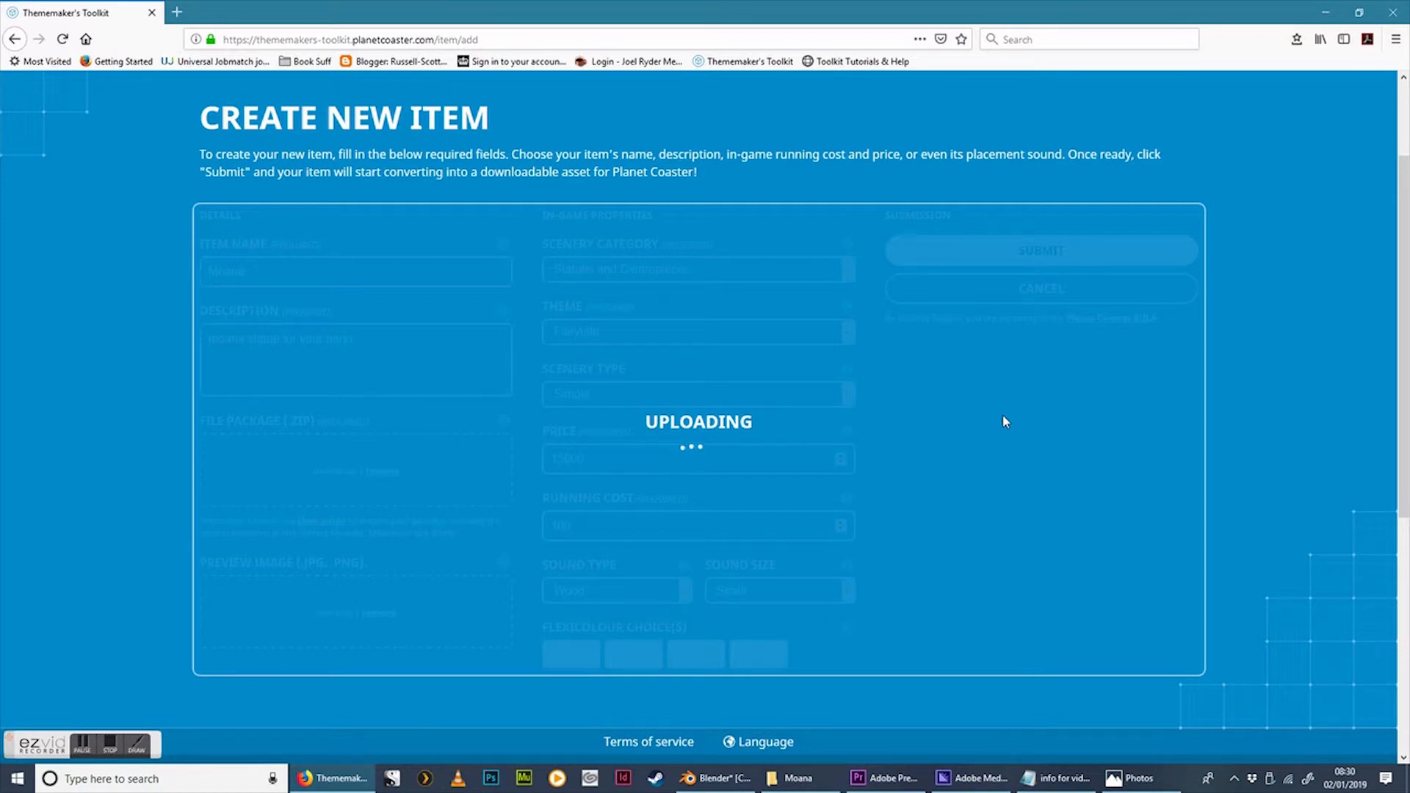
pyautogui.click(1040, 250)
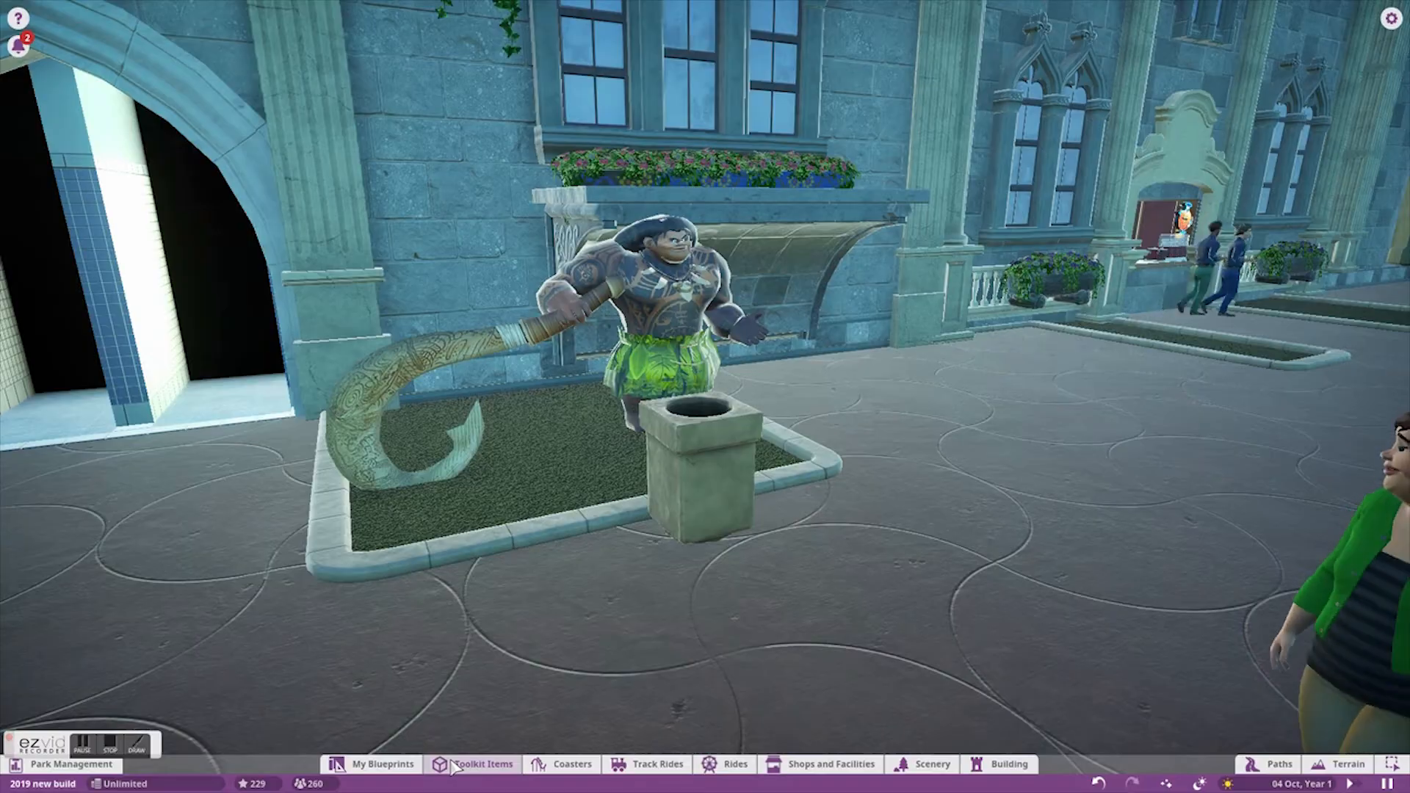
pyautogui.moveTo(458, 773)
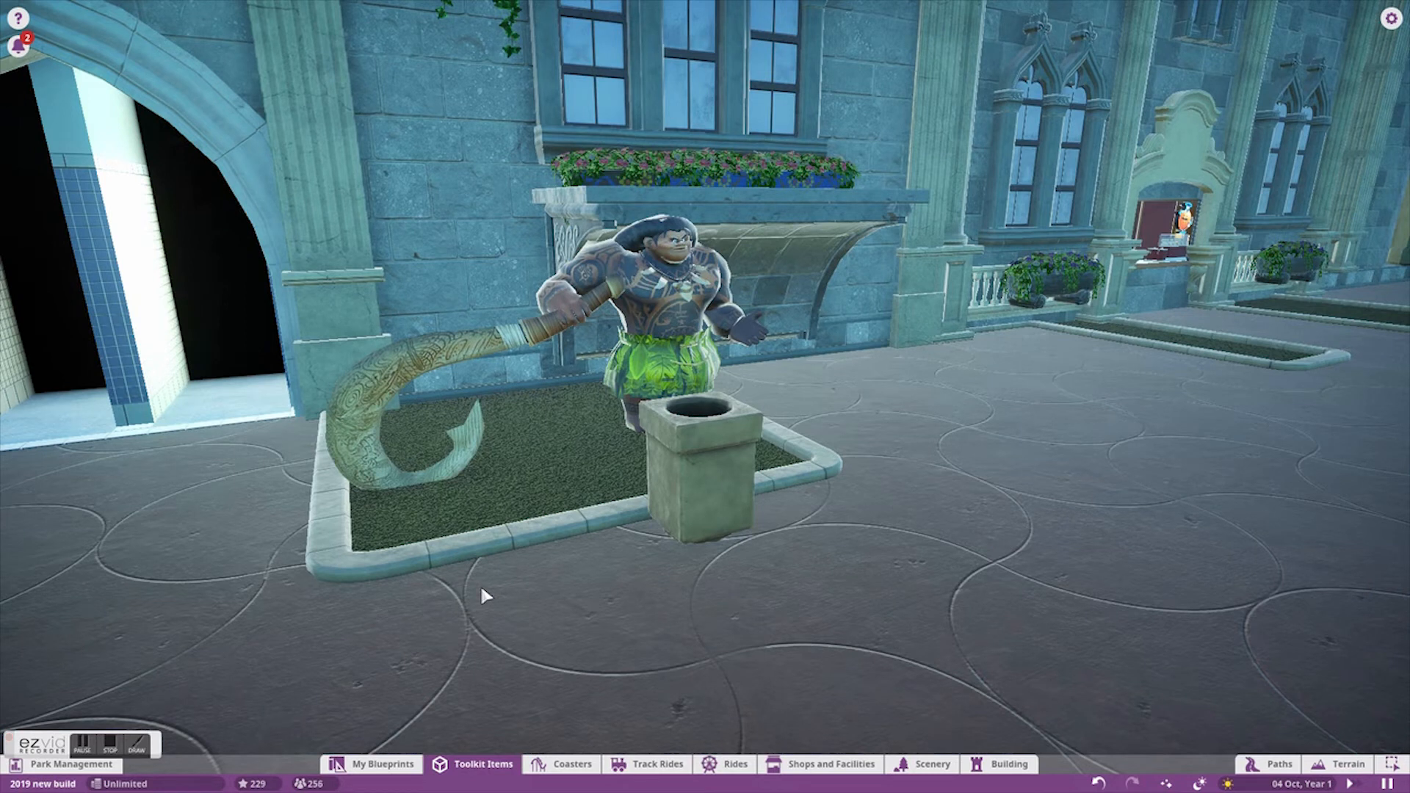
# Open the Toolkit Items collection from Planet Coaster's bottom toolbar
pyautogui.click(474, 764)
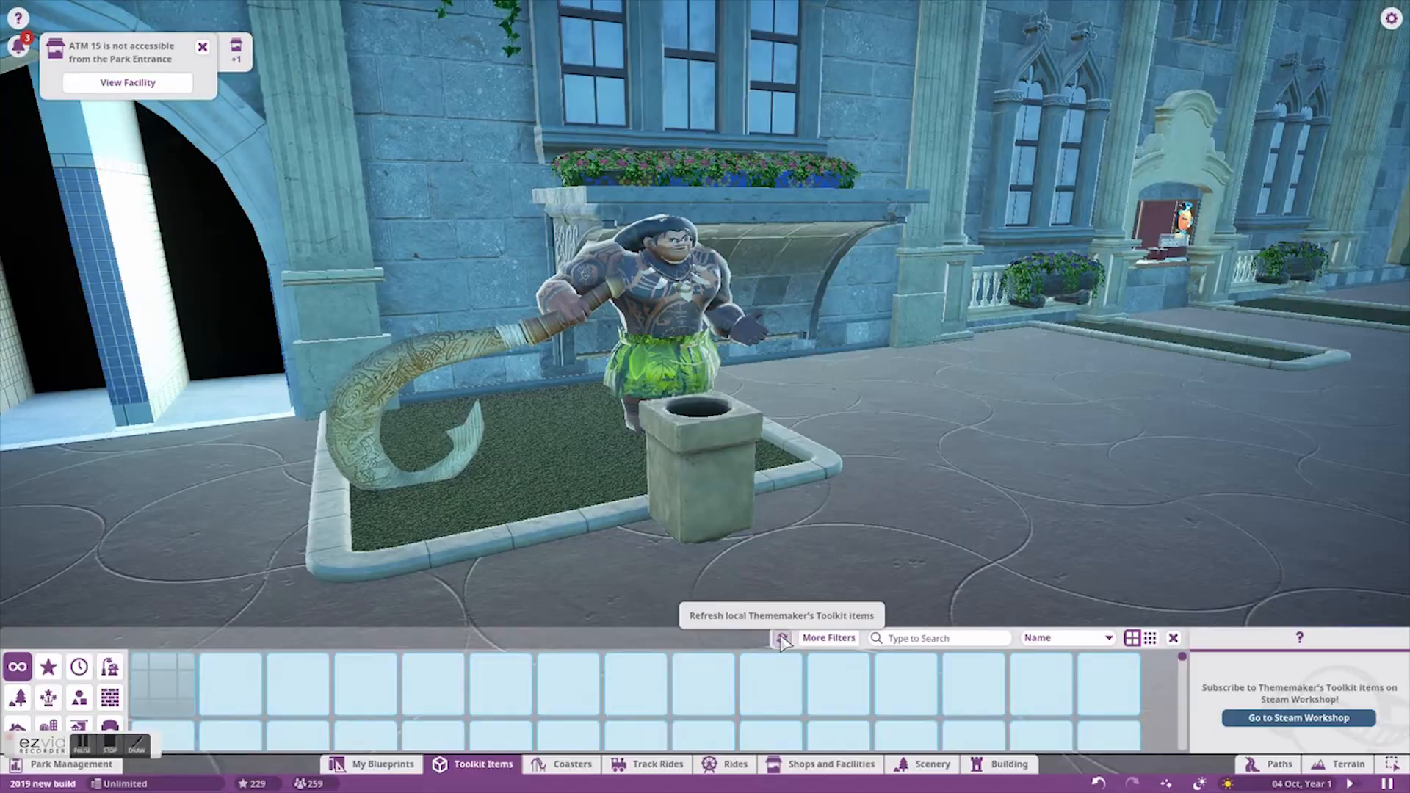
# Refresh the Toolkit items, search for "moana" and pick the Moana statue for placement
pyautogui.click(783, 638)
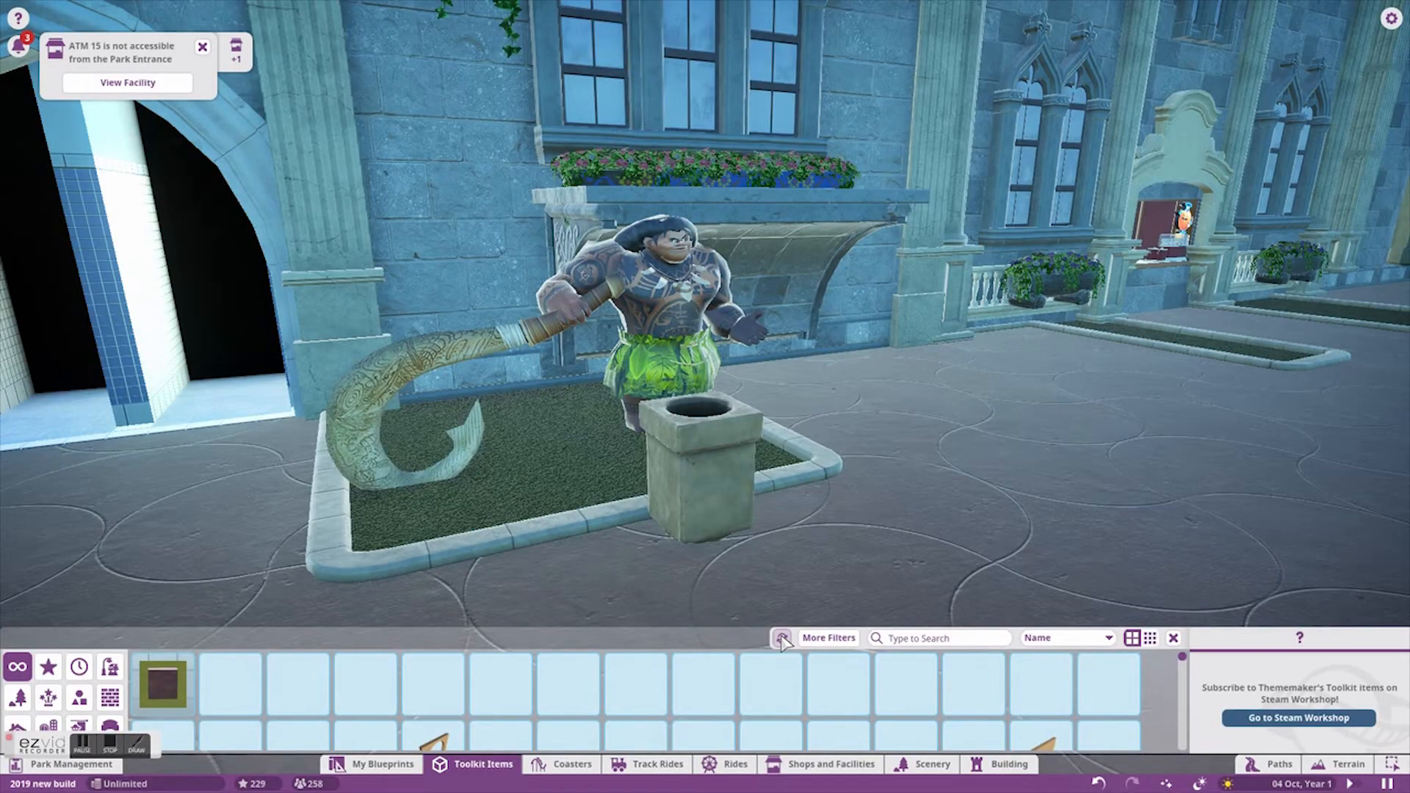
pyautogui.click(935, 637)
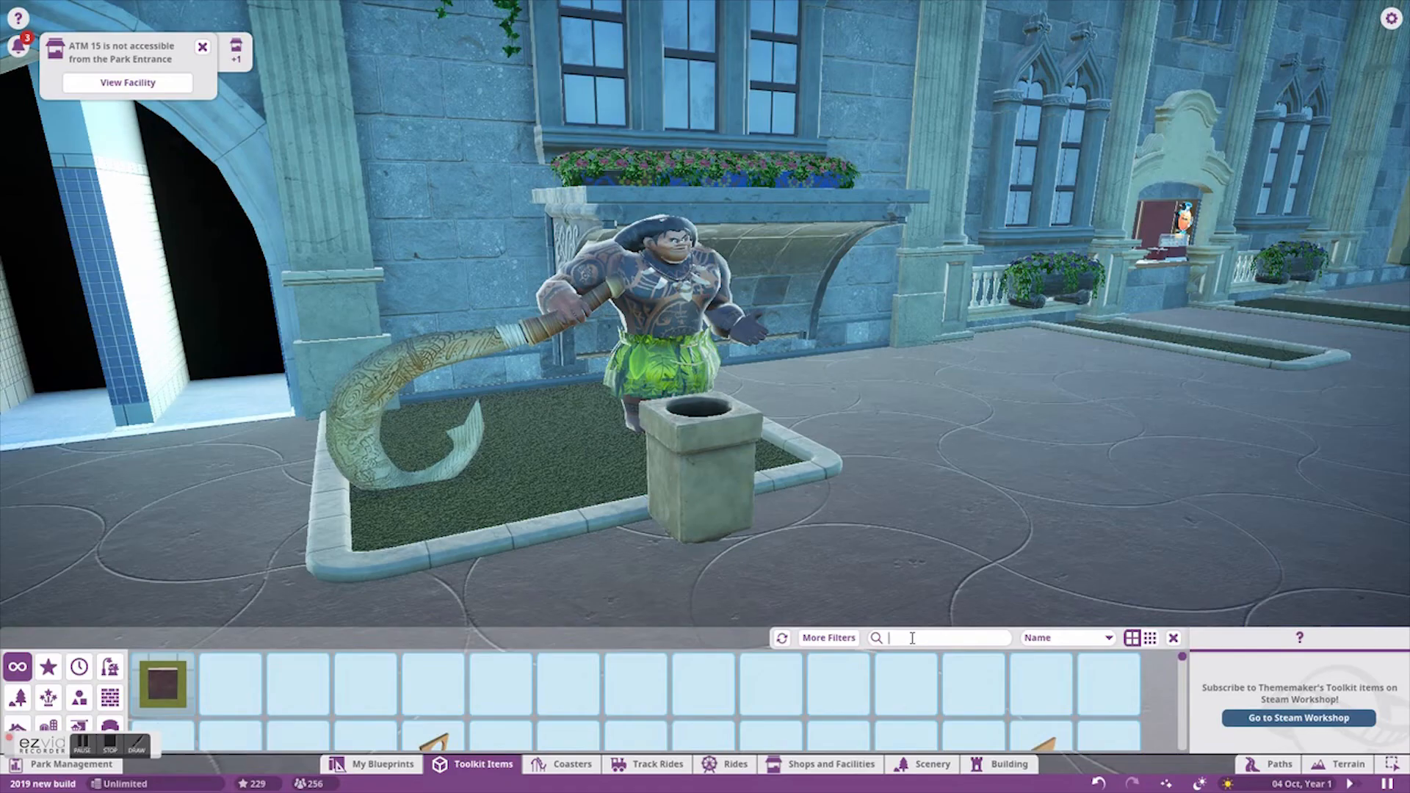
pyautogui.write('m')
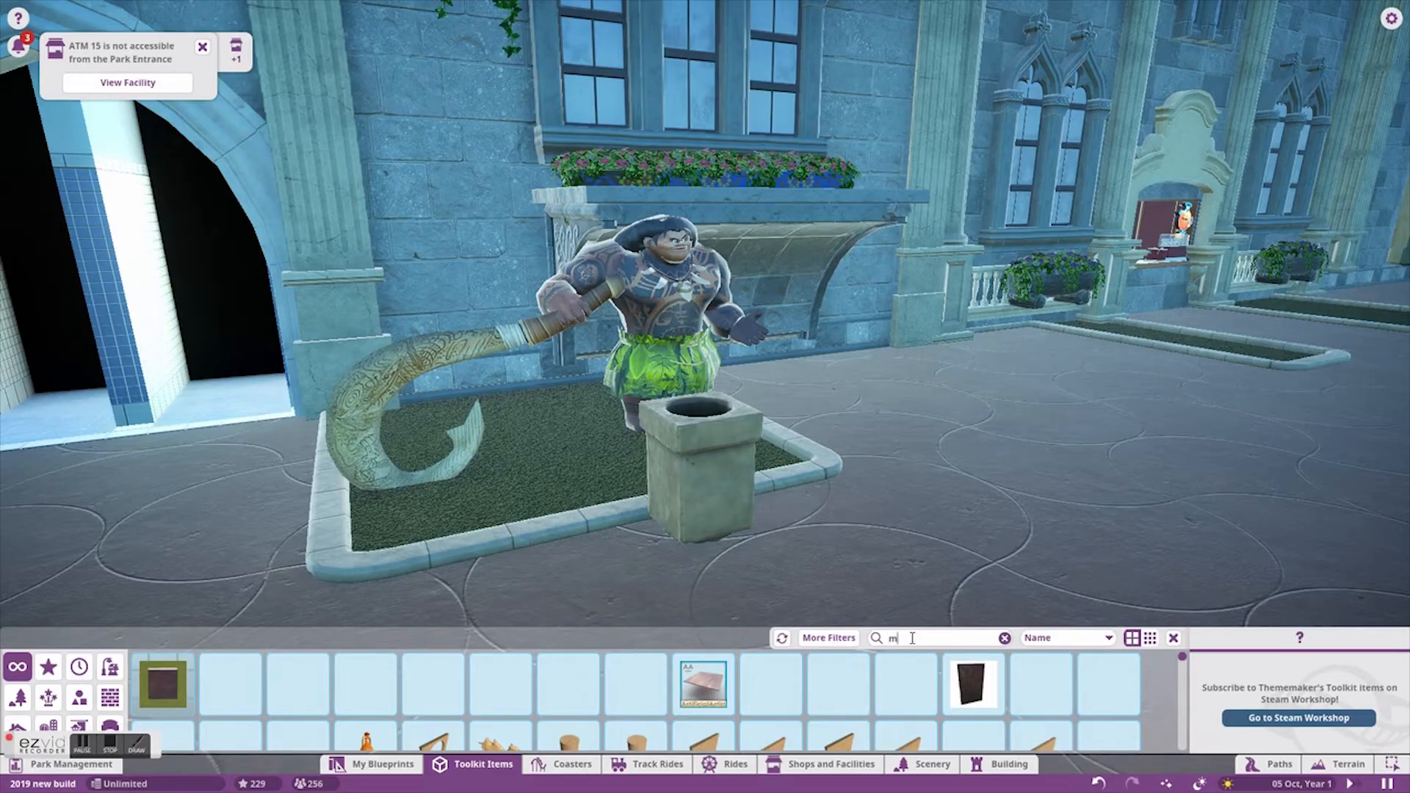
pyautogui.write('oana')
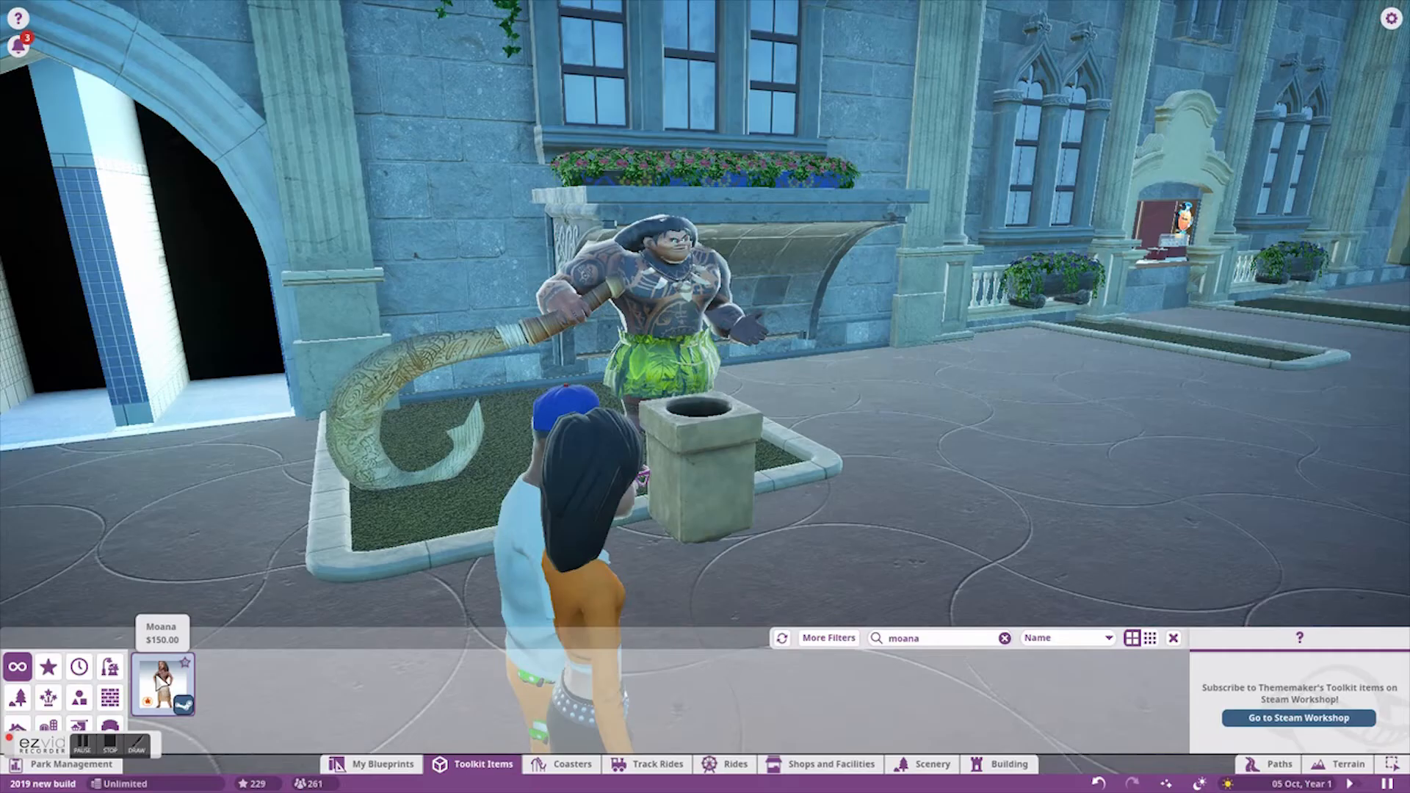
pyautogui.click(163, 686)
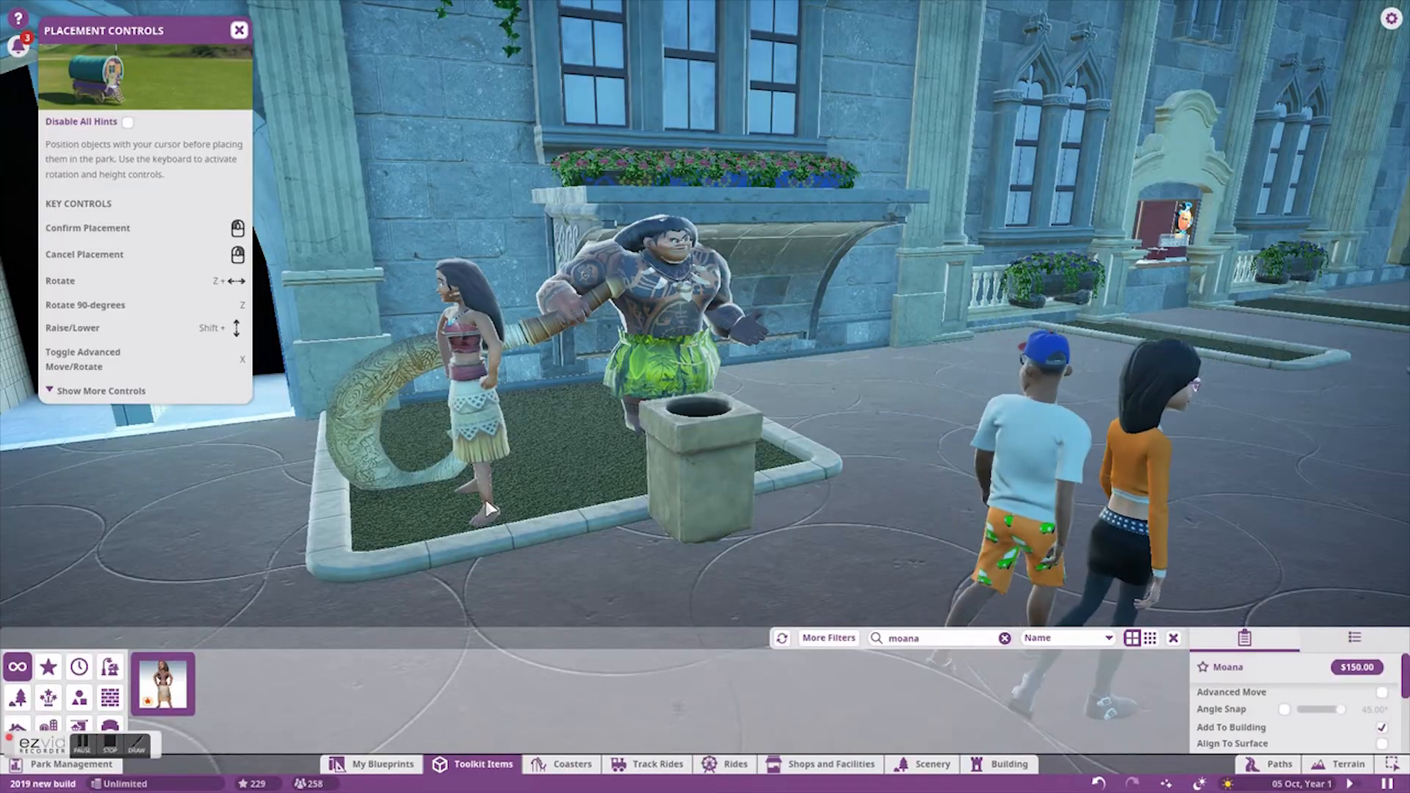